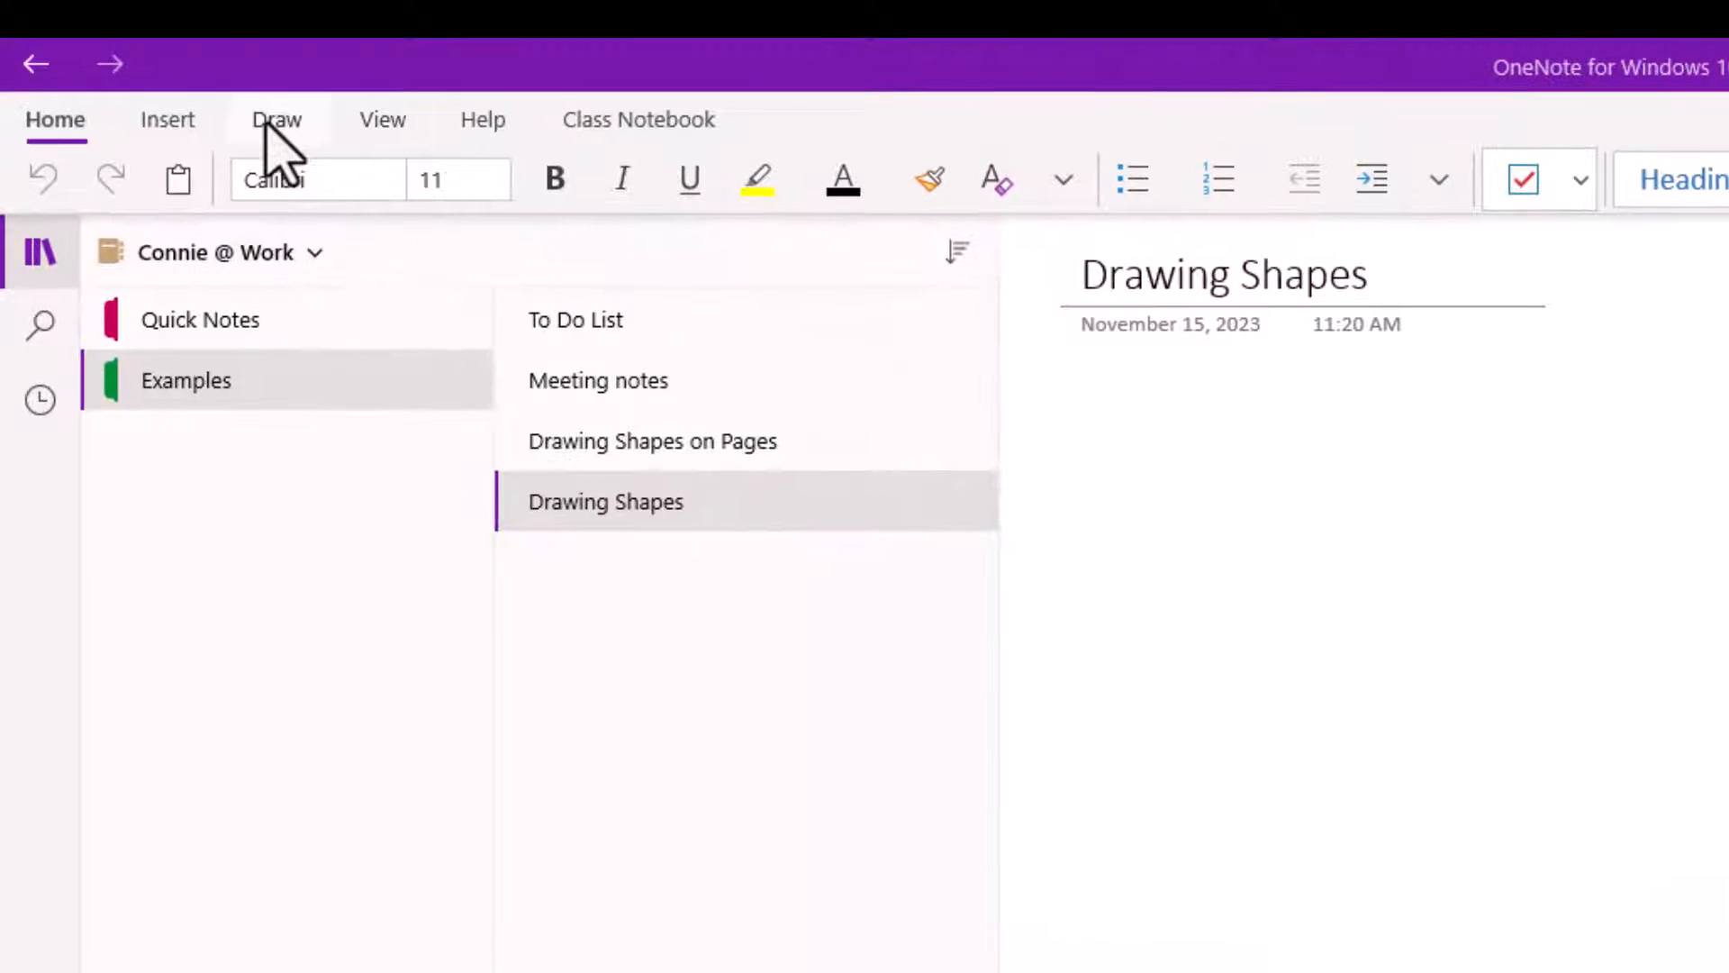
- Switch to the Draw tools and select the Rectangle shape for drawing
{"action": "left_click", "coordinate": [277, 119]}
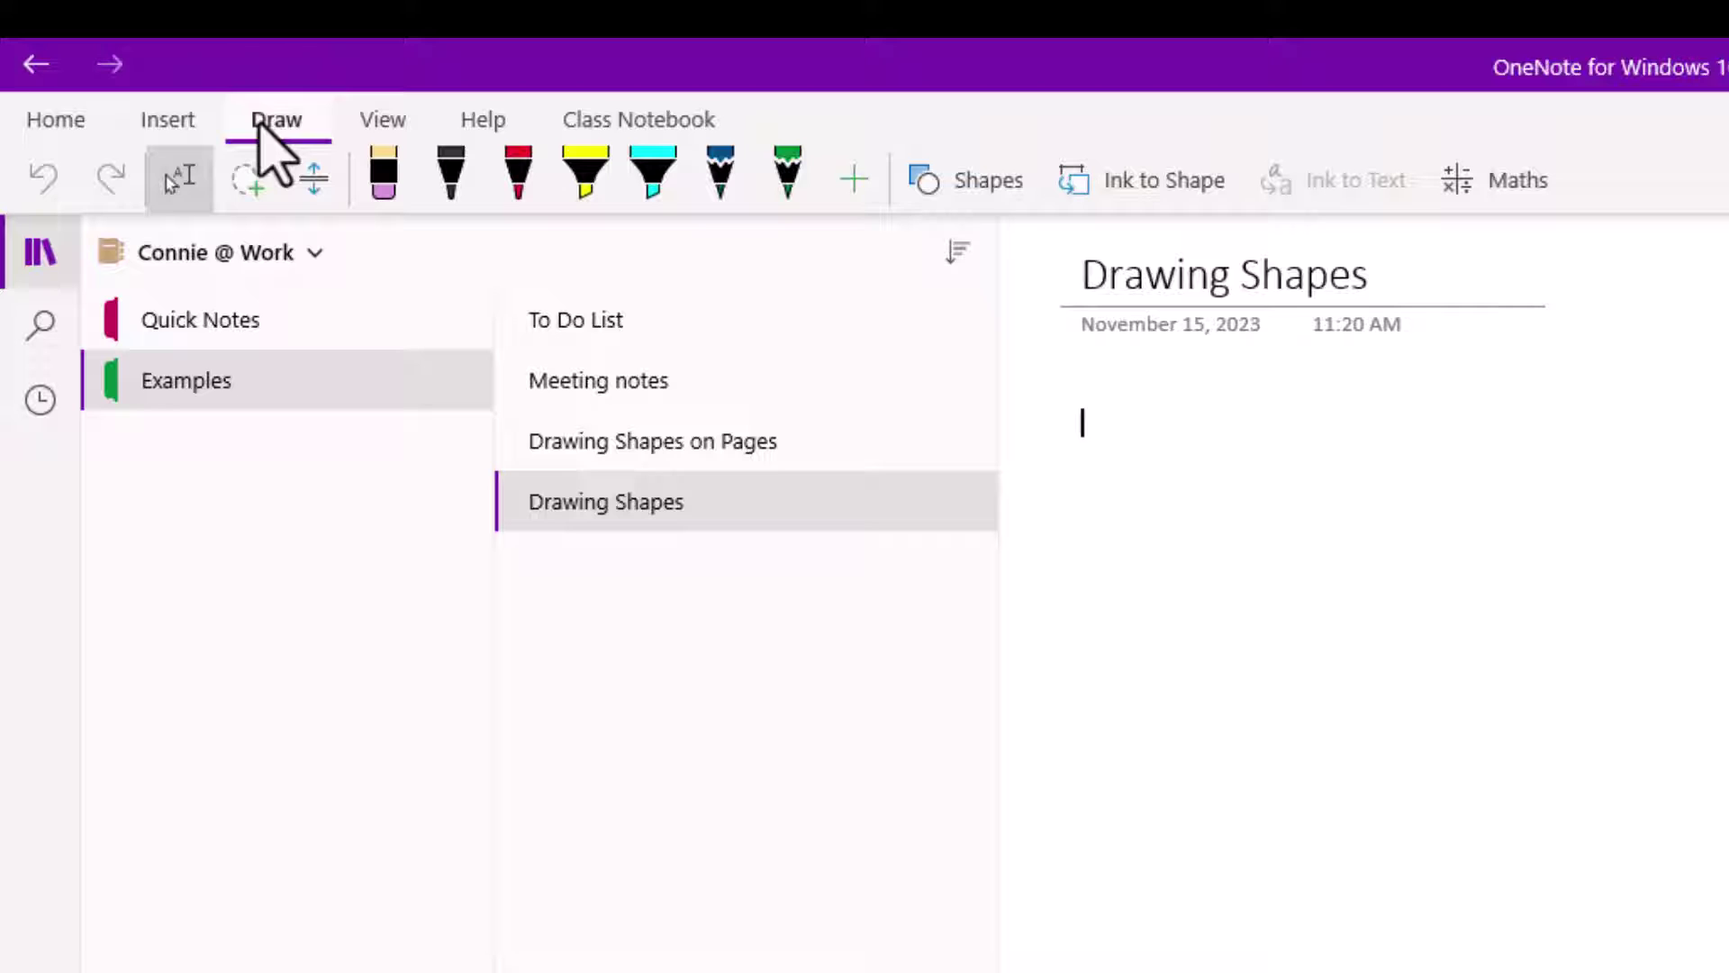
{"action": "left_click", "coordinate": [966, 178]}
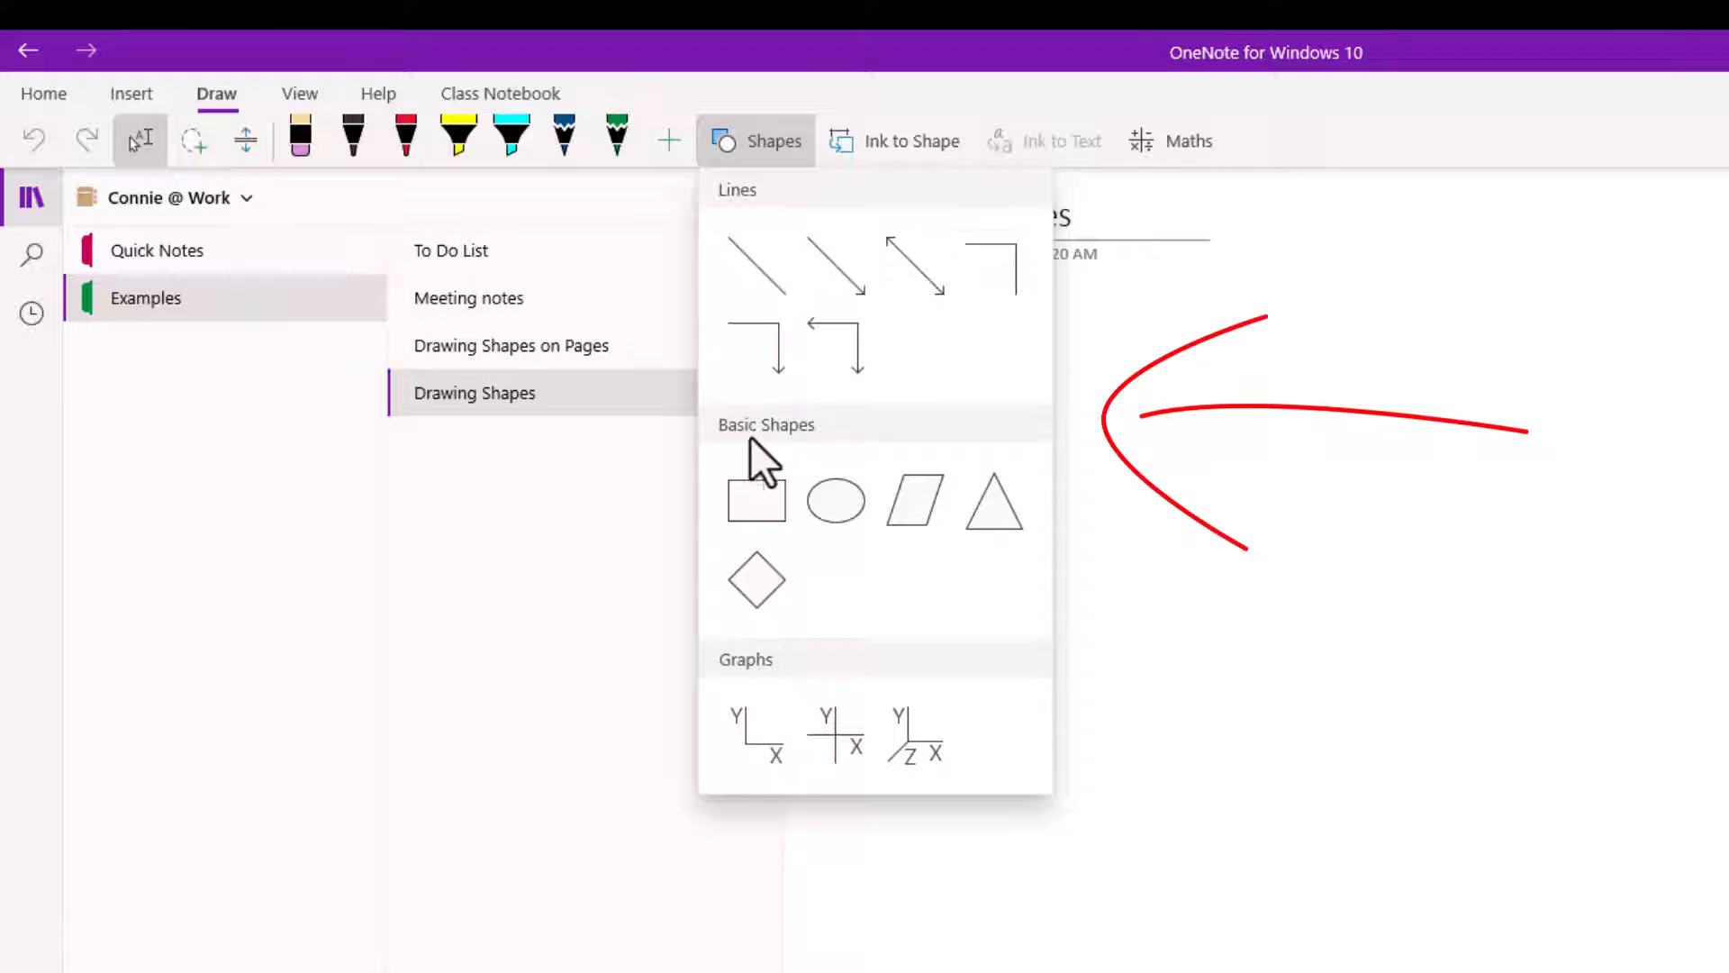
{"action": "left_click", "coordinate": [756, 500]}
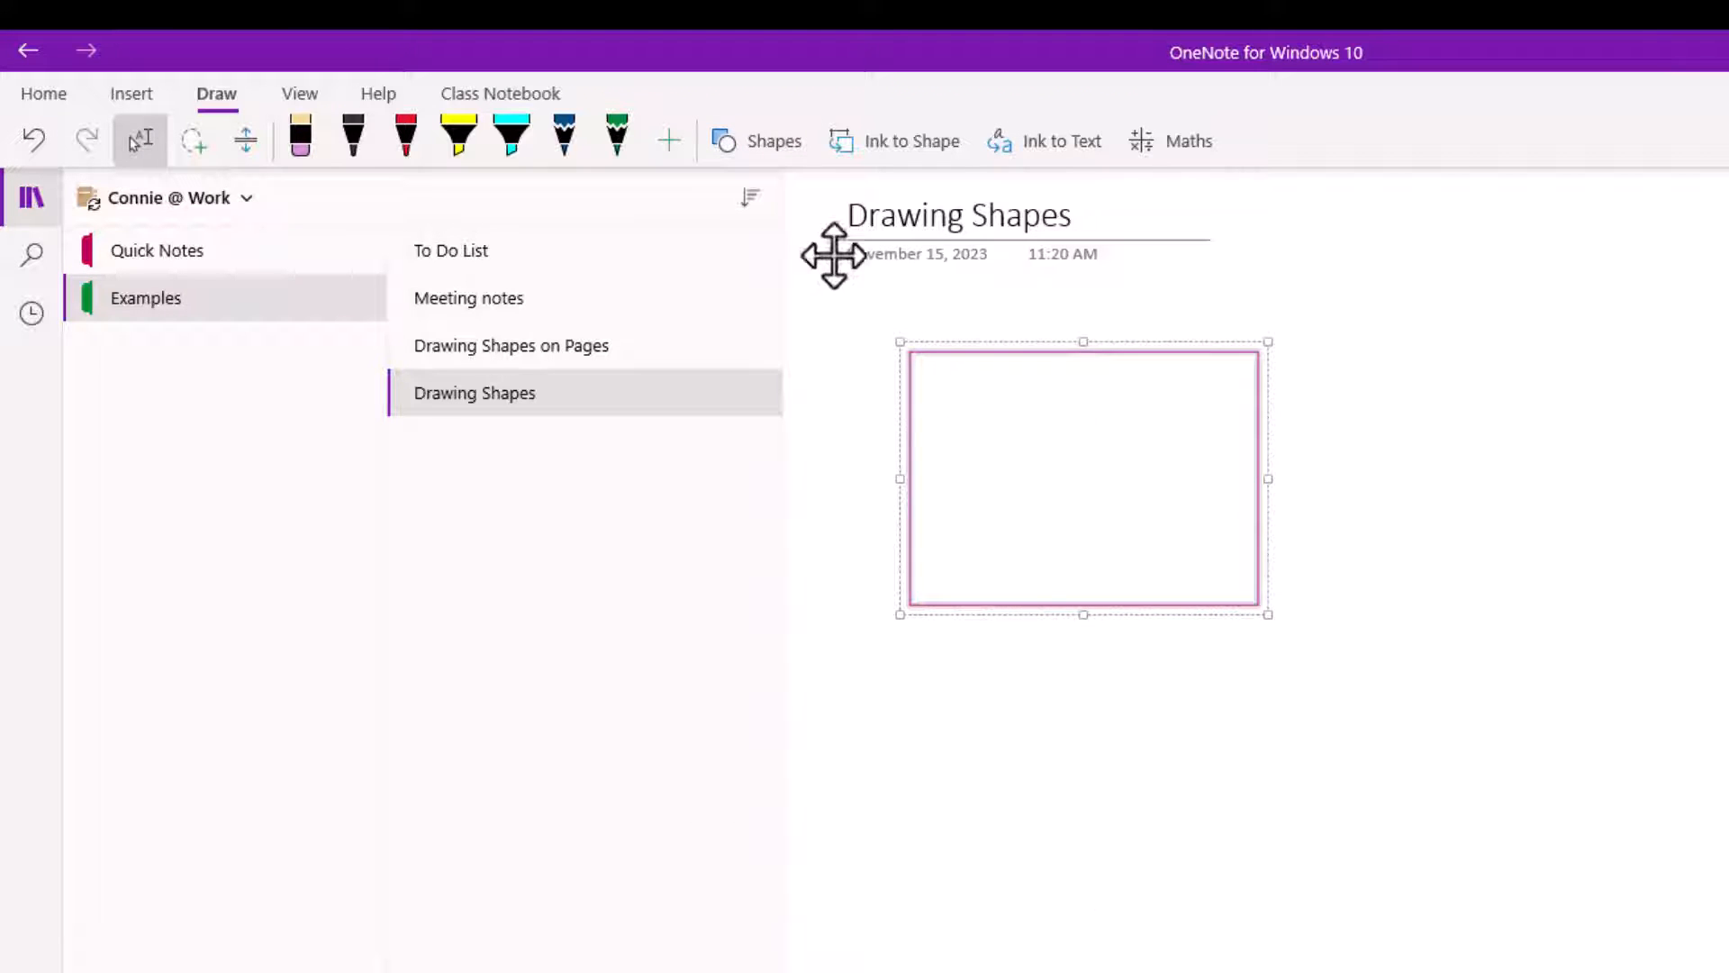
- Select the arrow shape and draw an arrow pointing toward the rectangle
{"action": "left_click", "coordinate": [757, 140]}
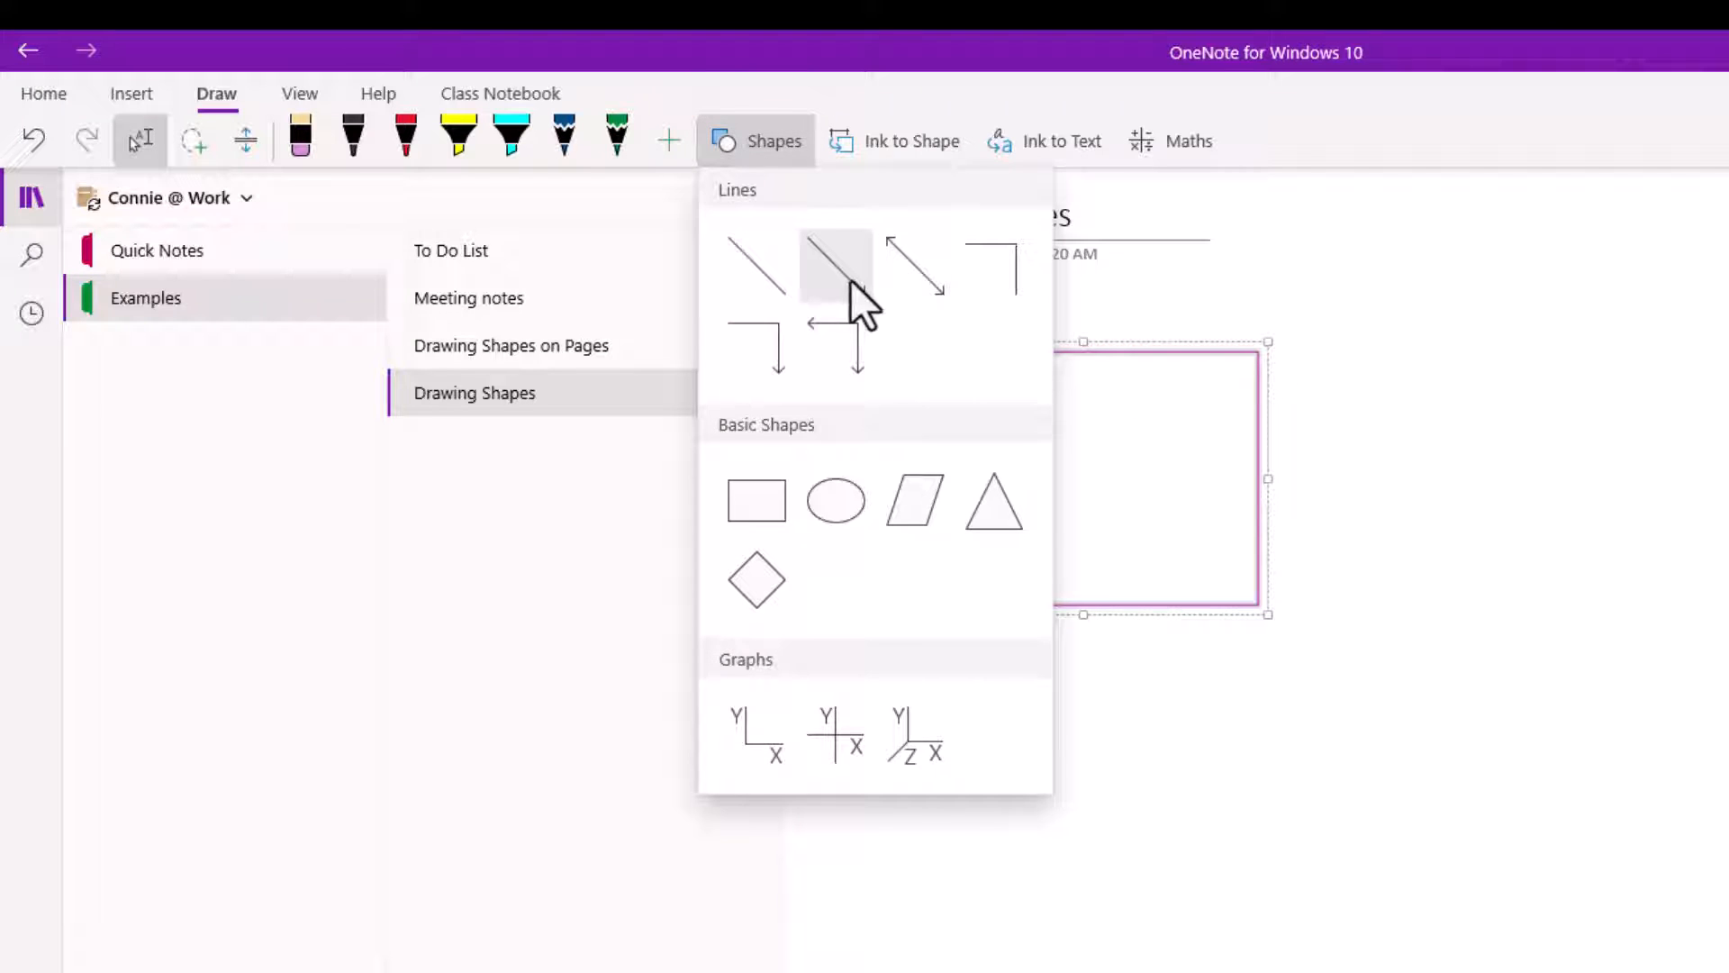
{"action": "left_click", "coordinate": [833, 259]}
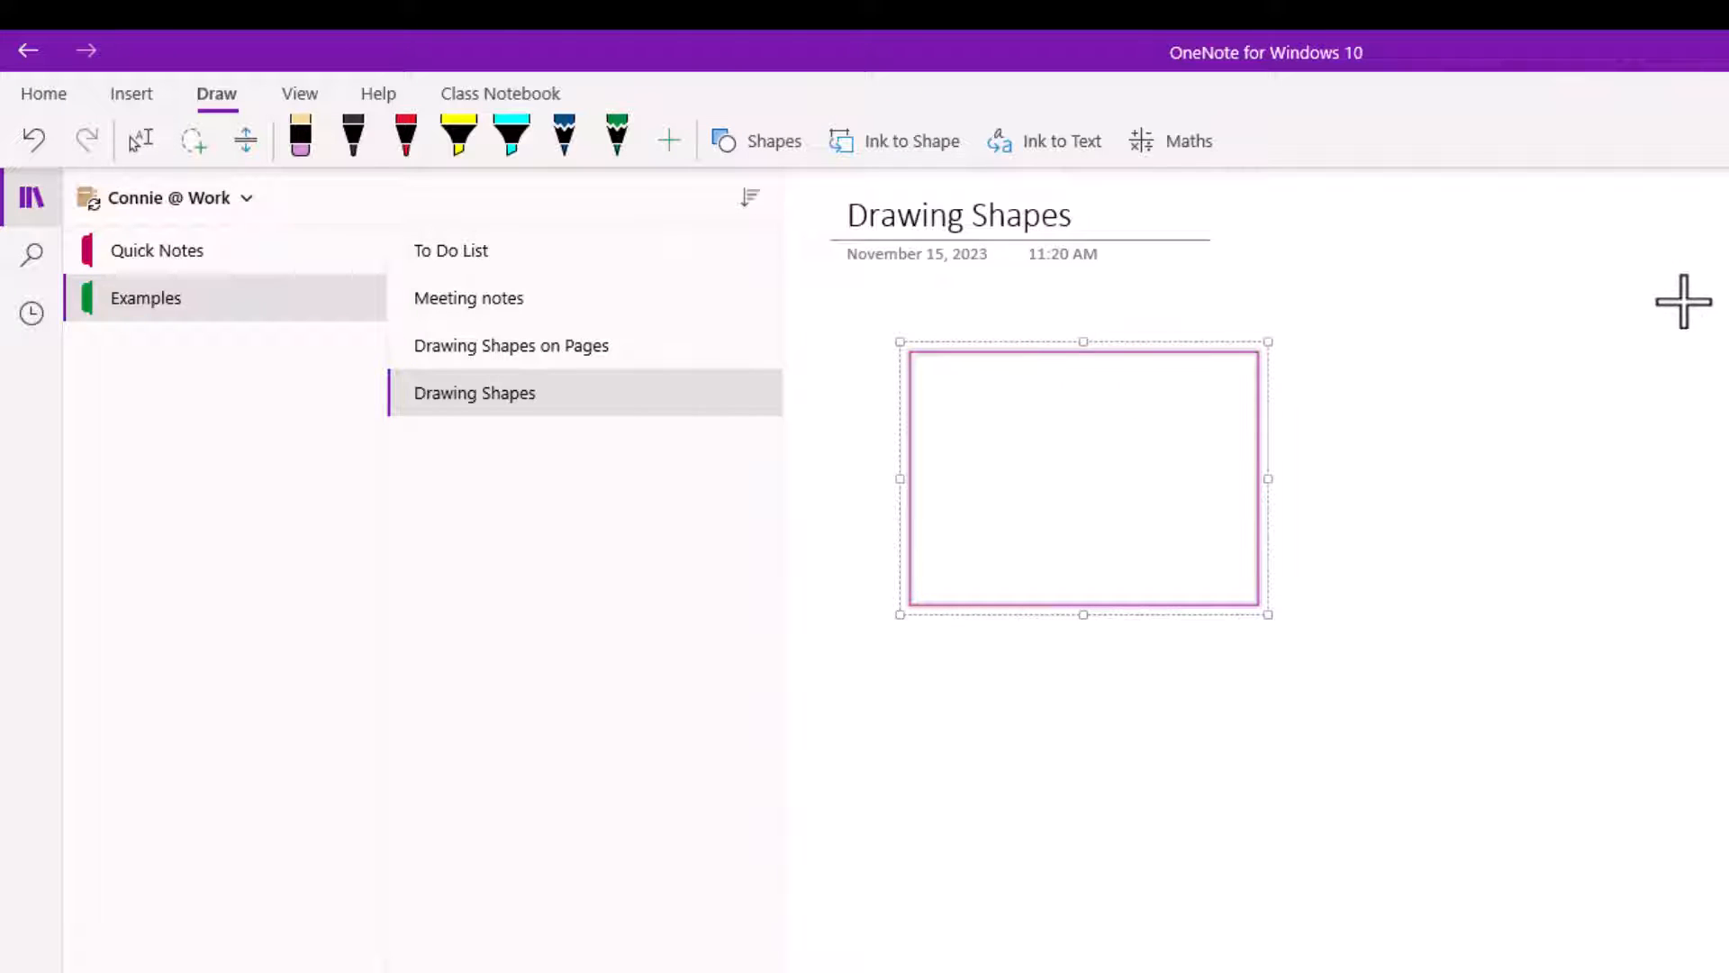
{"action": "mouse_move", "coordinate": [1280, 436]}
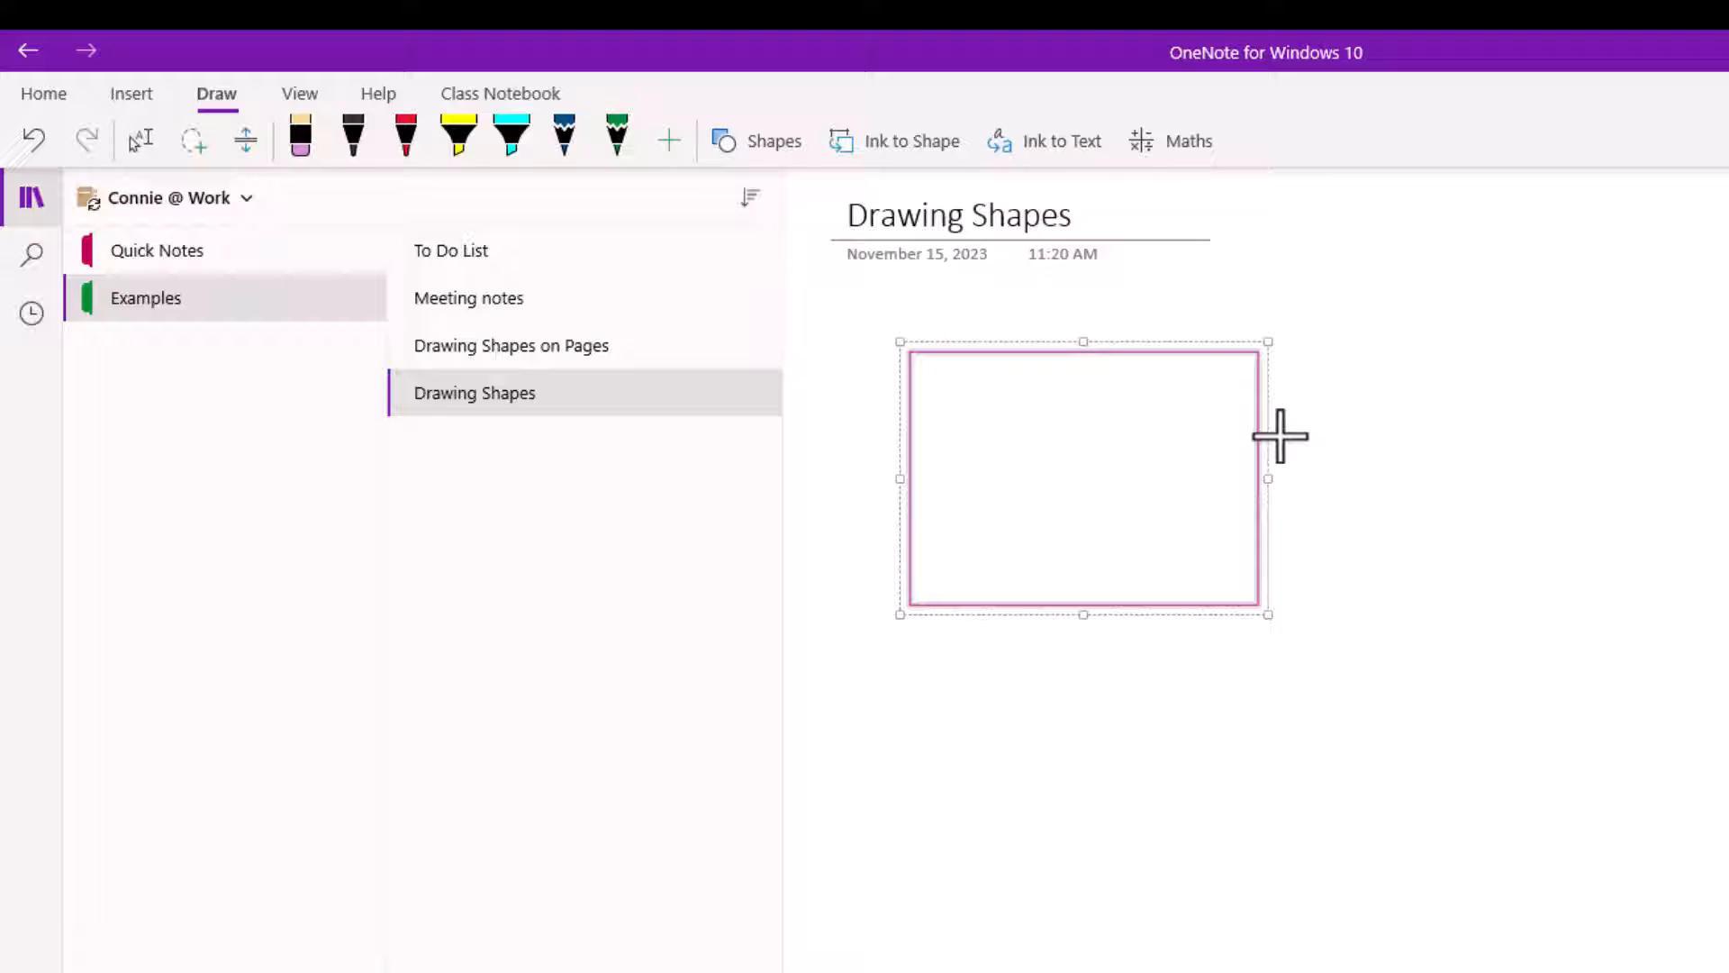
{"action": "mouse_move", "coordinate": [1697, 277]}
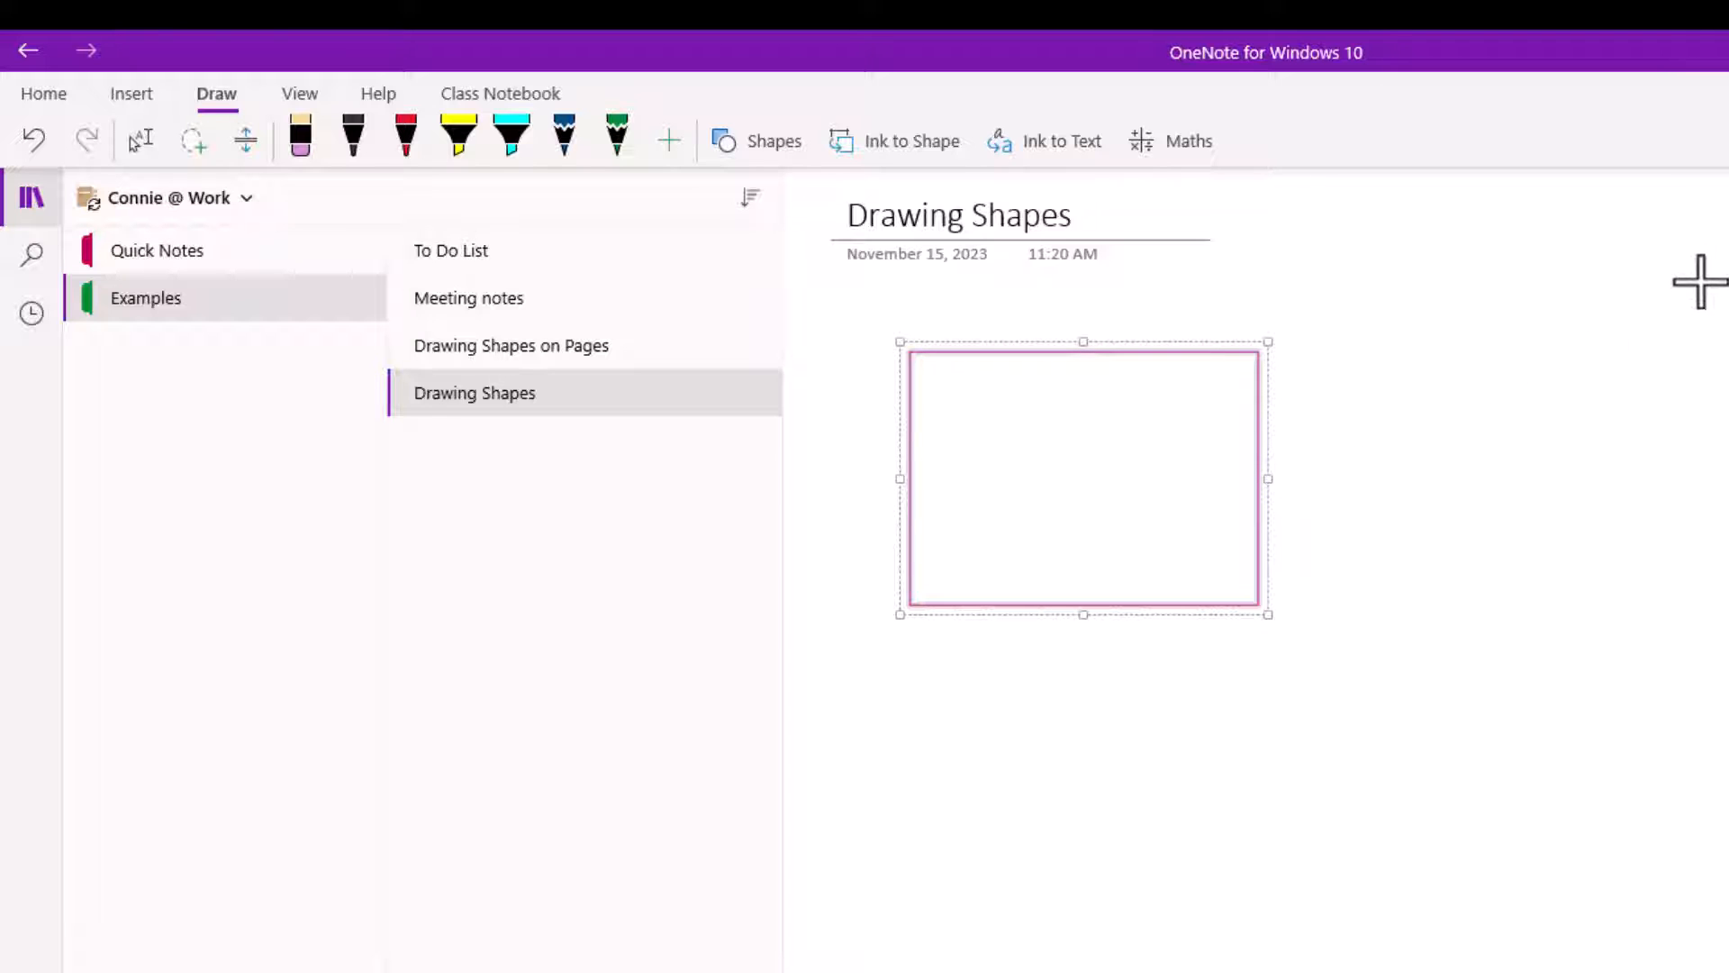
{"action": "mouse_move", "coordinate": [1574, 326]}
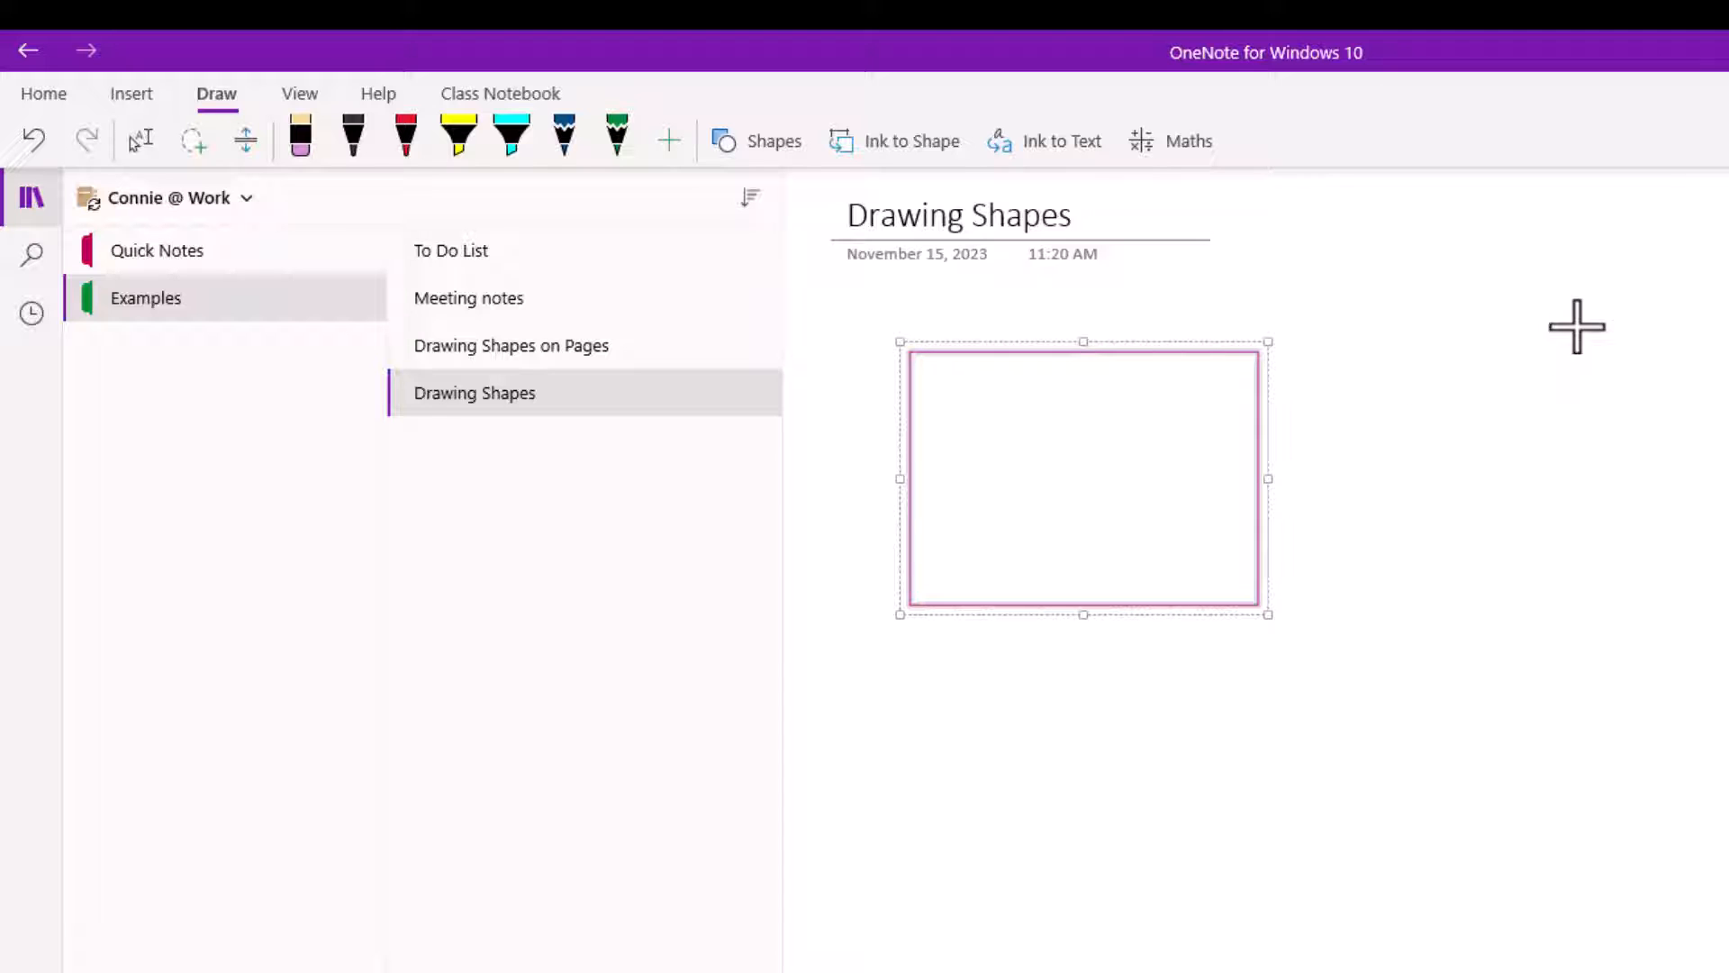
{"action": "left_click_drag", "start_coordinate": [1296, 452], "coordinate": [1610, 288]}
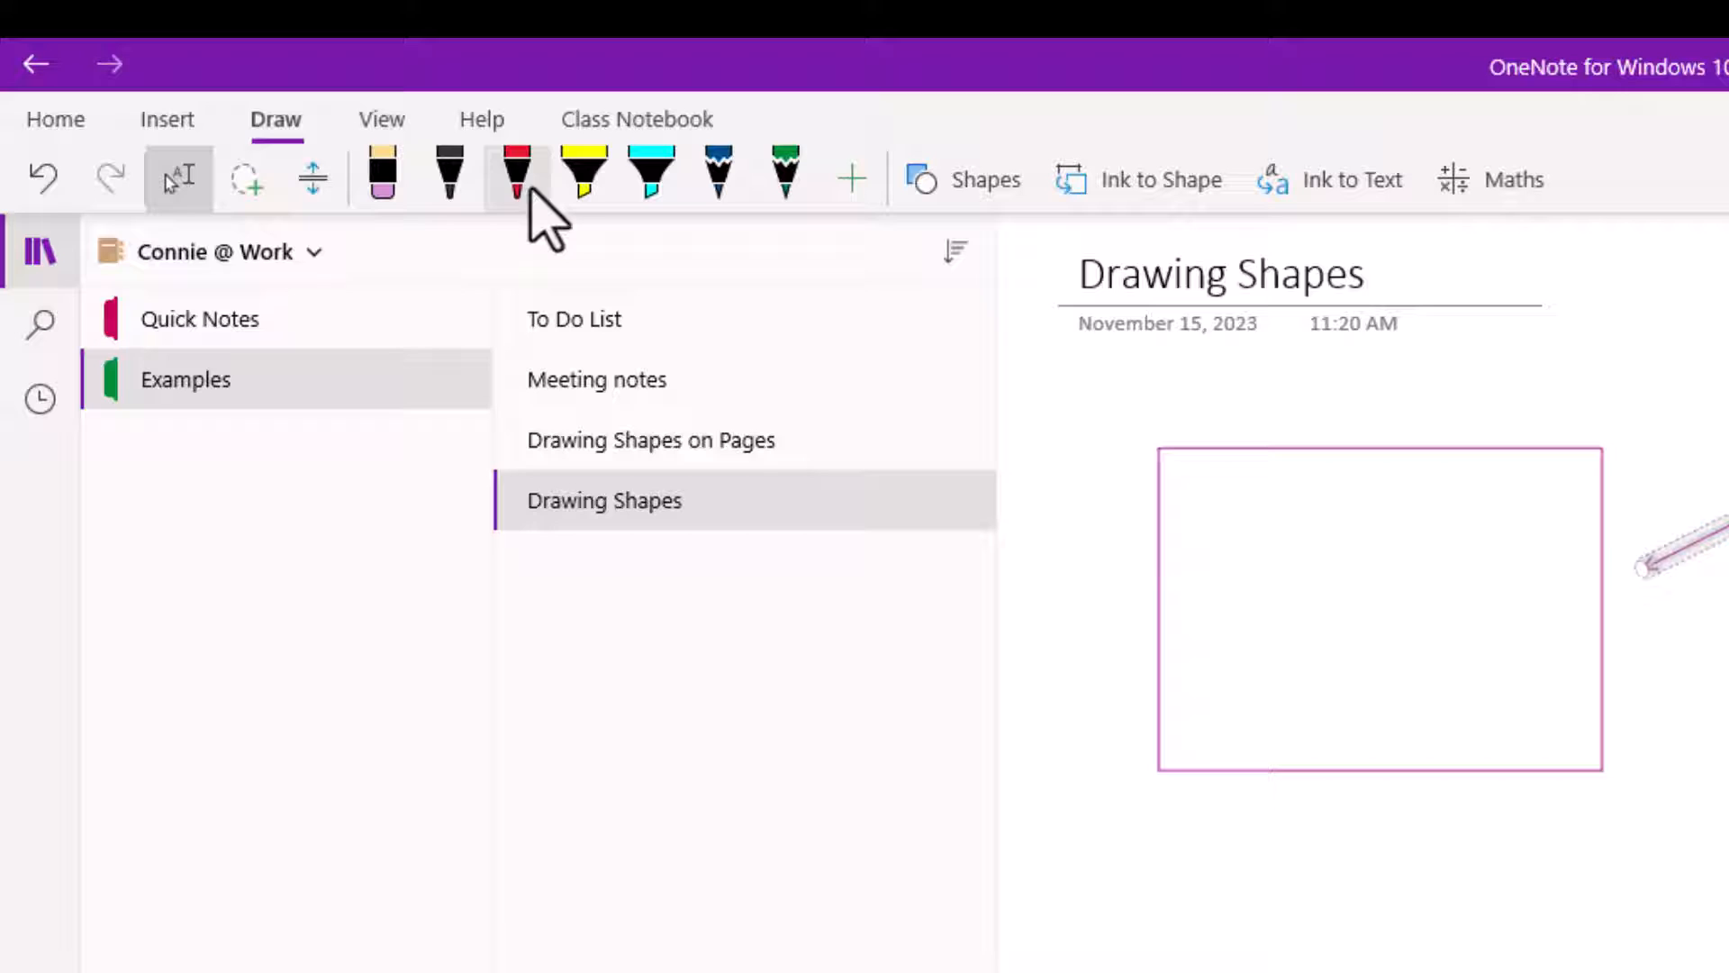
- Select the red pen and set its line thickness from the pen options
{"action": "left_click", "coordinate": [511, 177]}
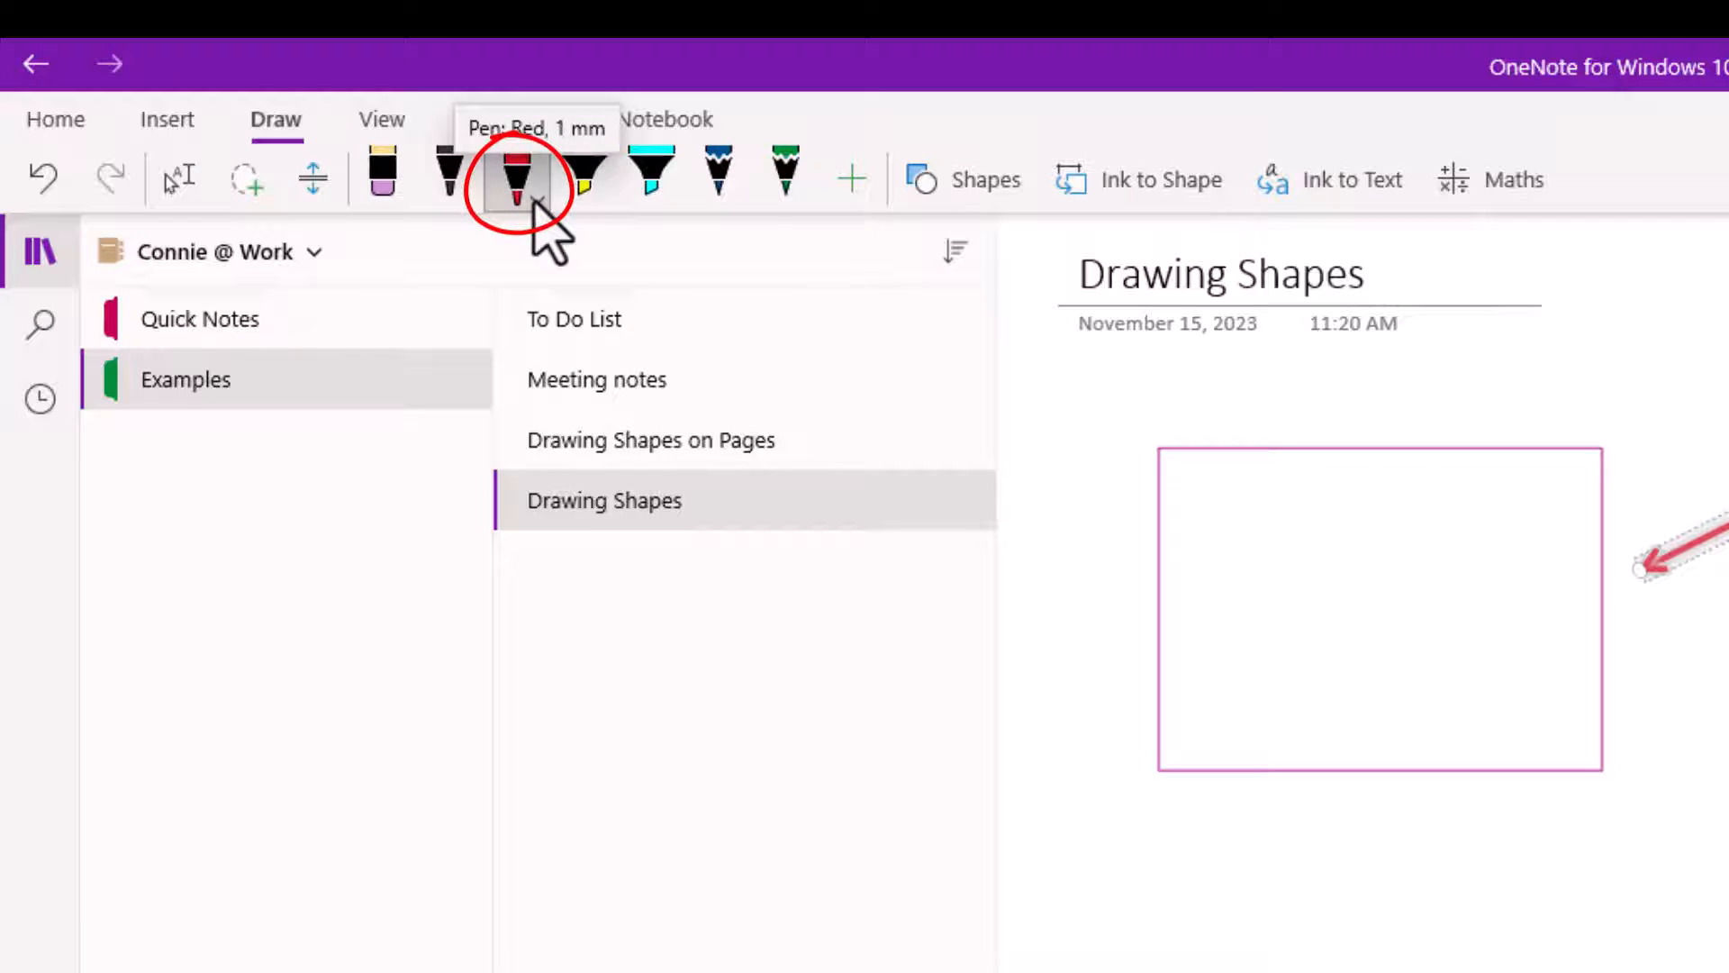
{"action": "left_click", "coordinate": [517, 176]}
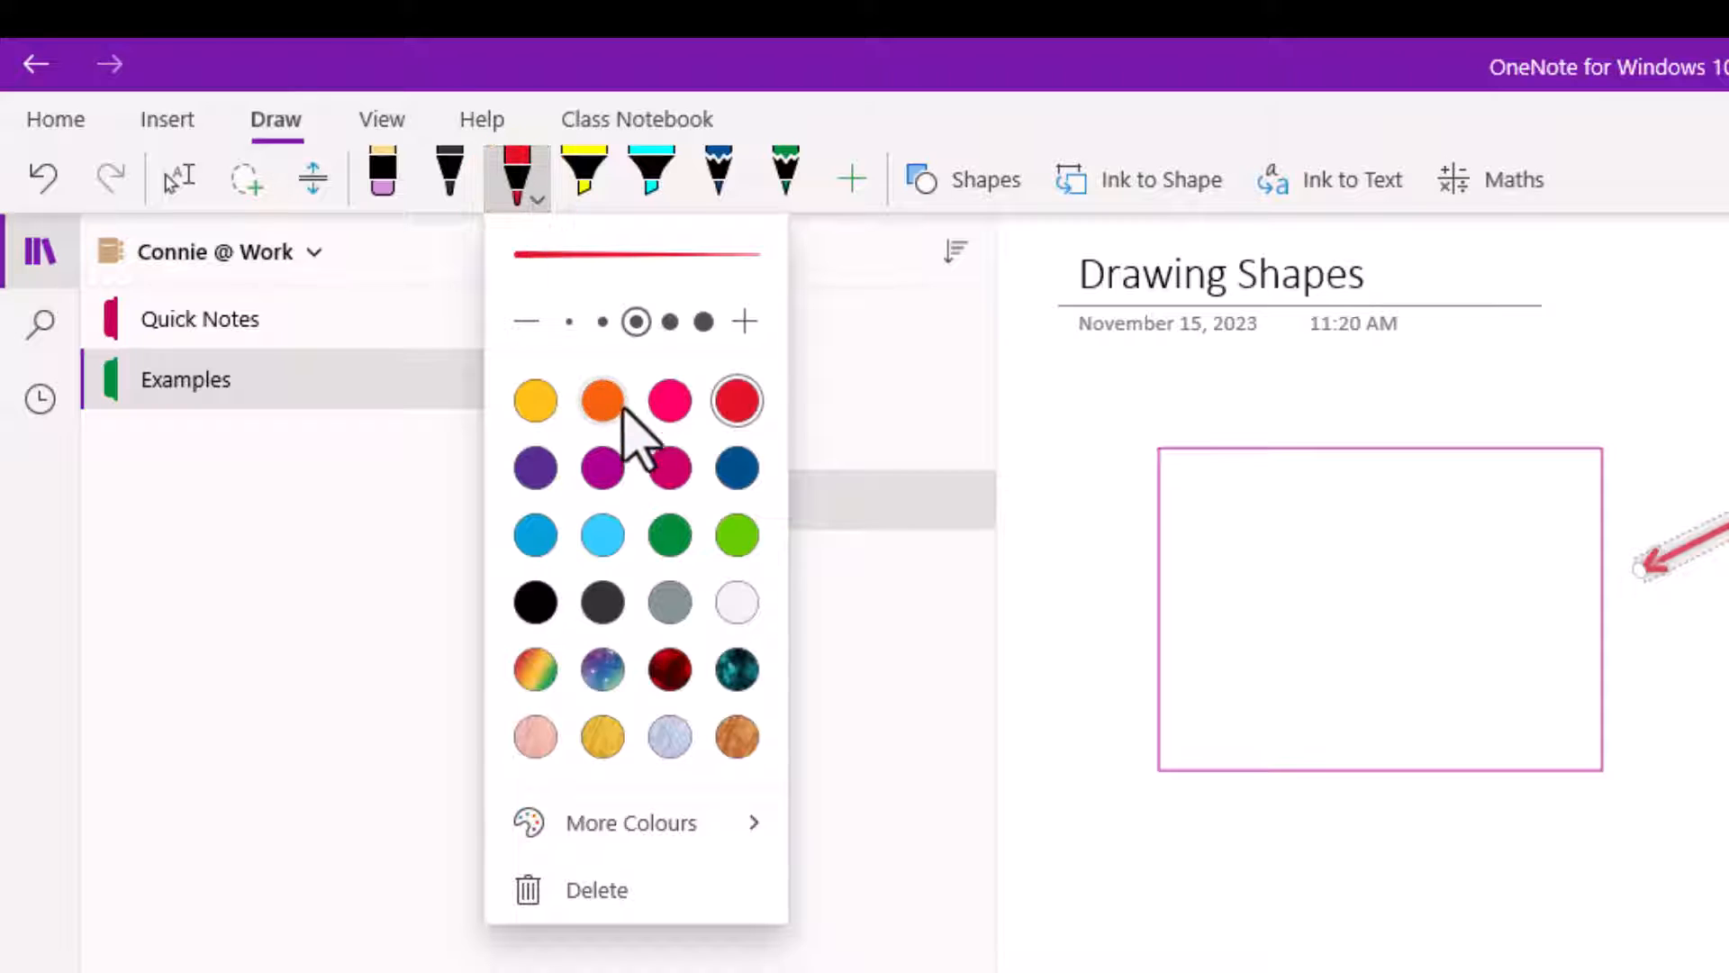
{"action": "mouse_move", "coordinate": [699, 492]}
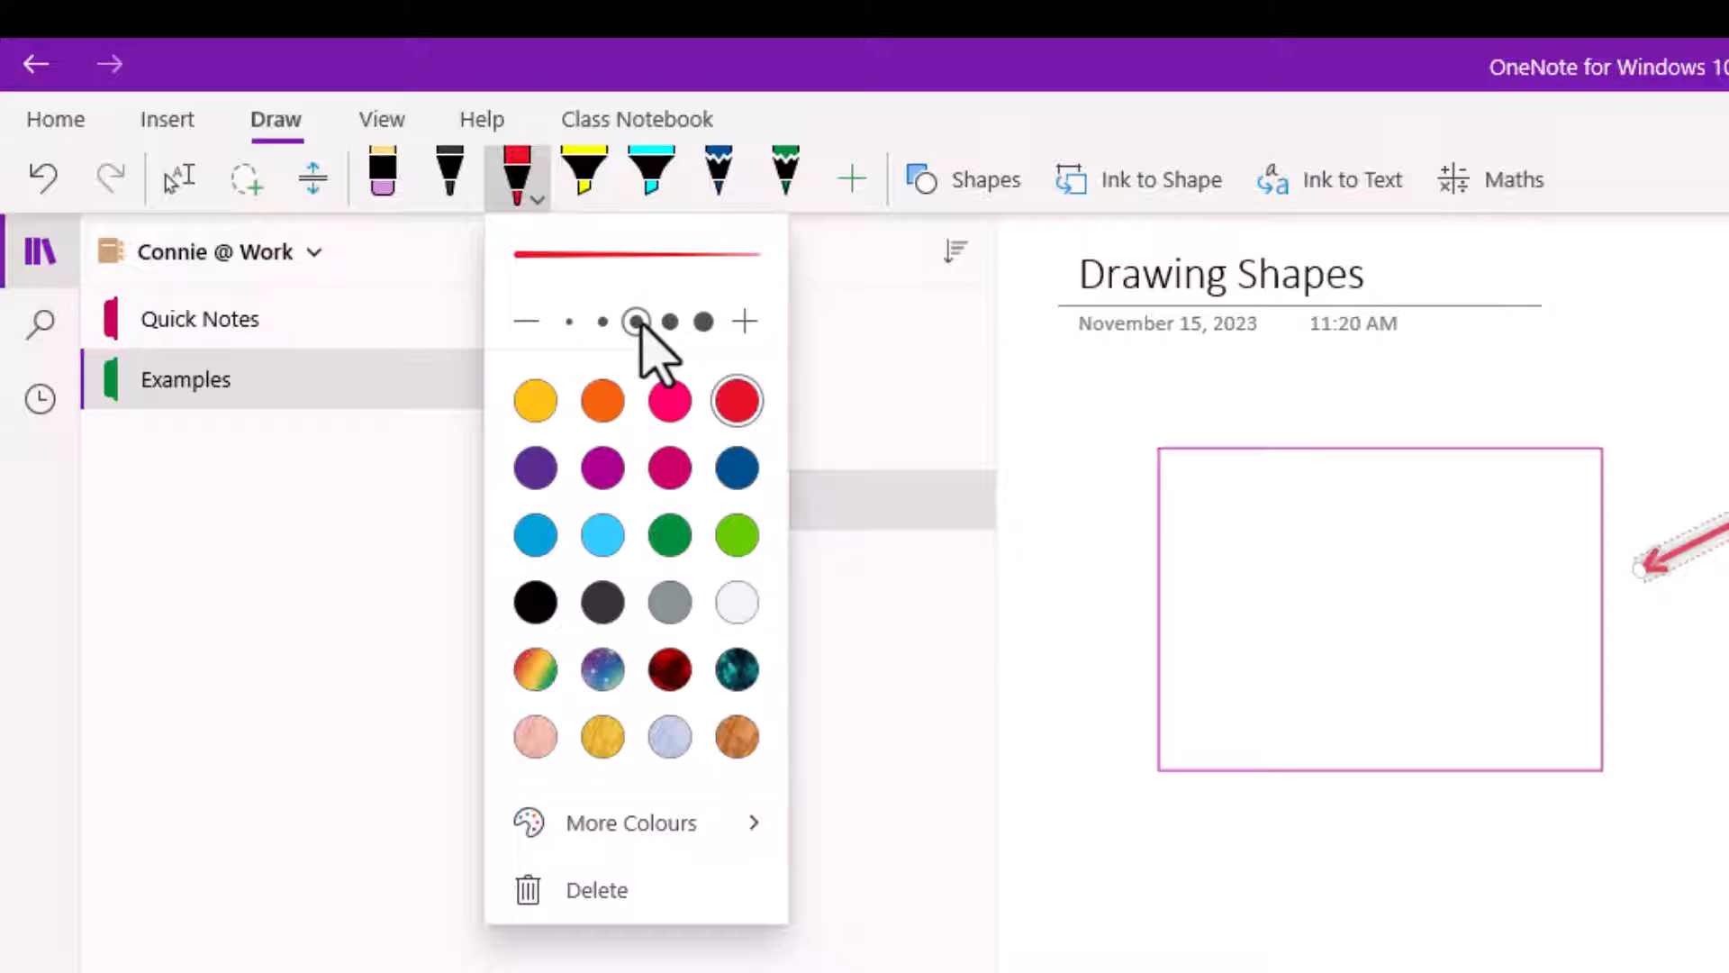
{"action": "left_click", "coordinate": [511, 176]}
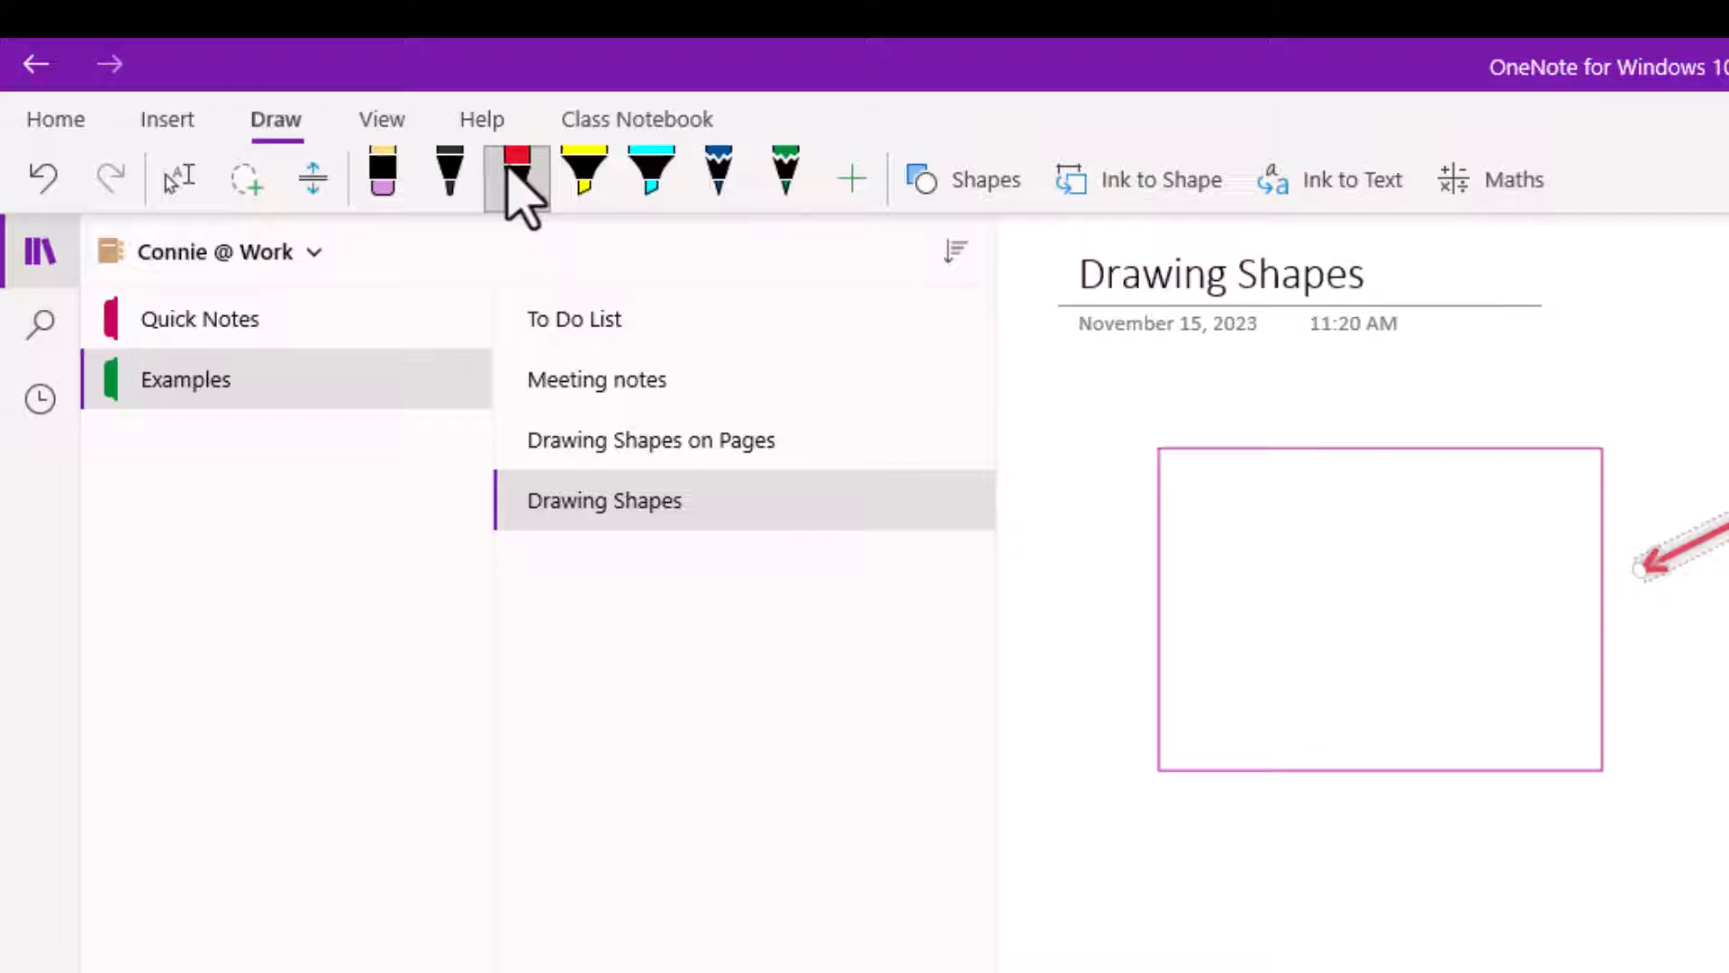
{"action": "left_click", "coordinate": [511, 171]}
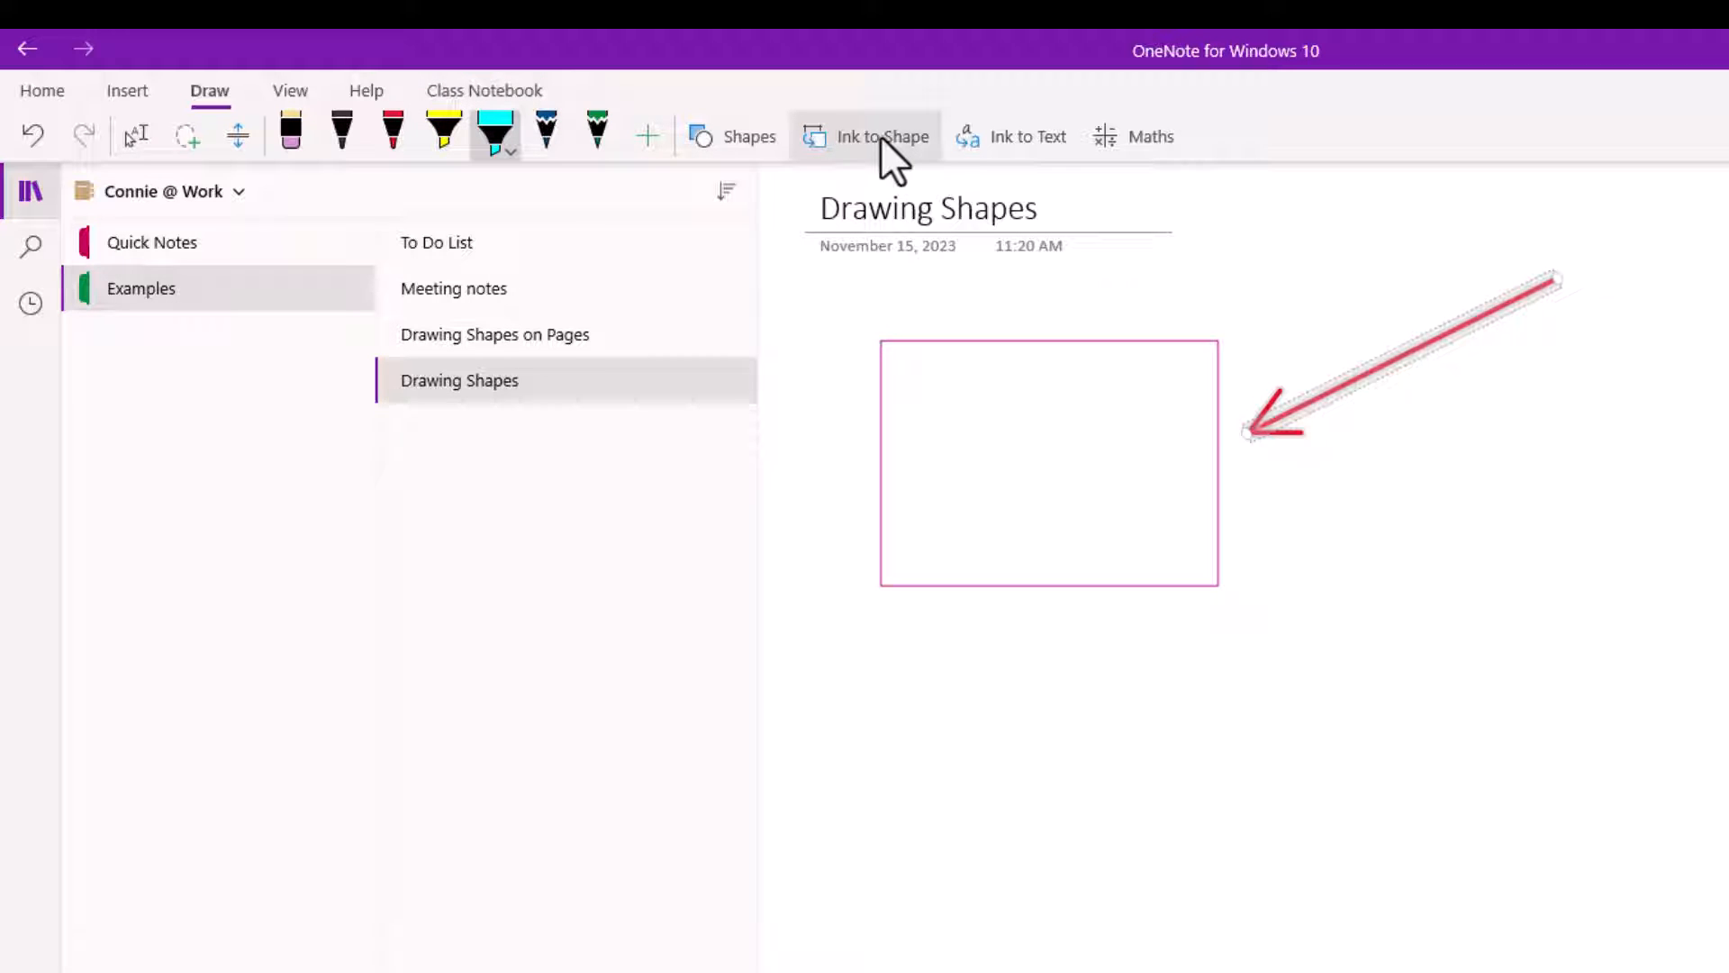
- Draw a turquoise highlighter oval below the rectangle and change its highlighter colour
{"action": "left_click", "coordinate": [733, 137]}
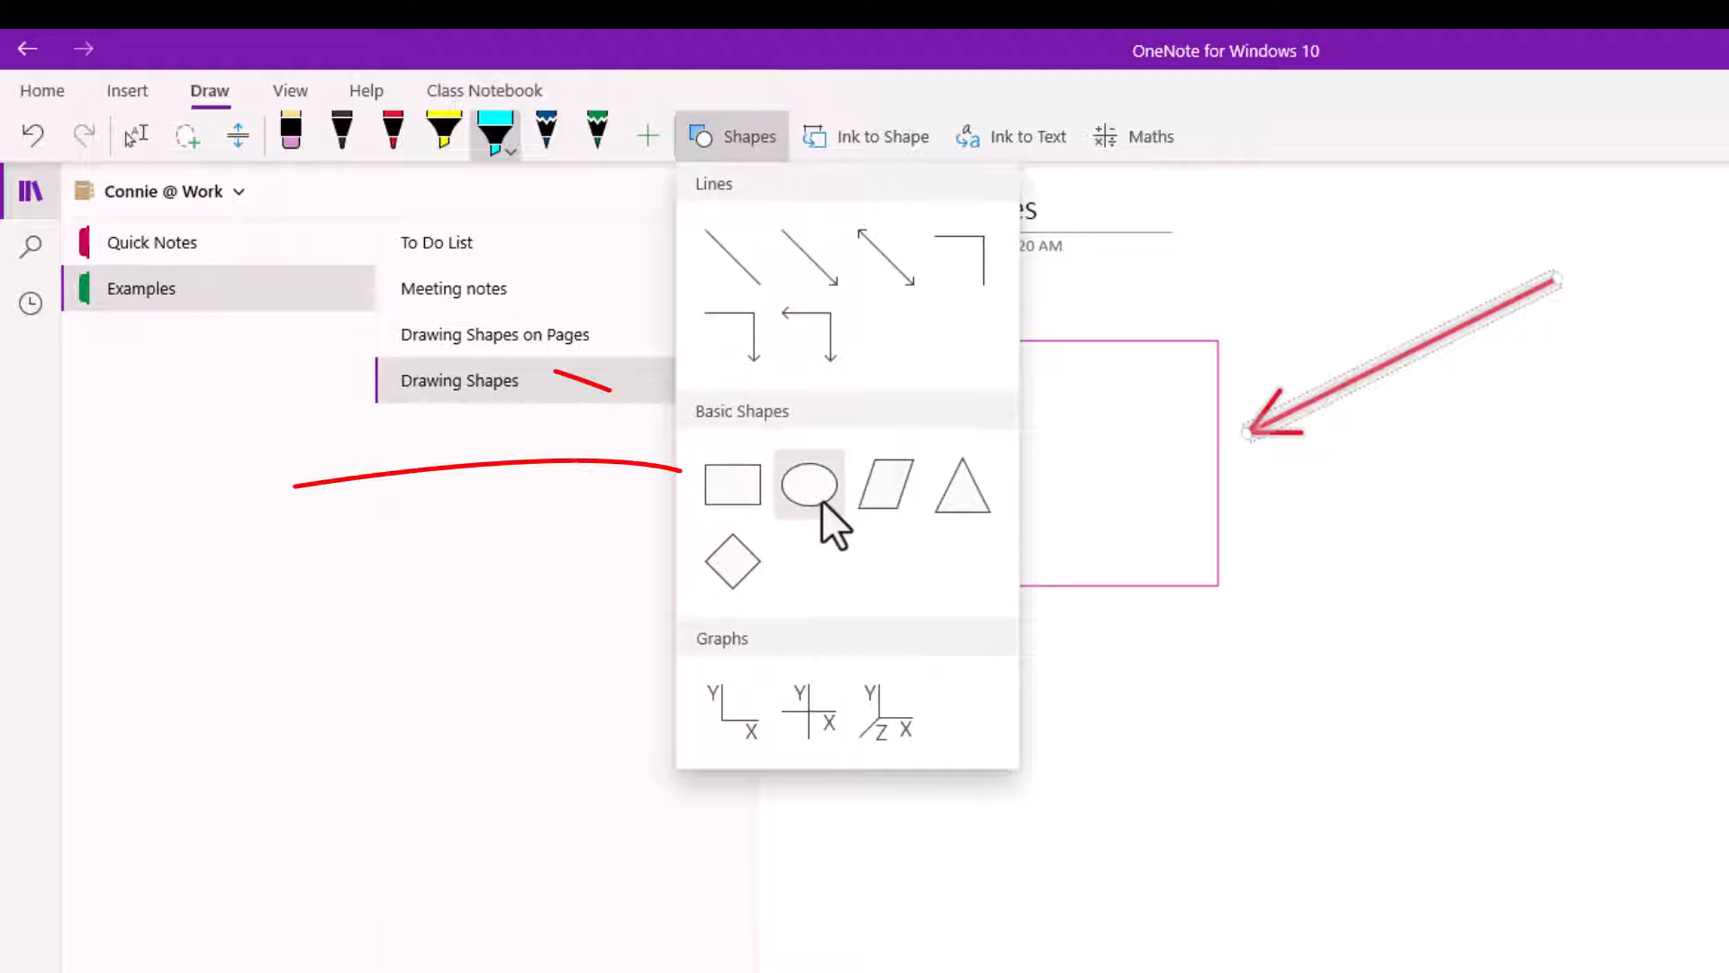
{"action": "left_click", "coordinate": [807, 483]}
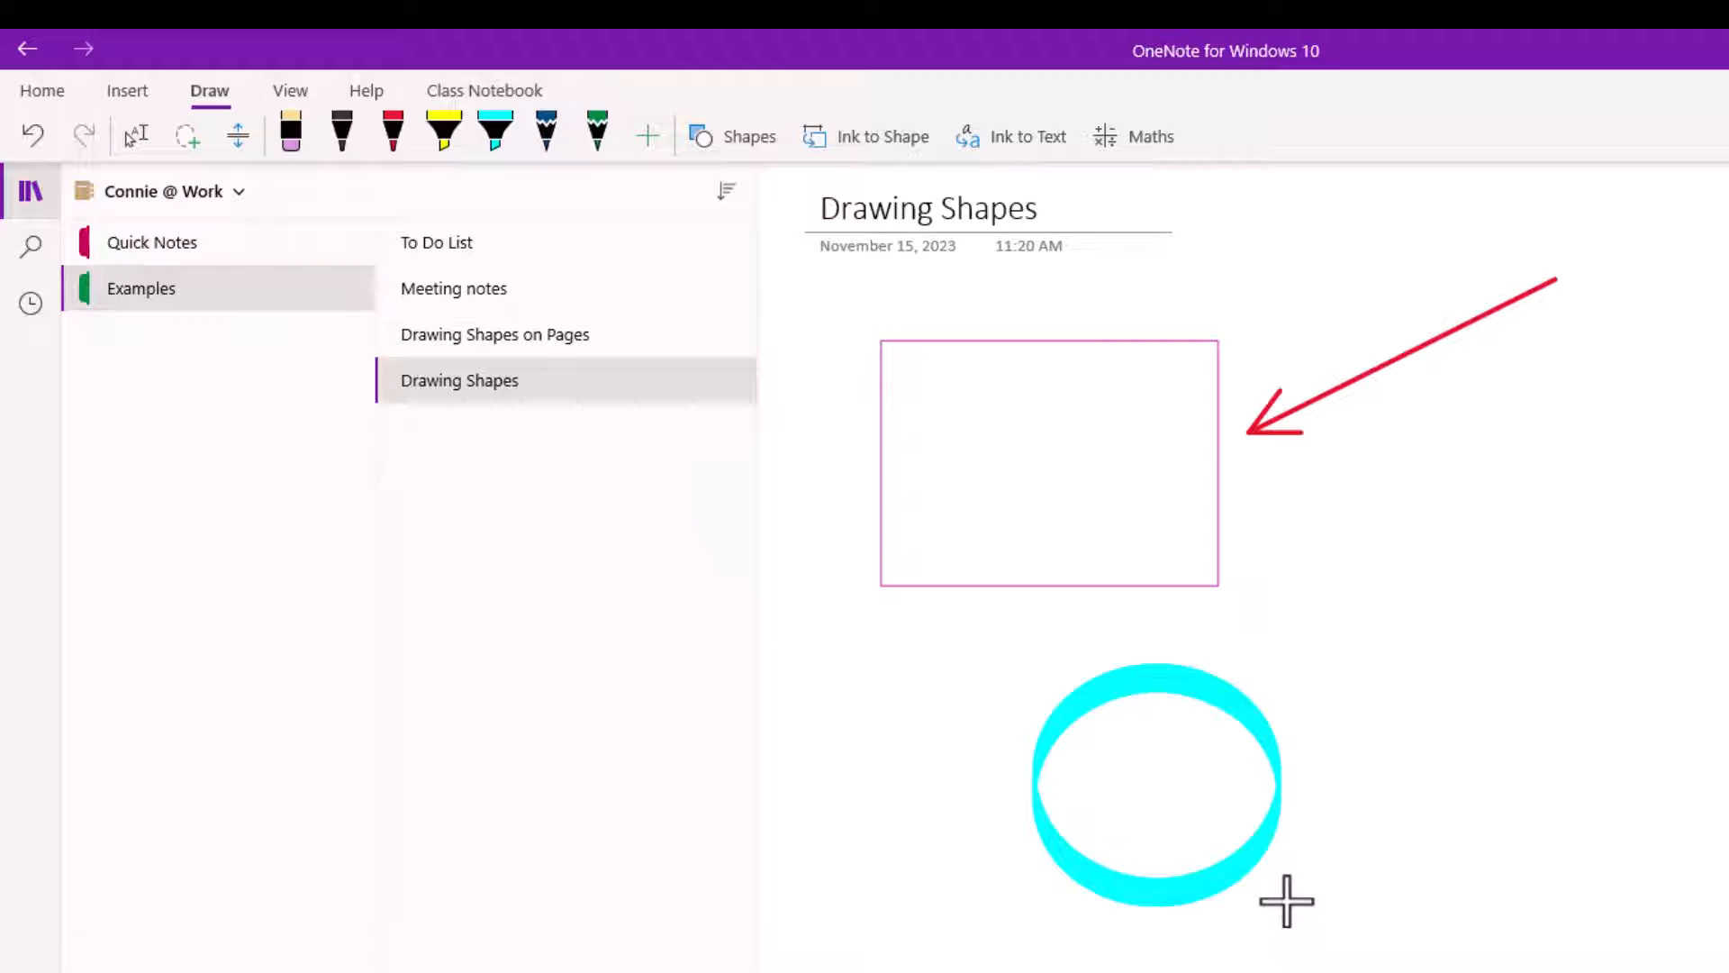
{"action": "left_click", "coordinate": [1157, 775]}
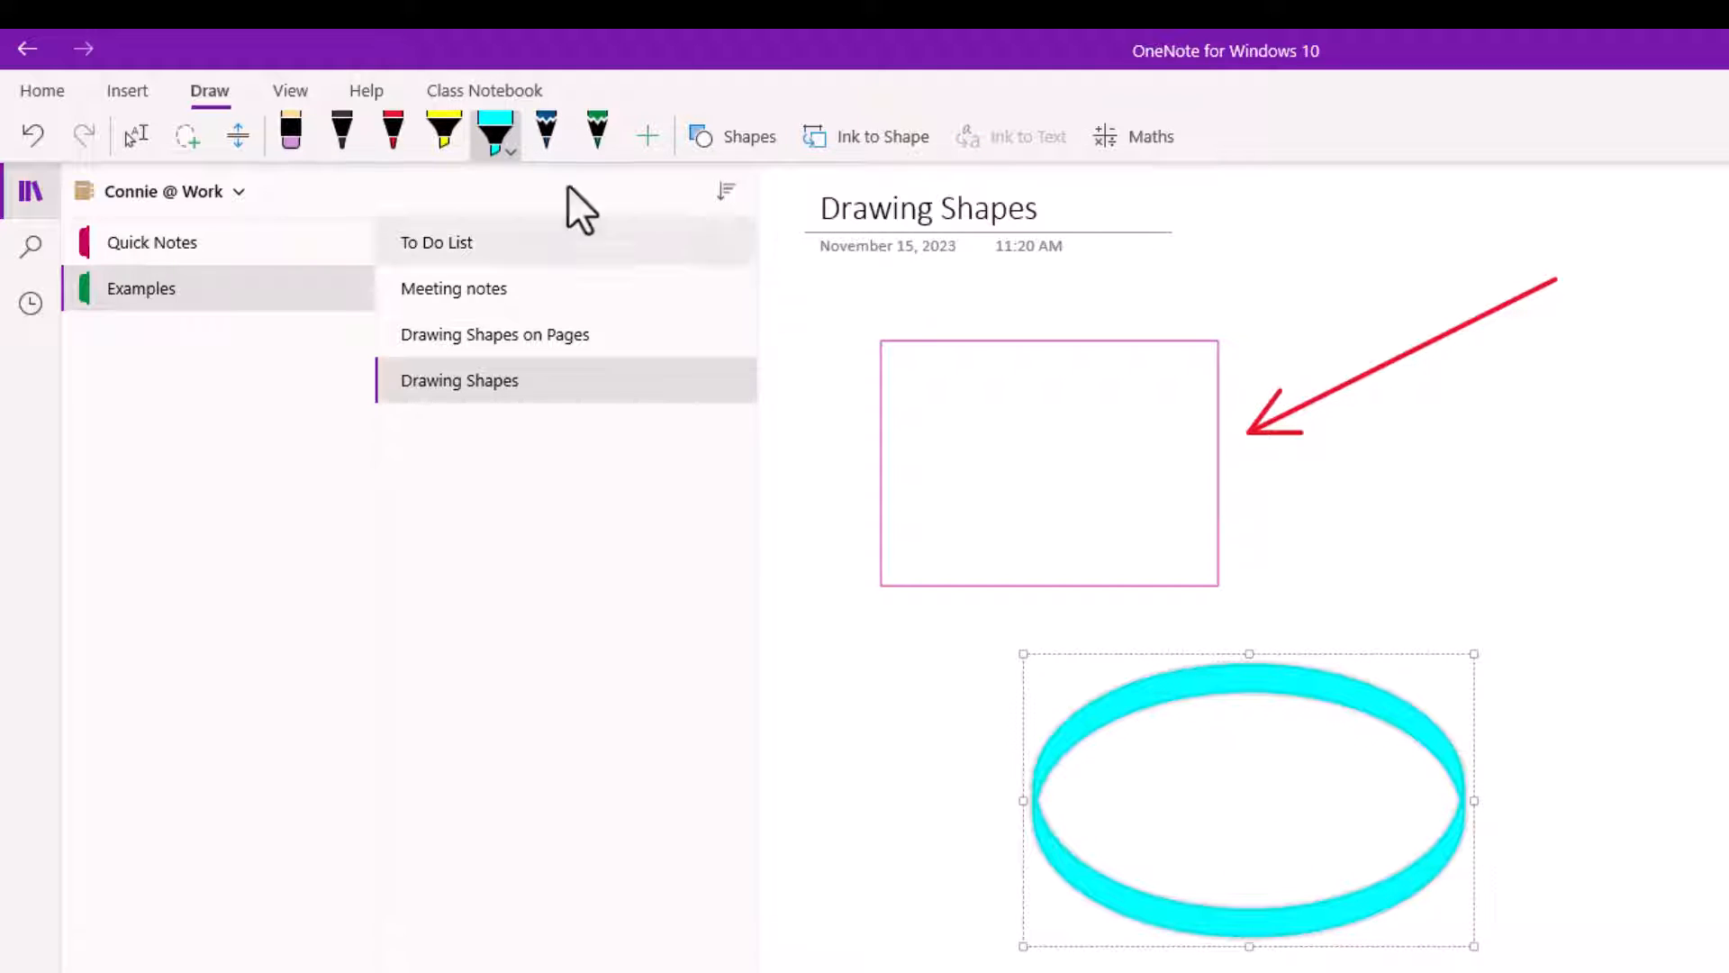
{"action": "left_click", "coordinate": [504, 140]}
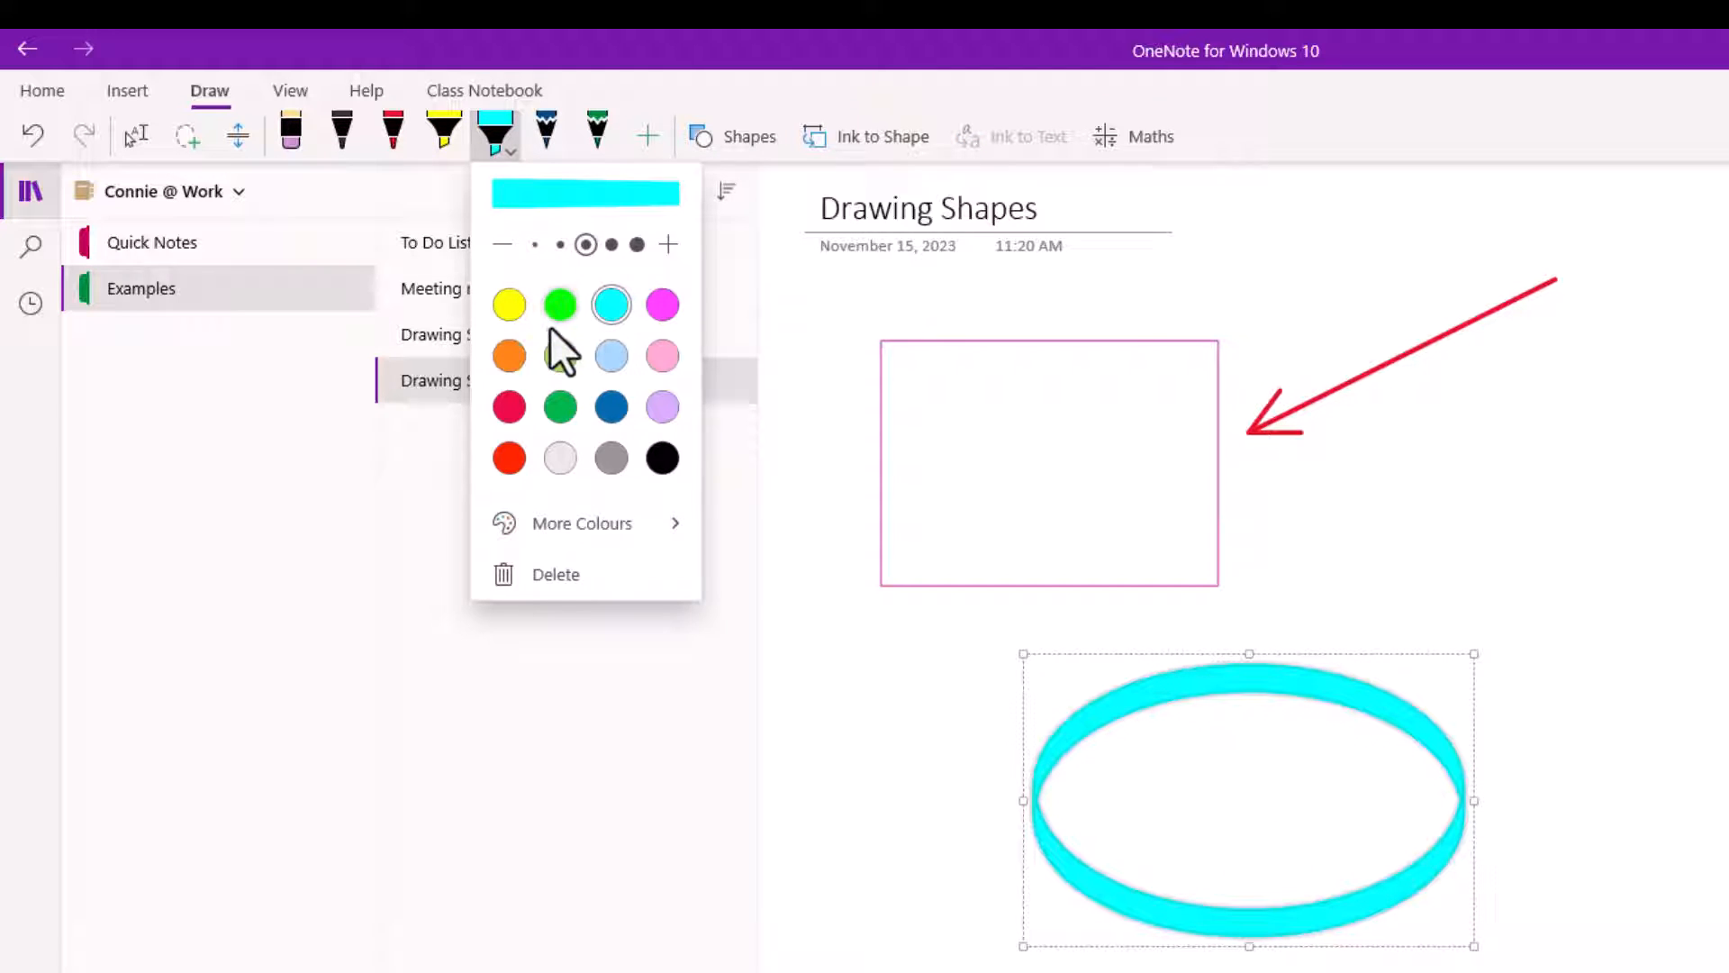
{"action": "left_click", "coordinate": [559, 304]}
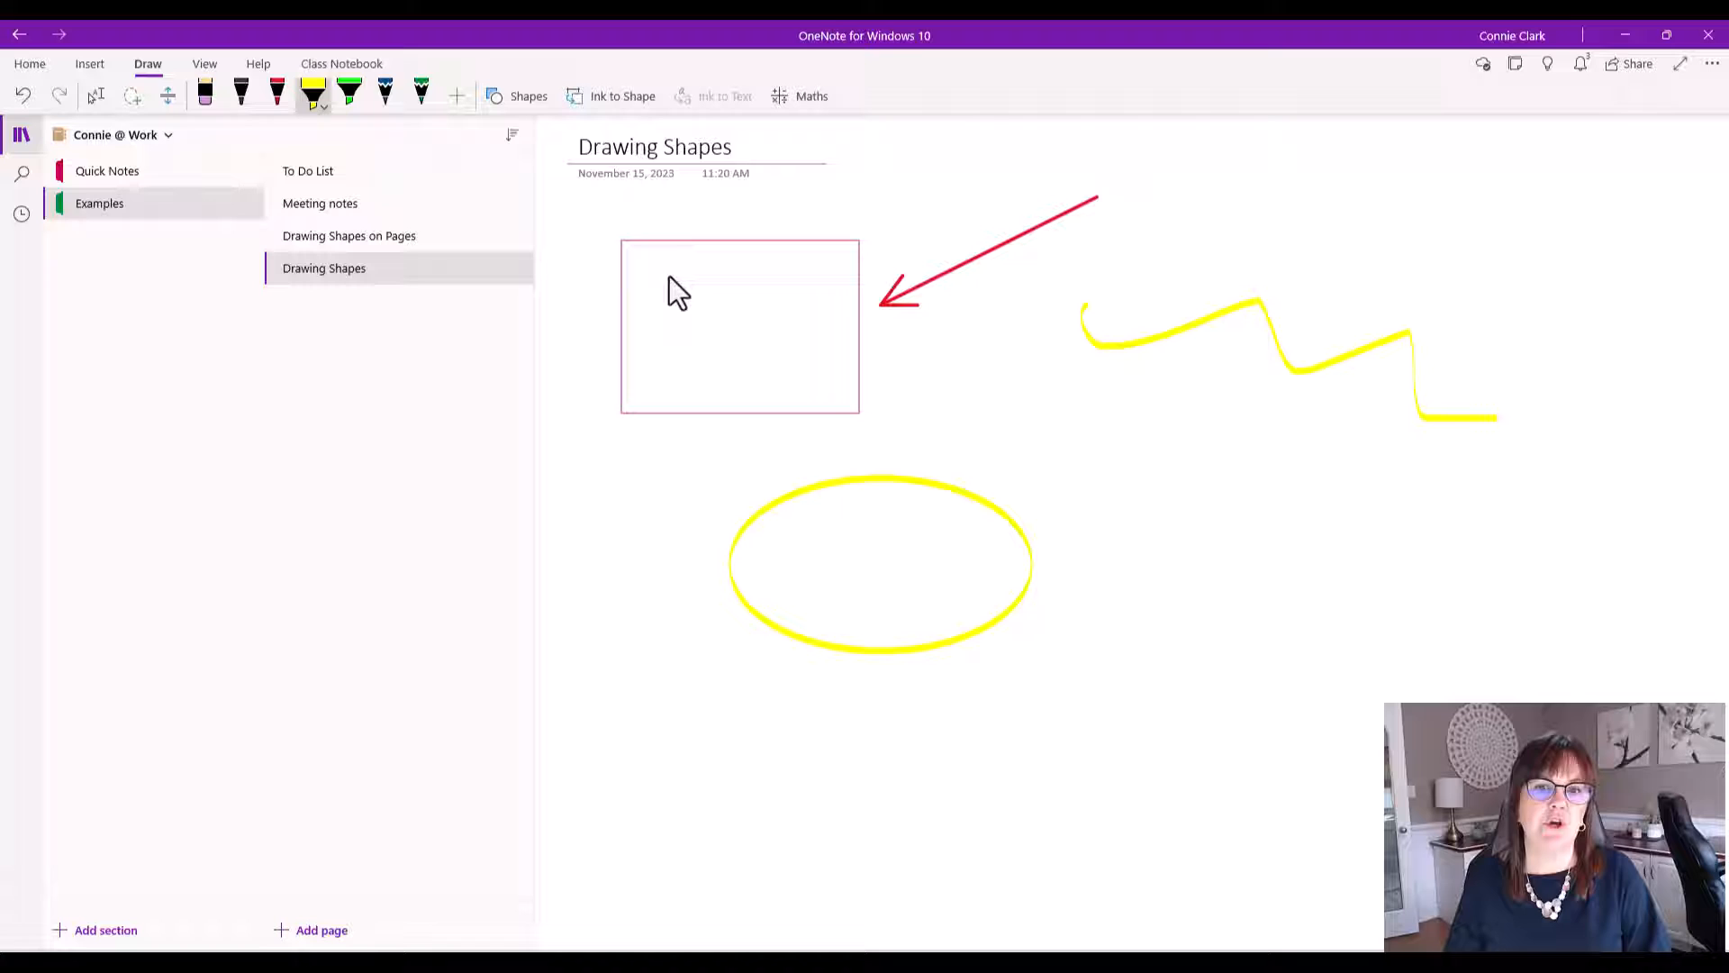
- Scribble yellow highlighter across the rectangle
{"action": "left_click_drag", "start_coordinate": [607, 348], "coordinate": [949, 396]}
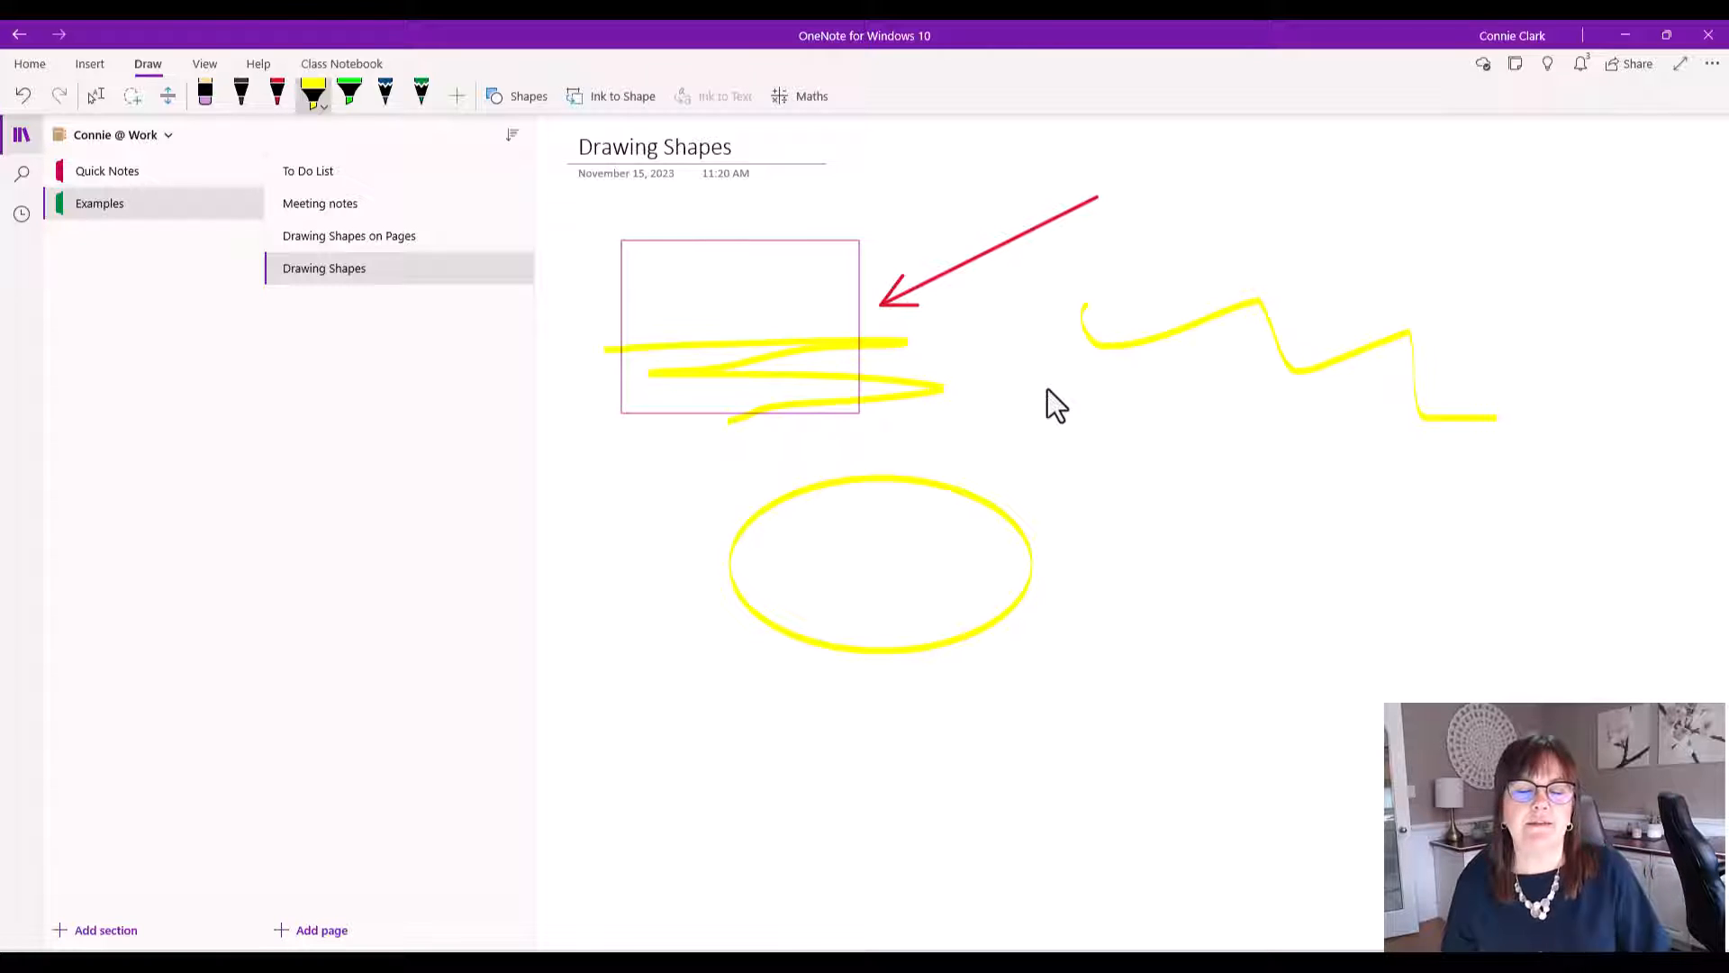
{"action": "mouse_move", "coordinate": [1037, 398]}
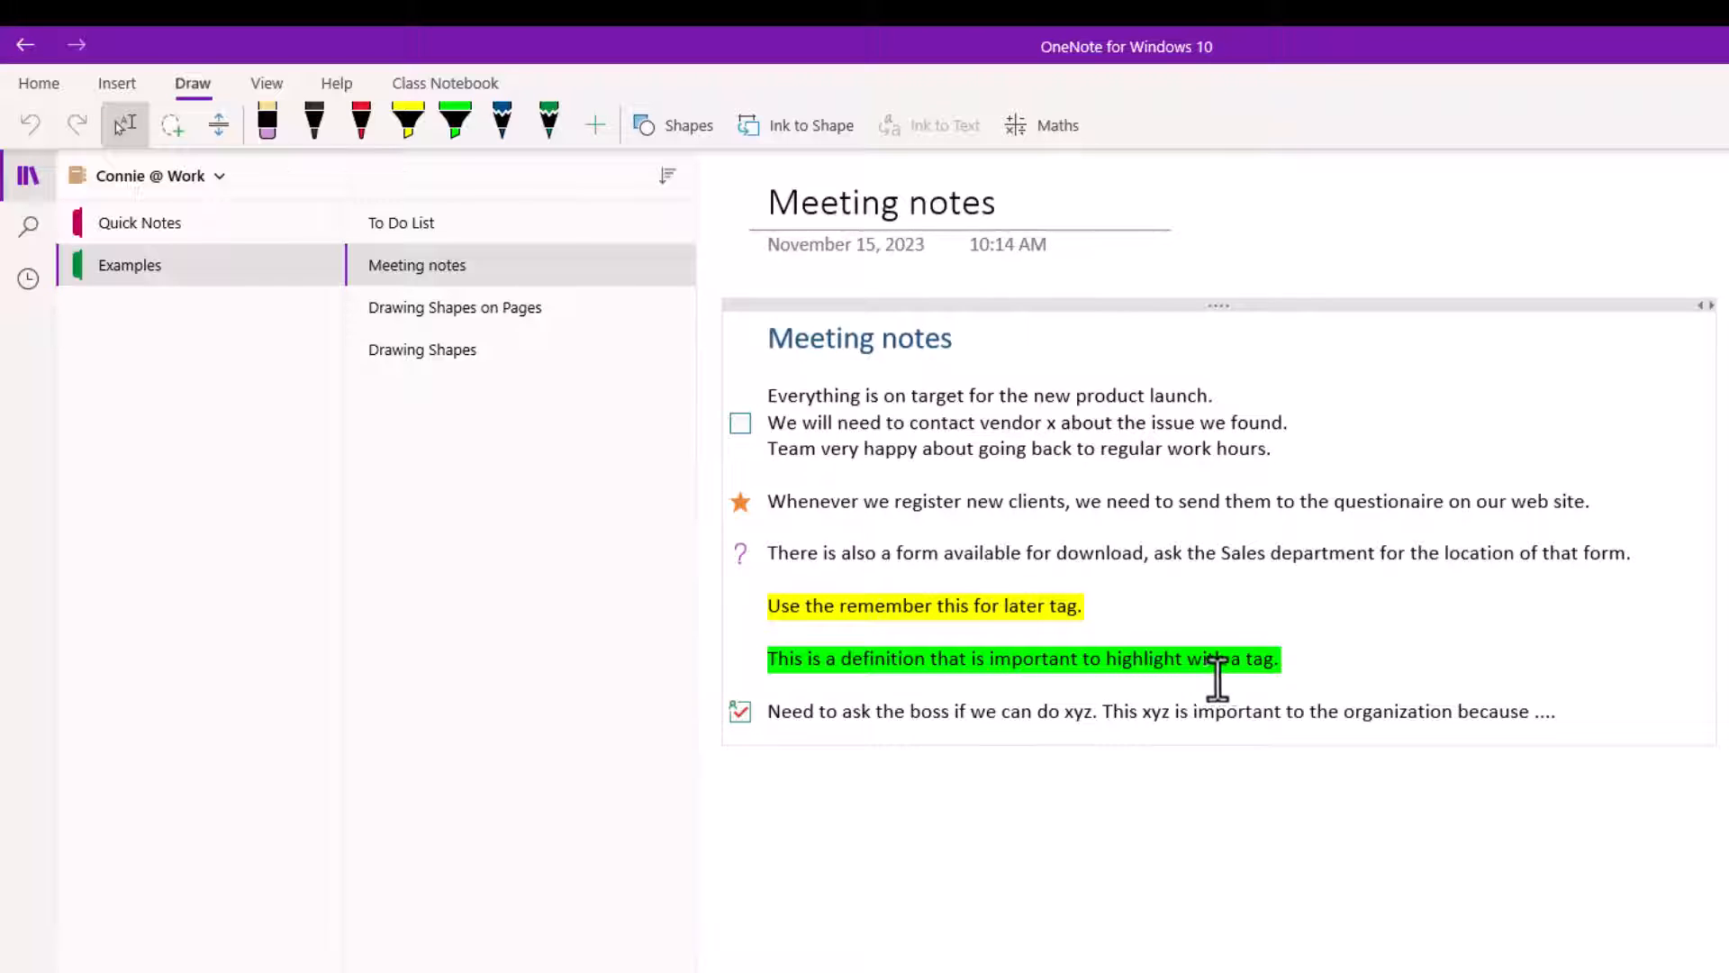
- Draw a yellow highlighter oval around the Meeting notes heading
{"action": "left_click", "coordinate": [674, 126]}
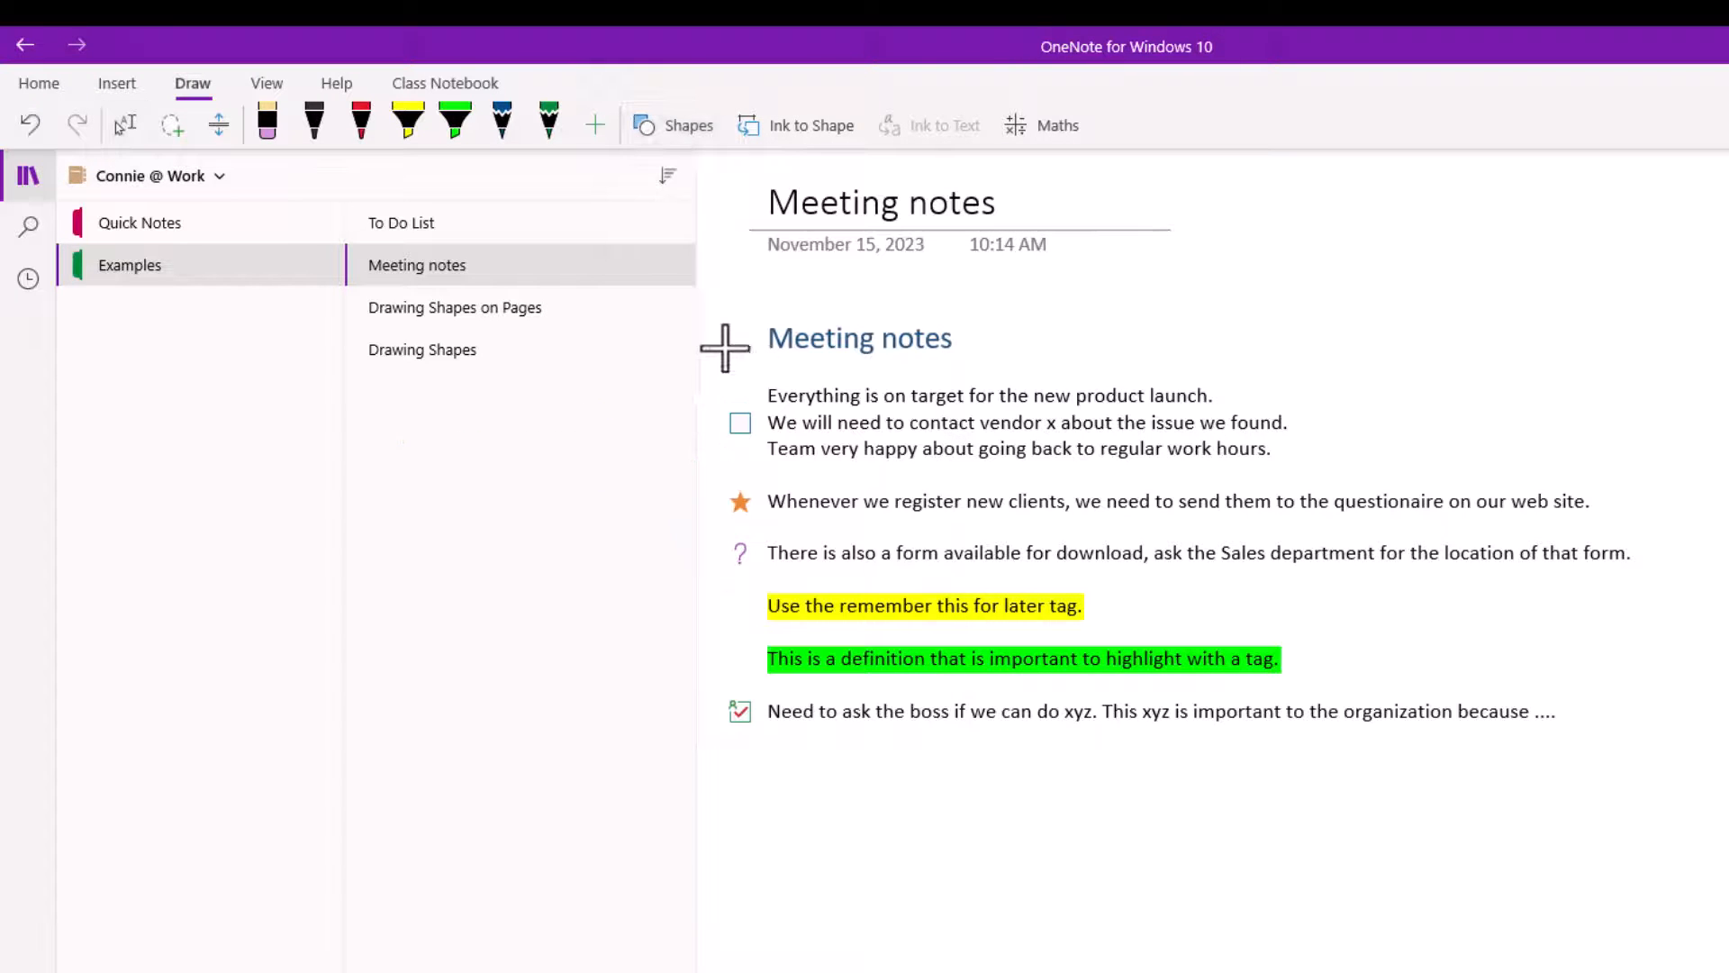
{"action": "left_click_drag", "start_coordinate": [760, 297], "coordinate": [848, 364]}
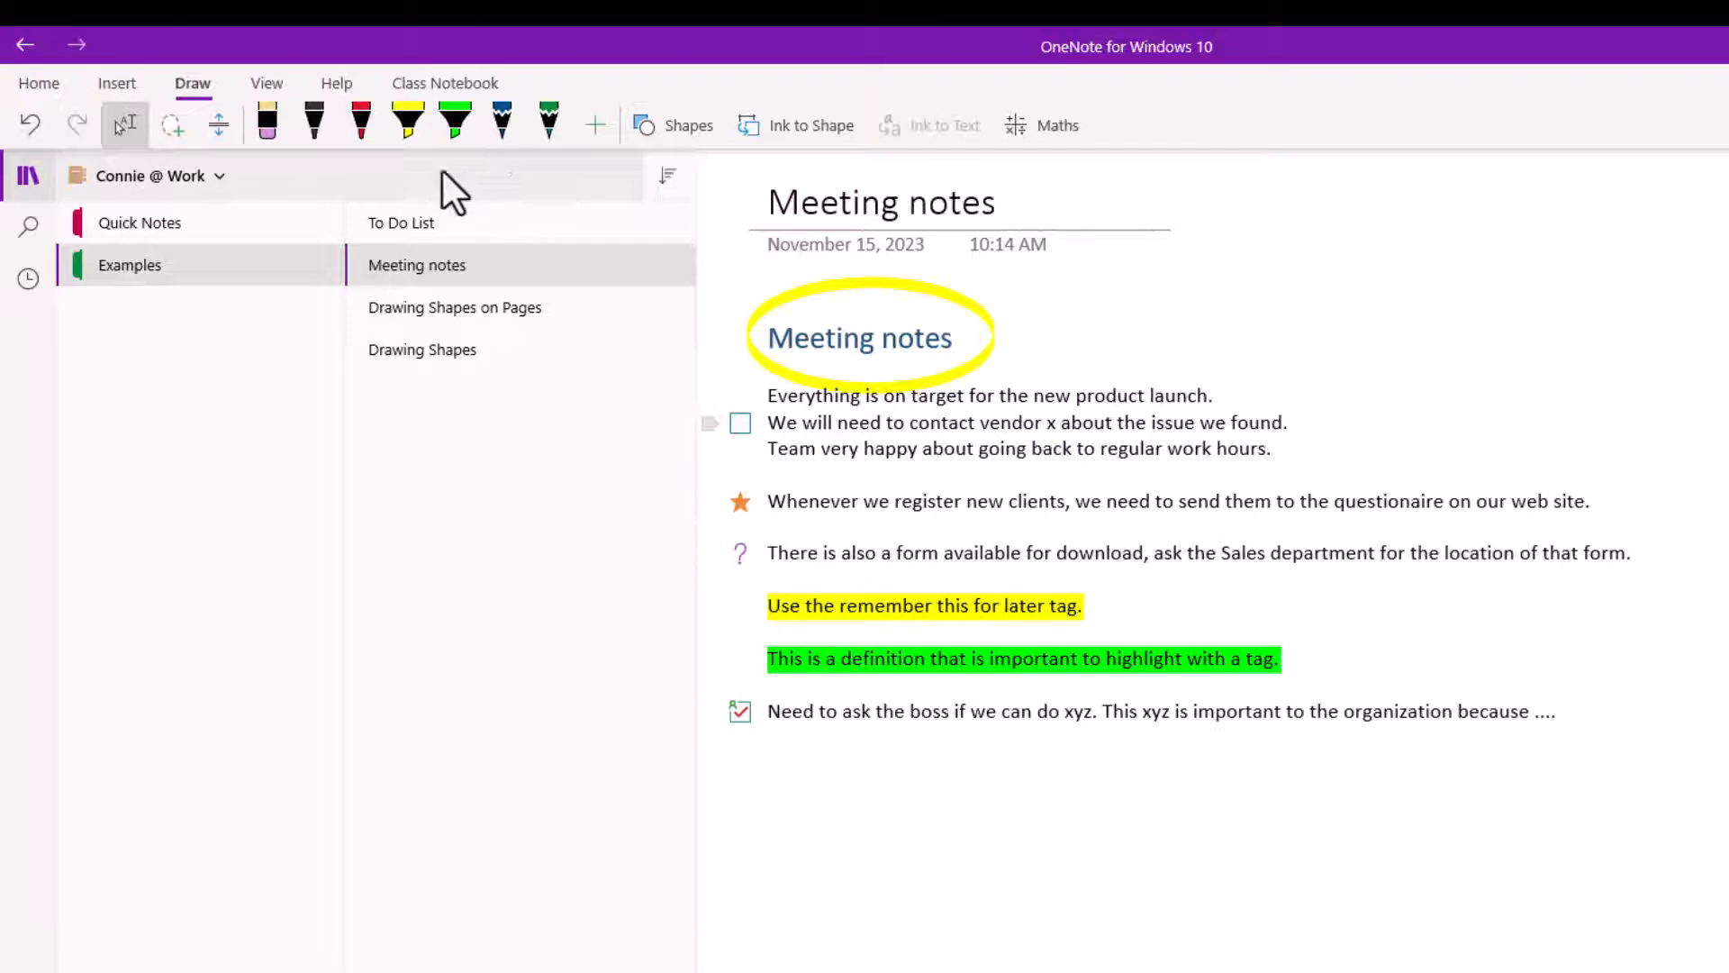
- Loop a freehand red line around the highlighted sentences, then undo it
{"action": "left_click", "coordinate": [673, 124]}
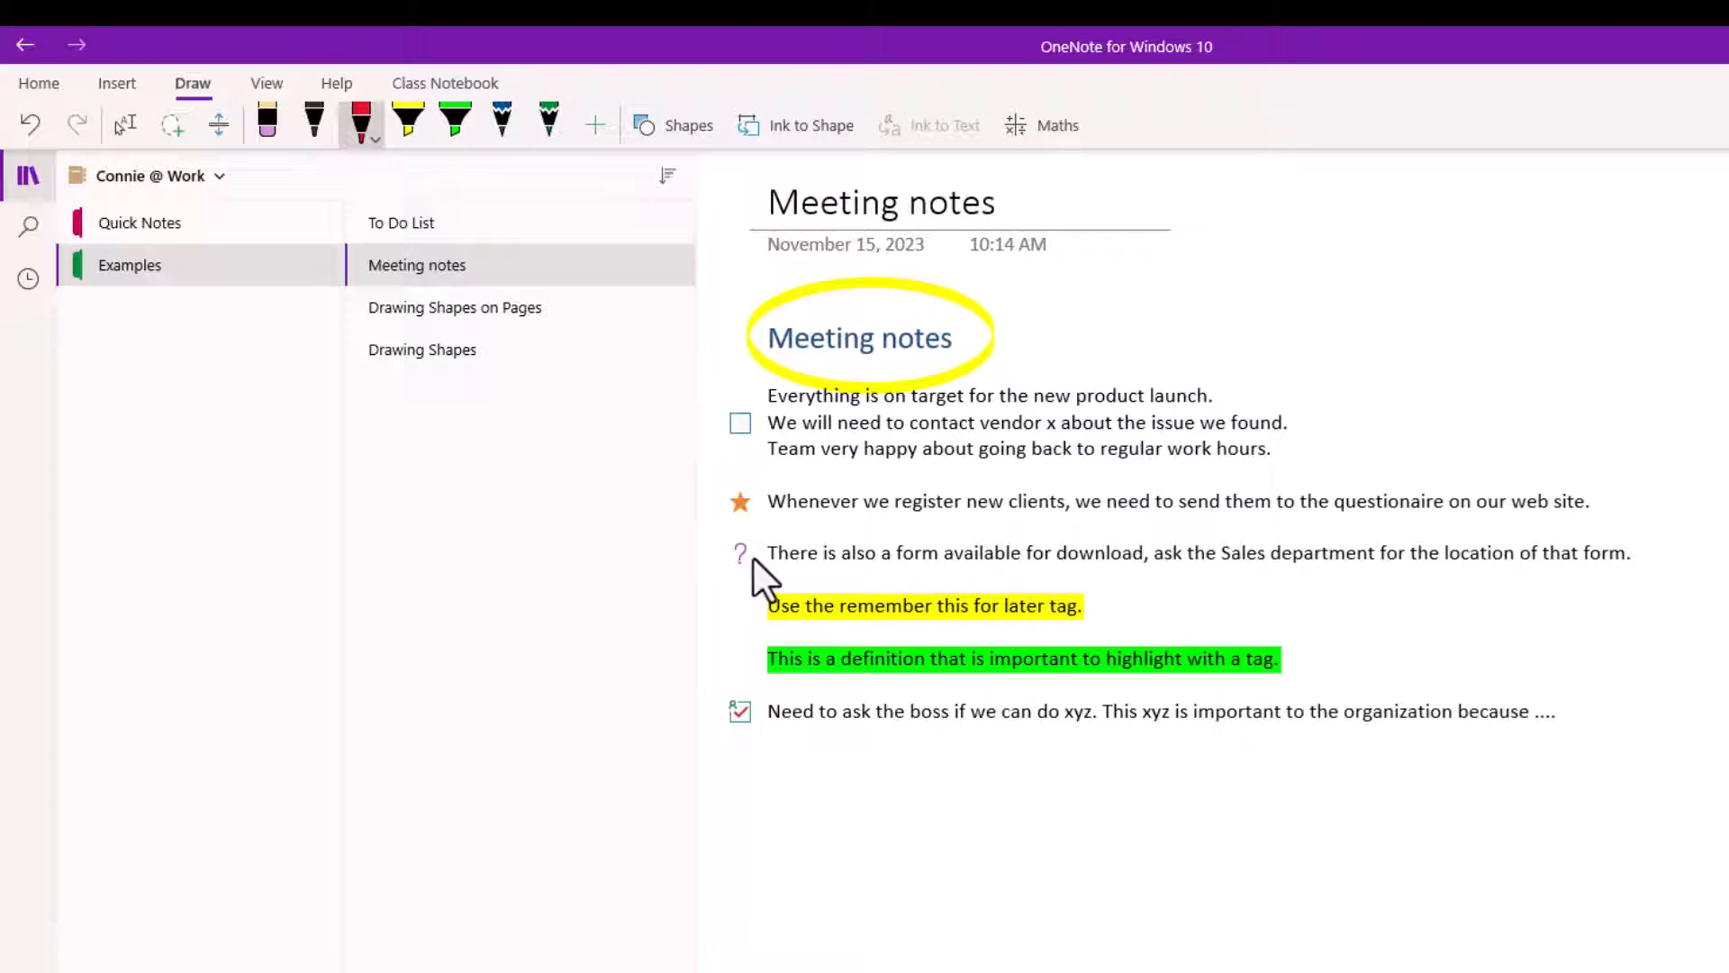
{"action": "left_click_drag", "start_coordinate": [737, 578], "coordinate": [750, 701]}
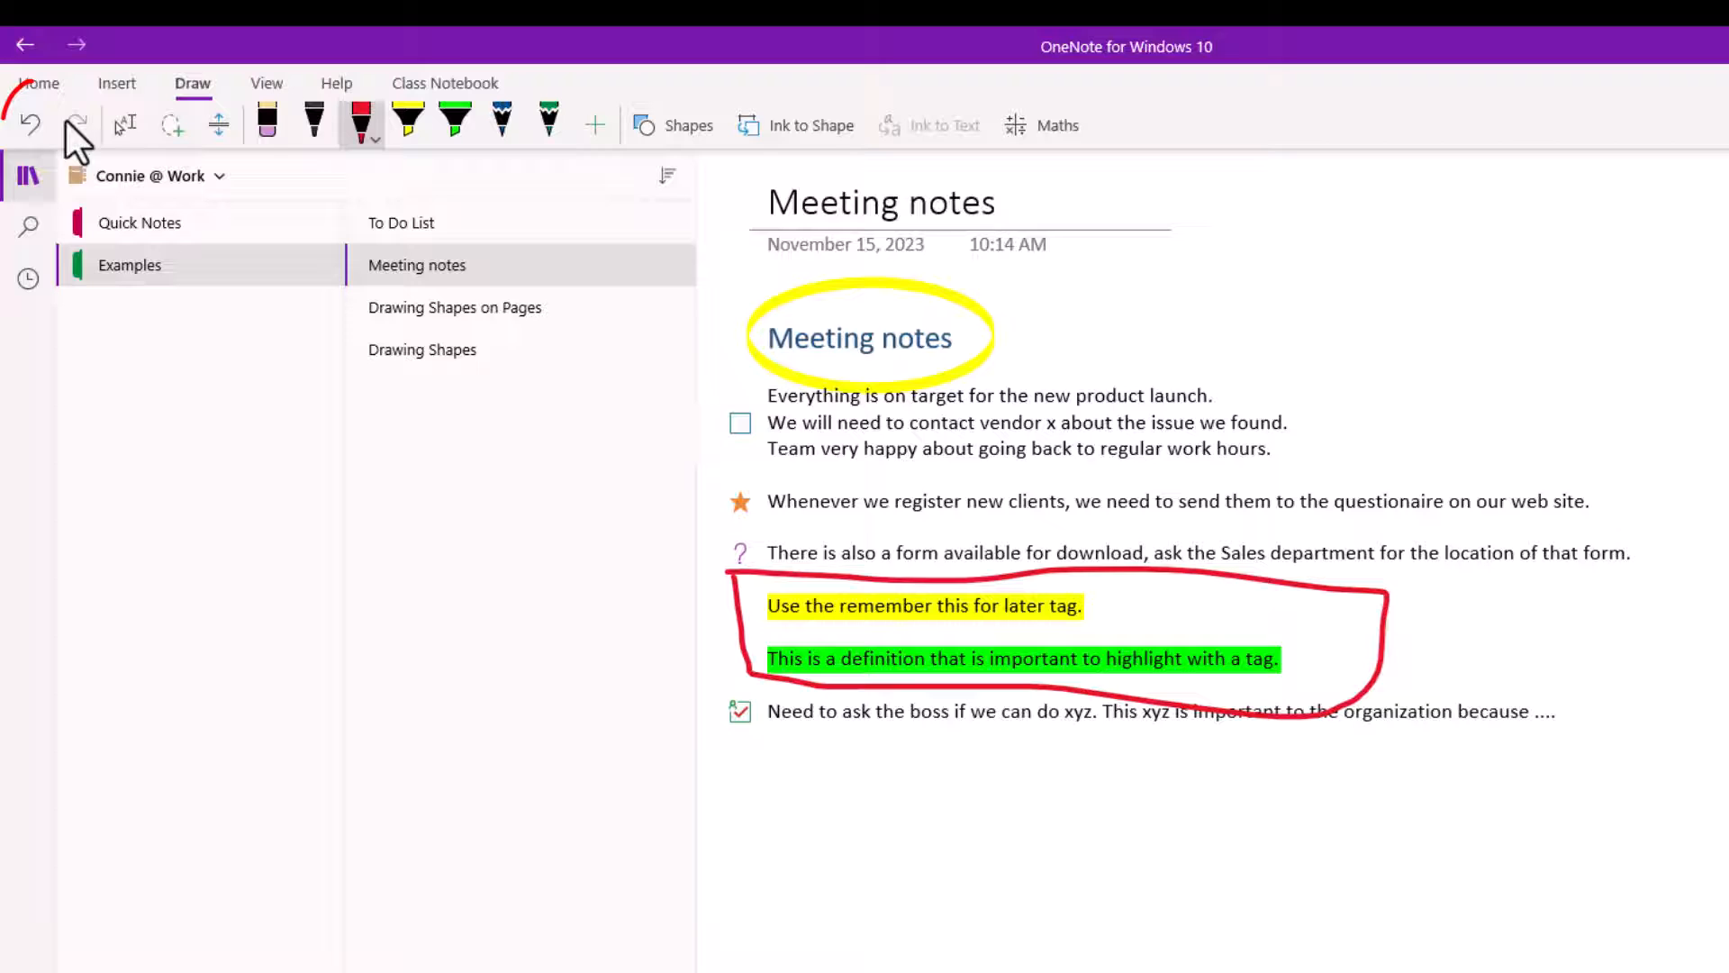
{"action": "left_click", "coordinate": [31, 123]}
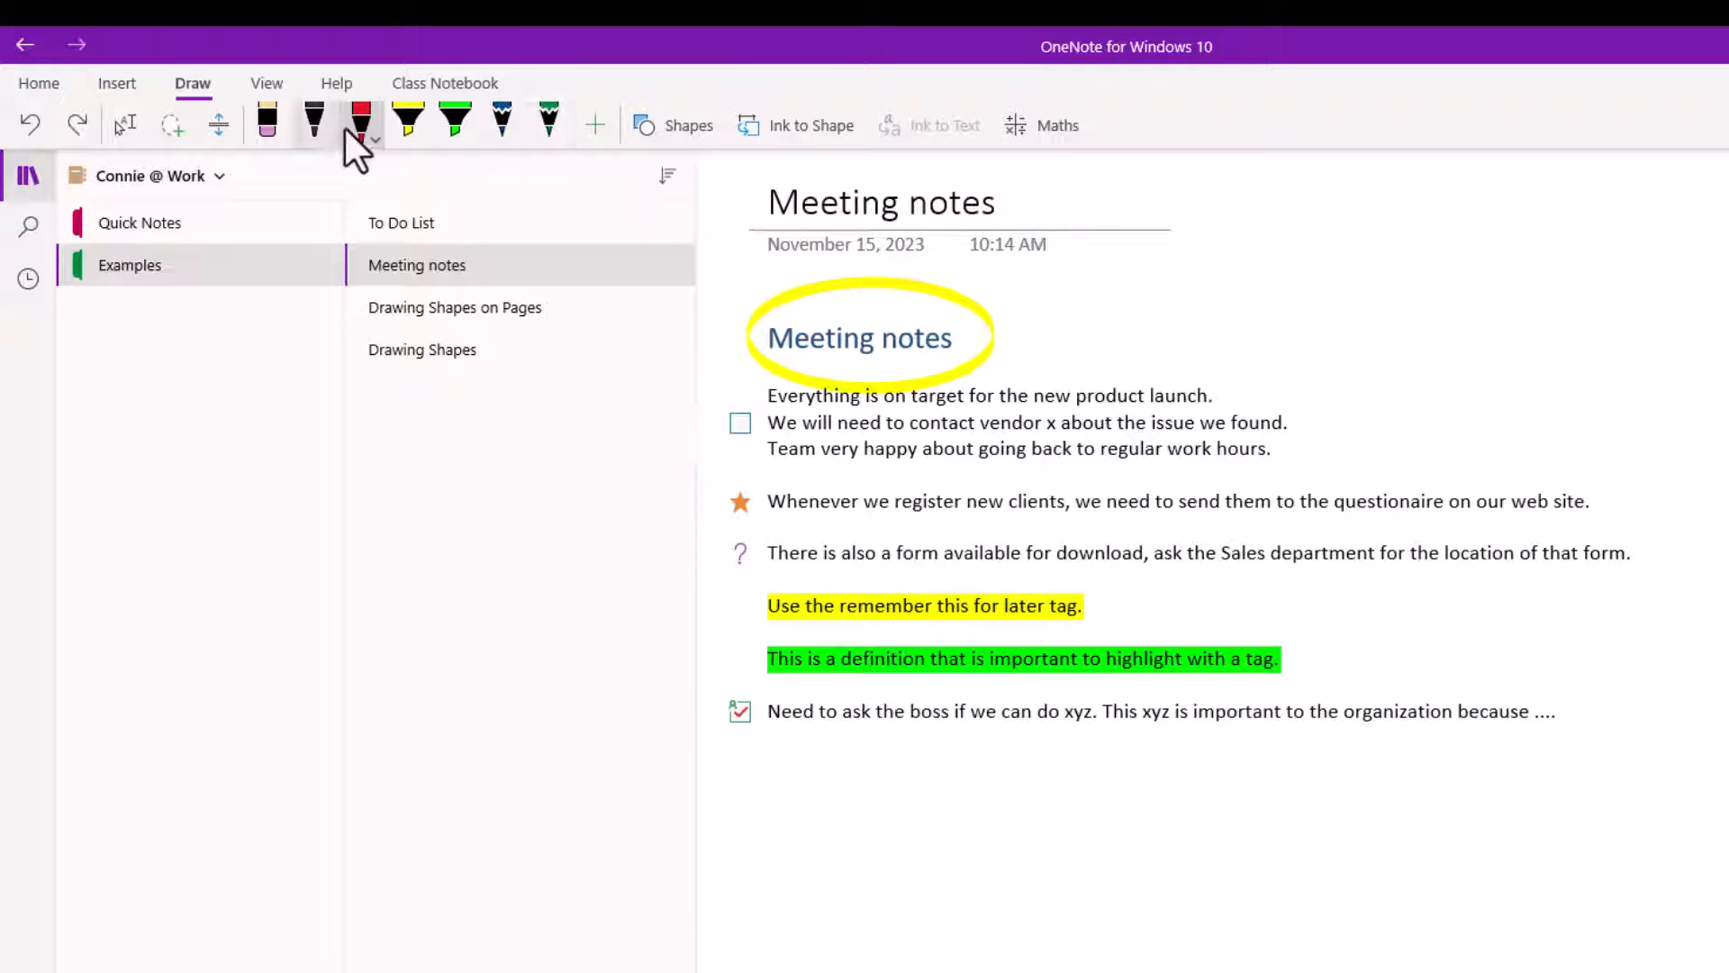
- Box the two highlighted sentences with a red rectangle
{"action": "left_click", "coordinate": [641, 124]}
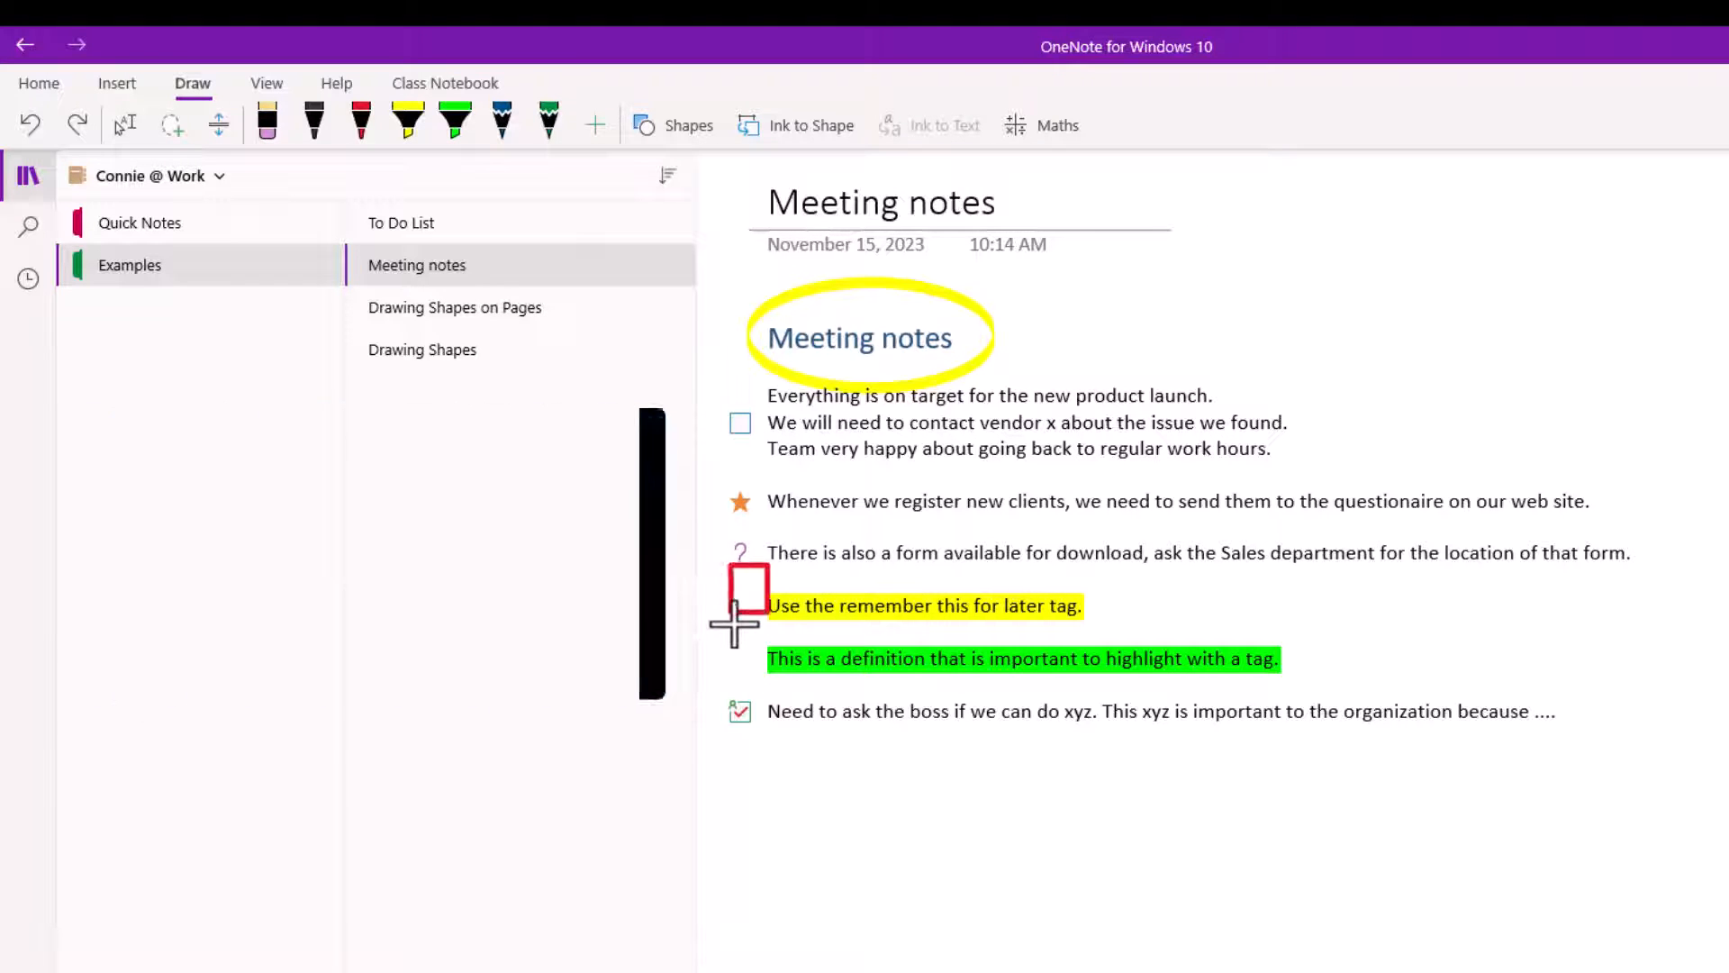
{"action": "left_click_drag", "start_coordinate": [737, 578], "coordinate": [1351, 679]}
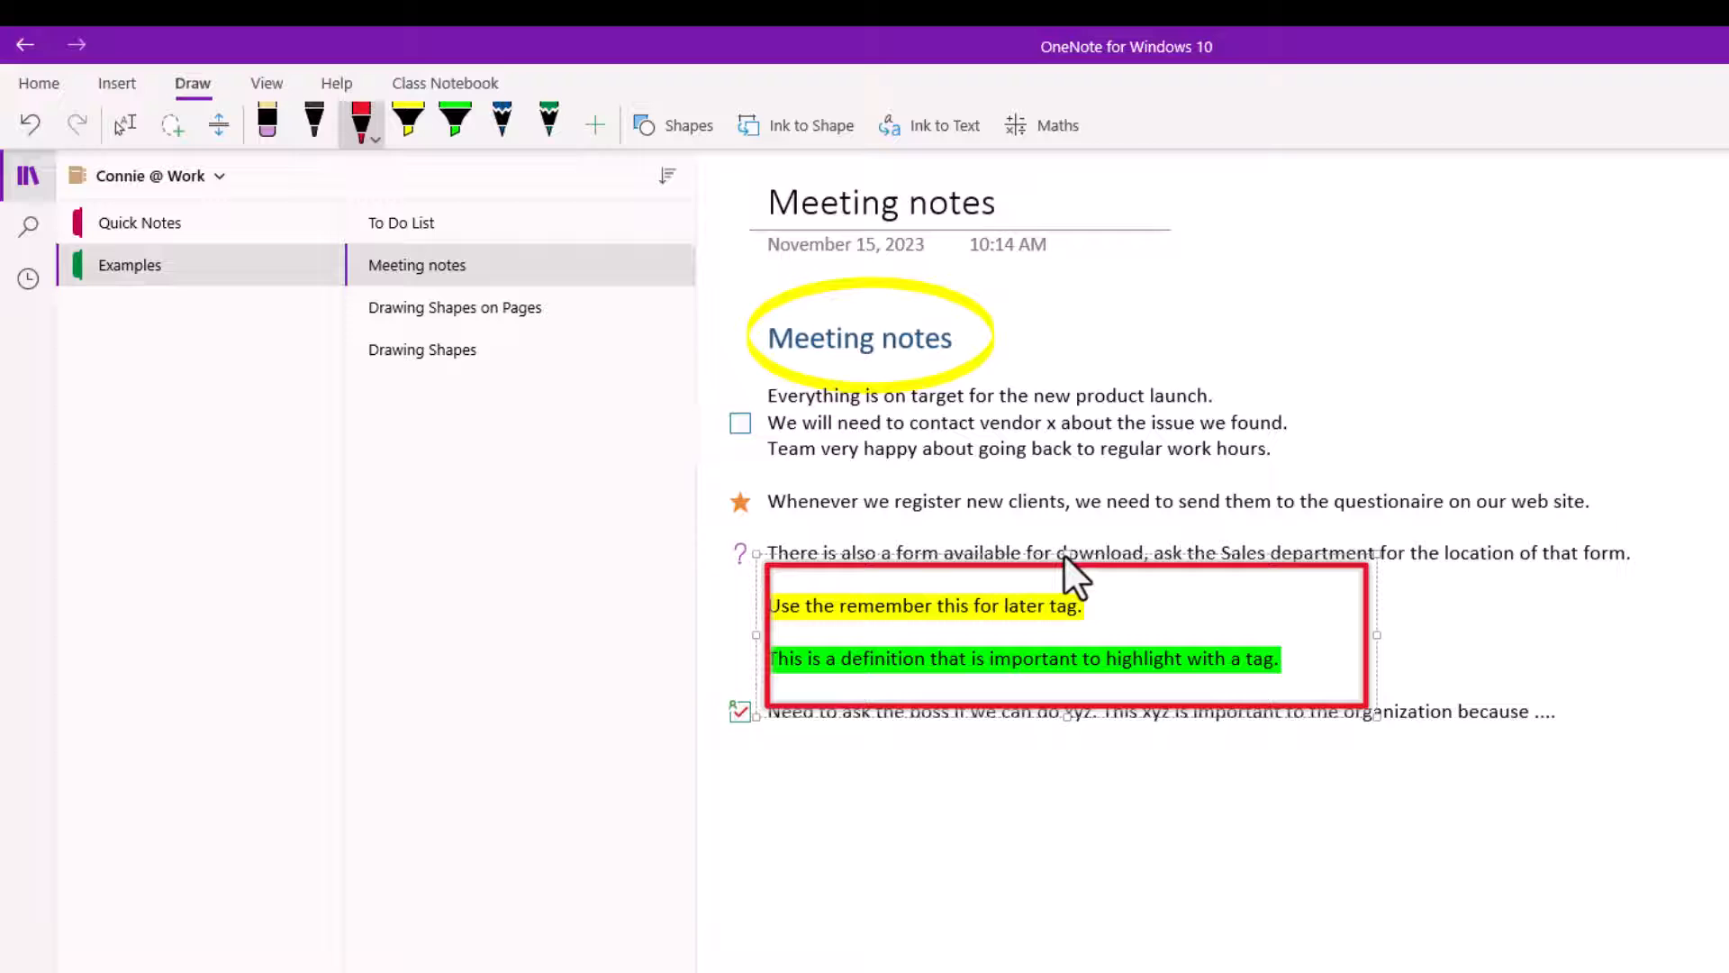
{"action": "mouse_move", "coordinate": [872, 647]}
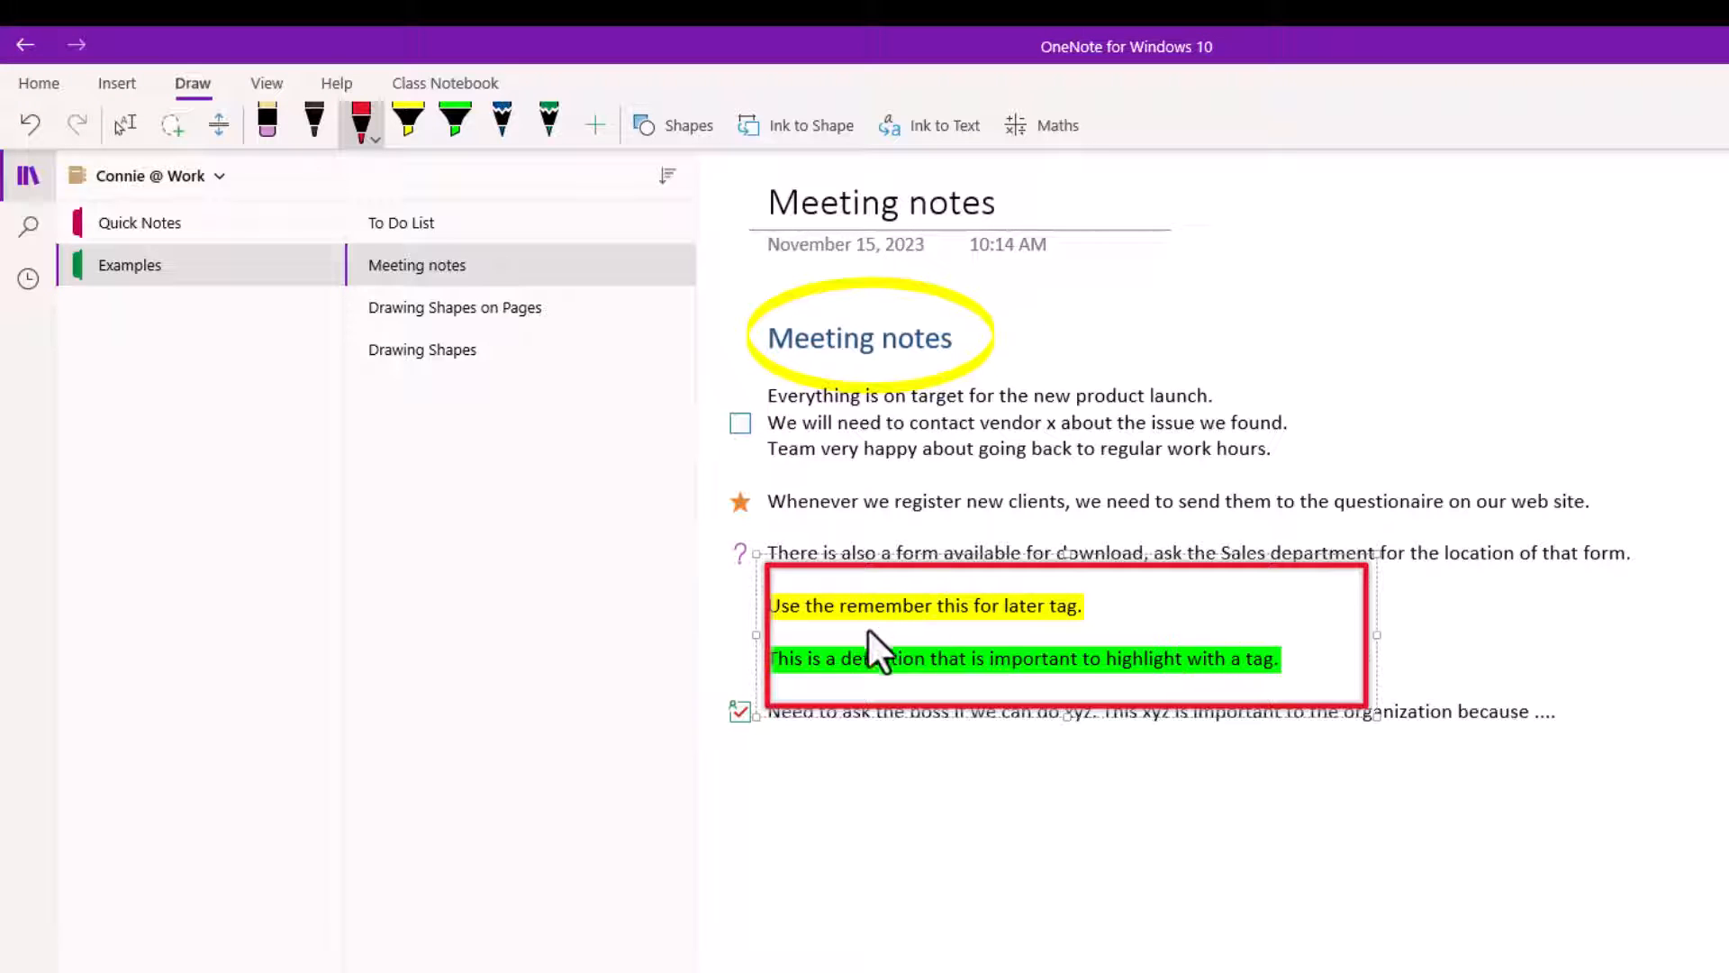
{"action": "mouse_move", "coordinate": [1092, 530]}
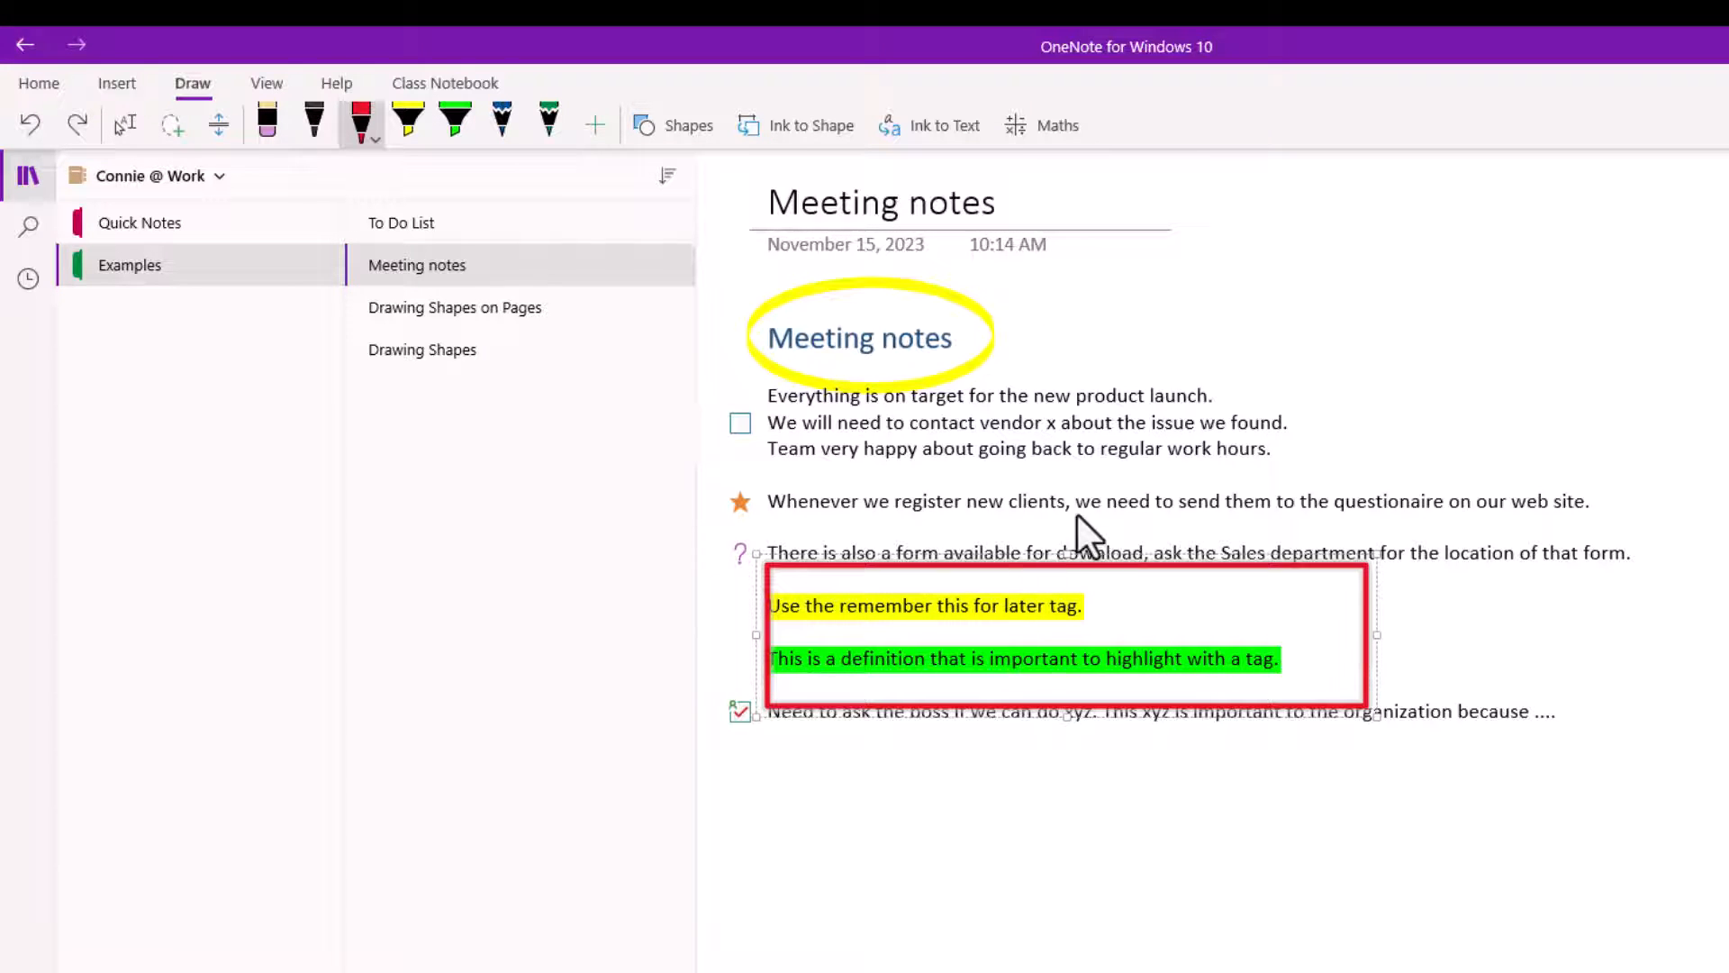
{"action": "mouse_move", "coordinate": [1426, 661]}
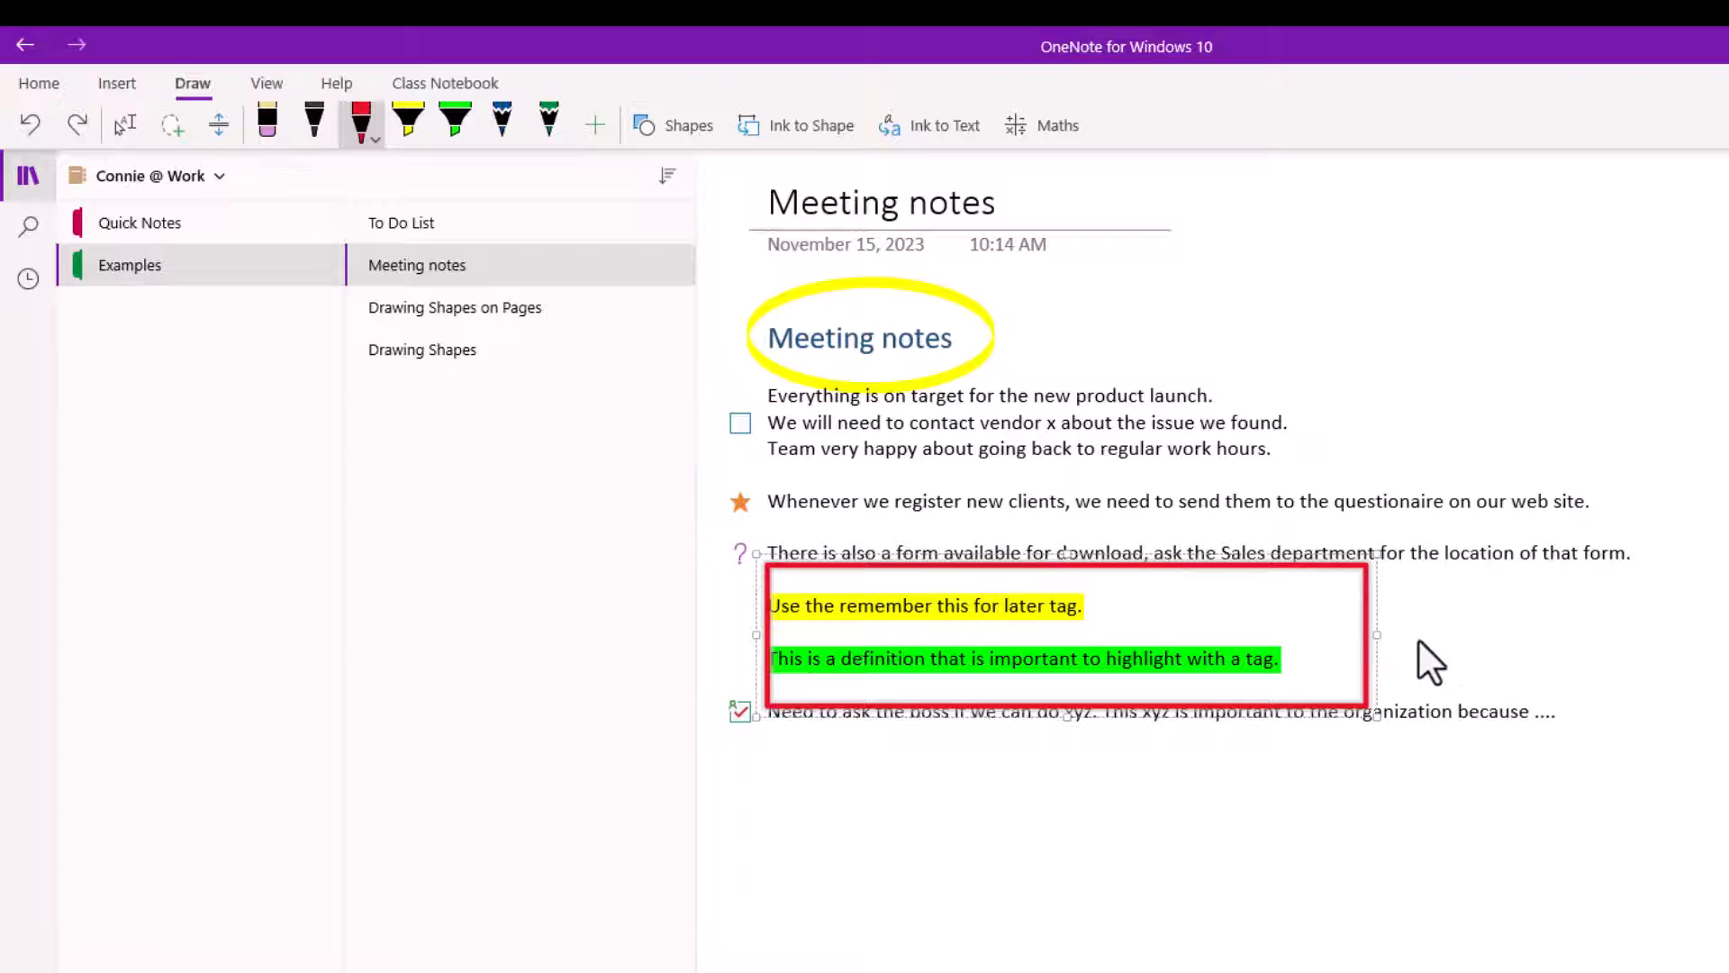
{"action": "mouse_move", "coordinate": [1339, 640]}
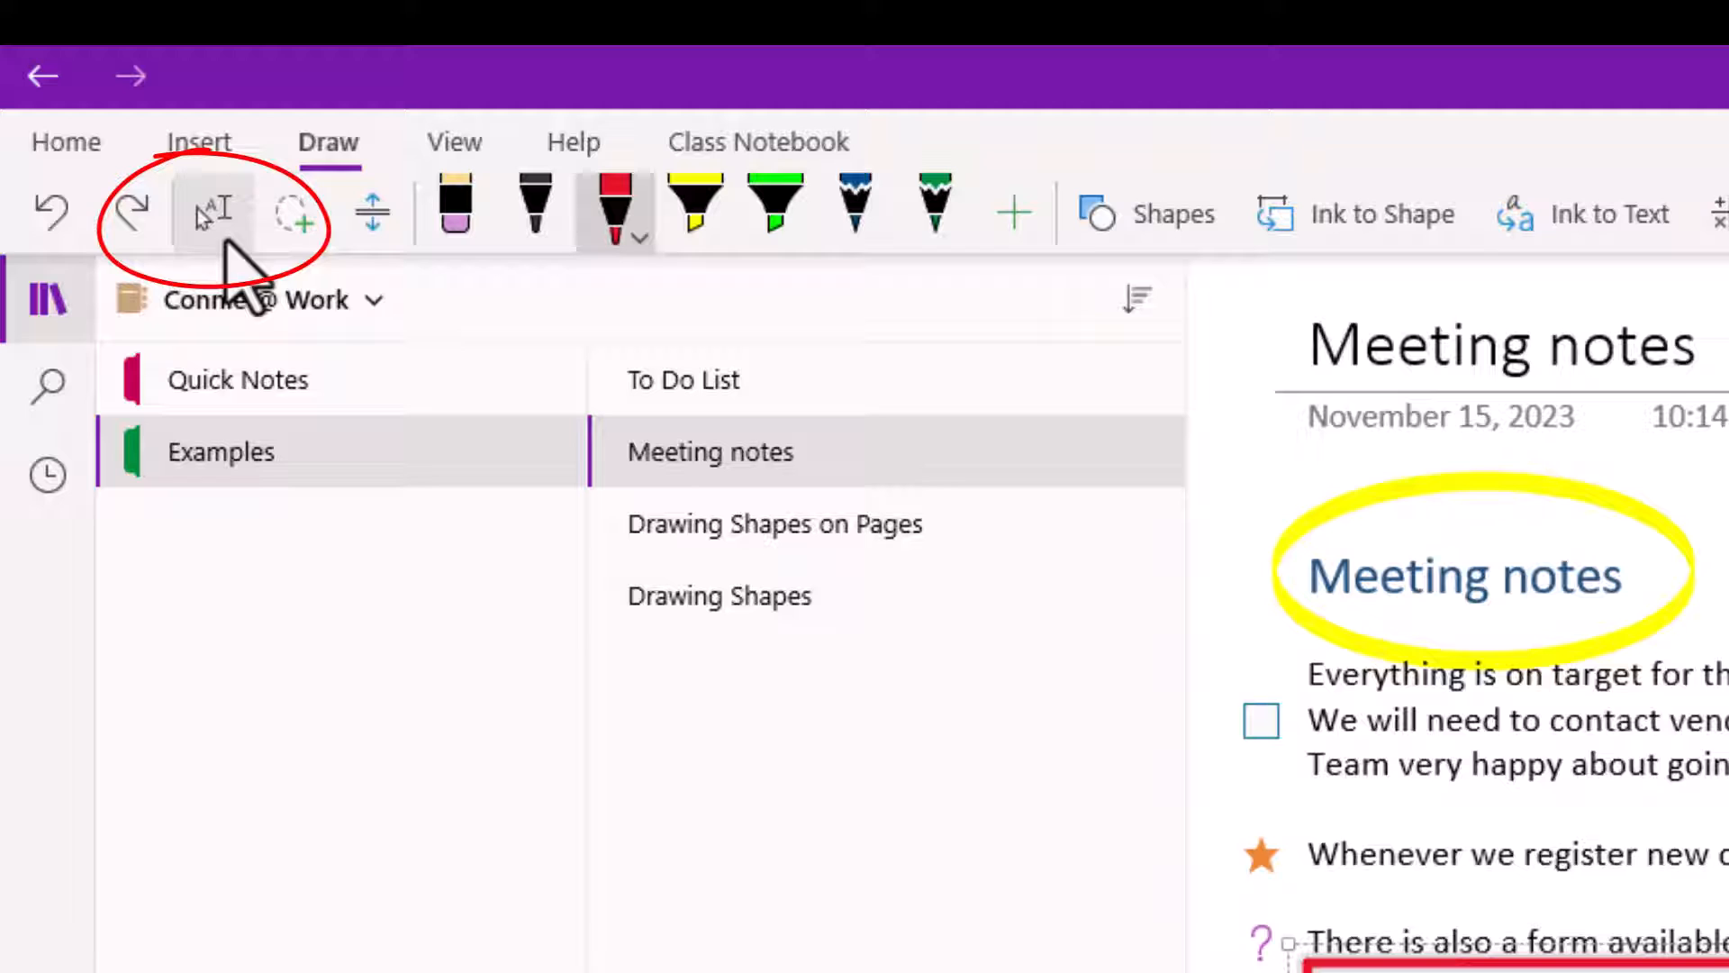
{"action": "mouse_move", "coordinate": [207, 213]}
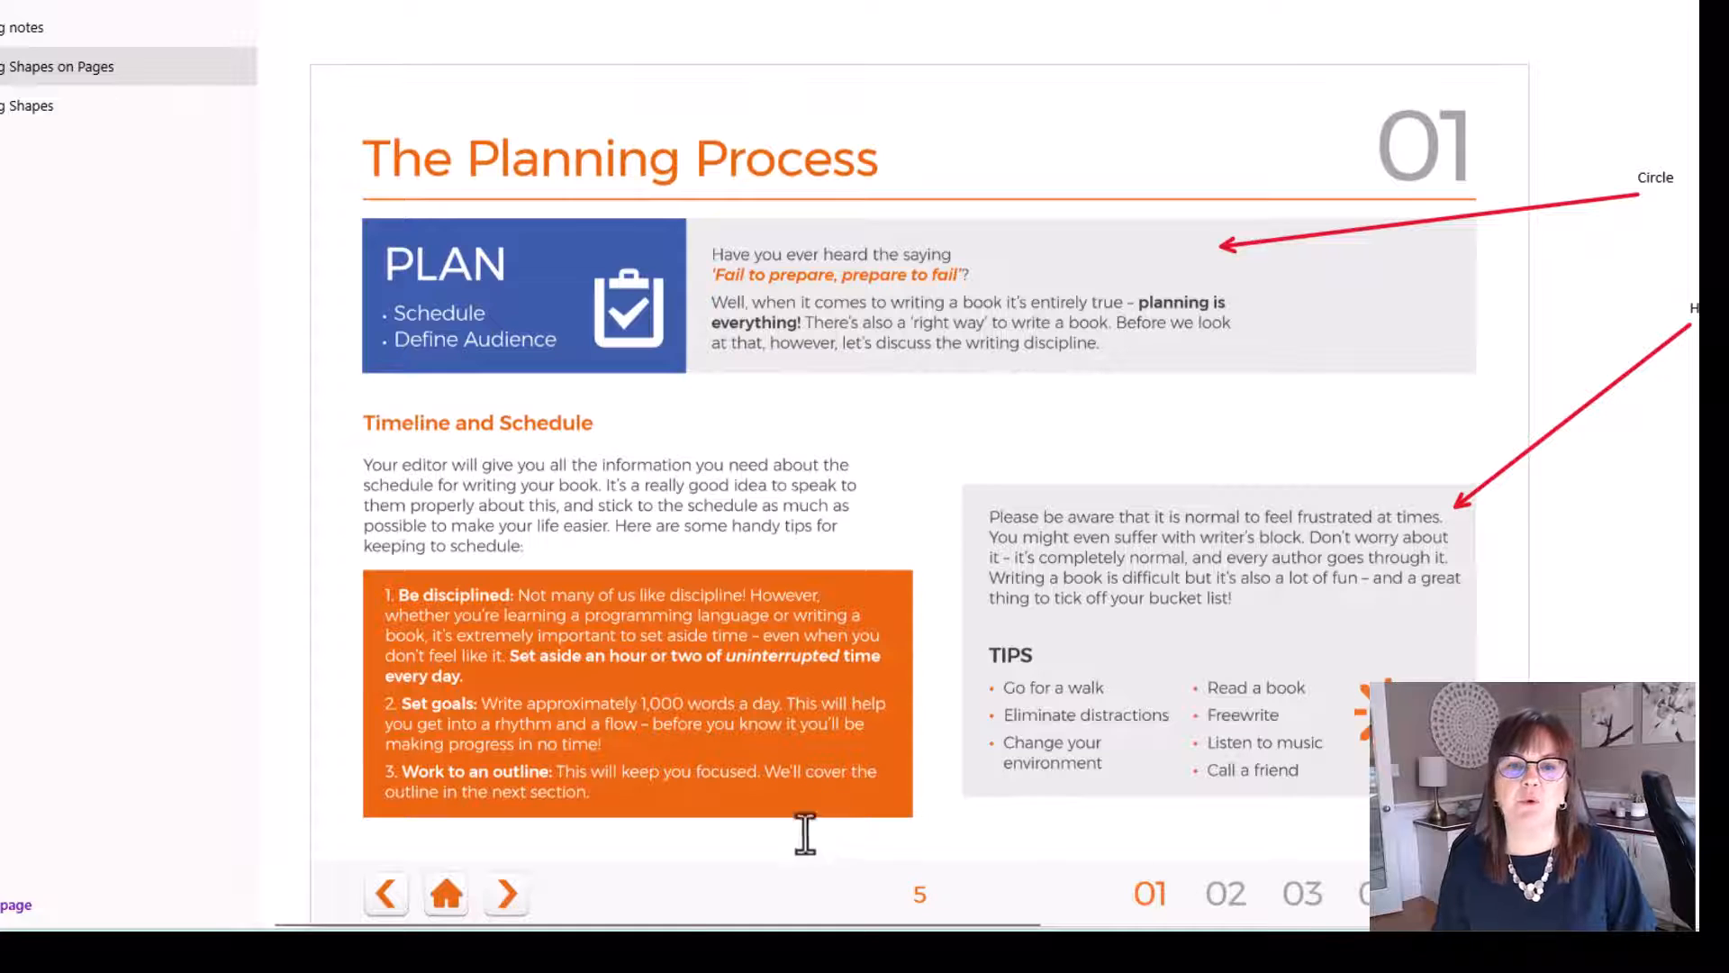
{"action": "mouse_move", "coordinate": [856, 519]}
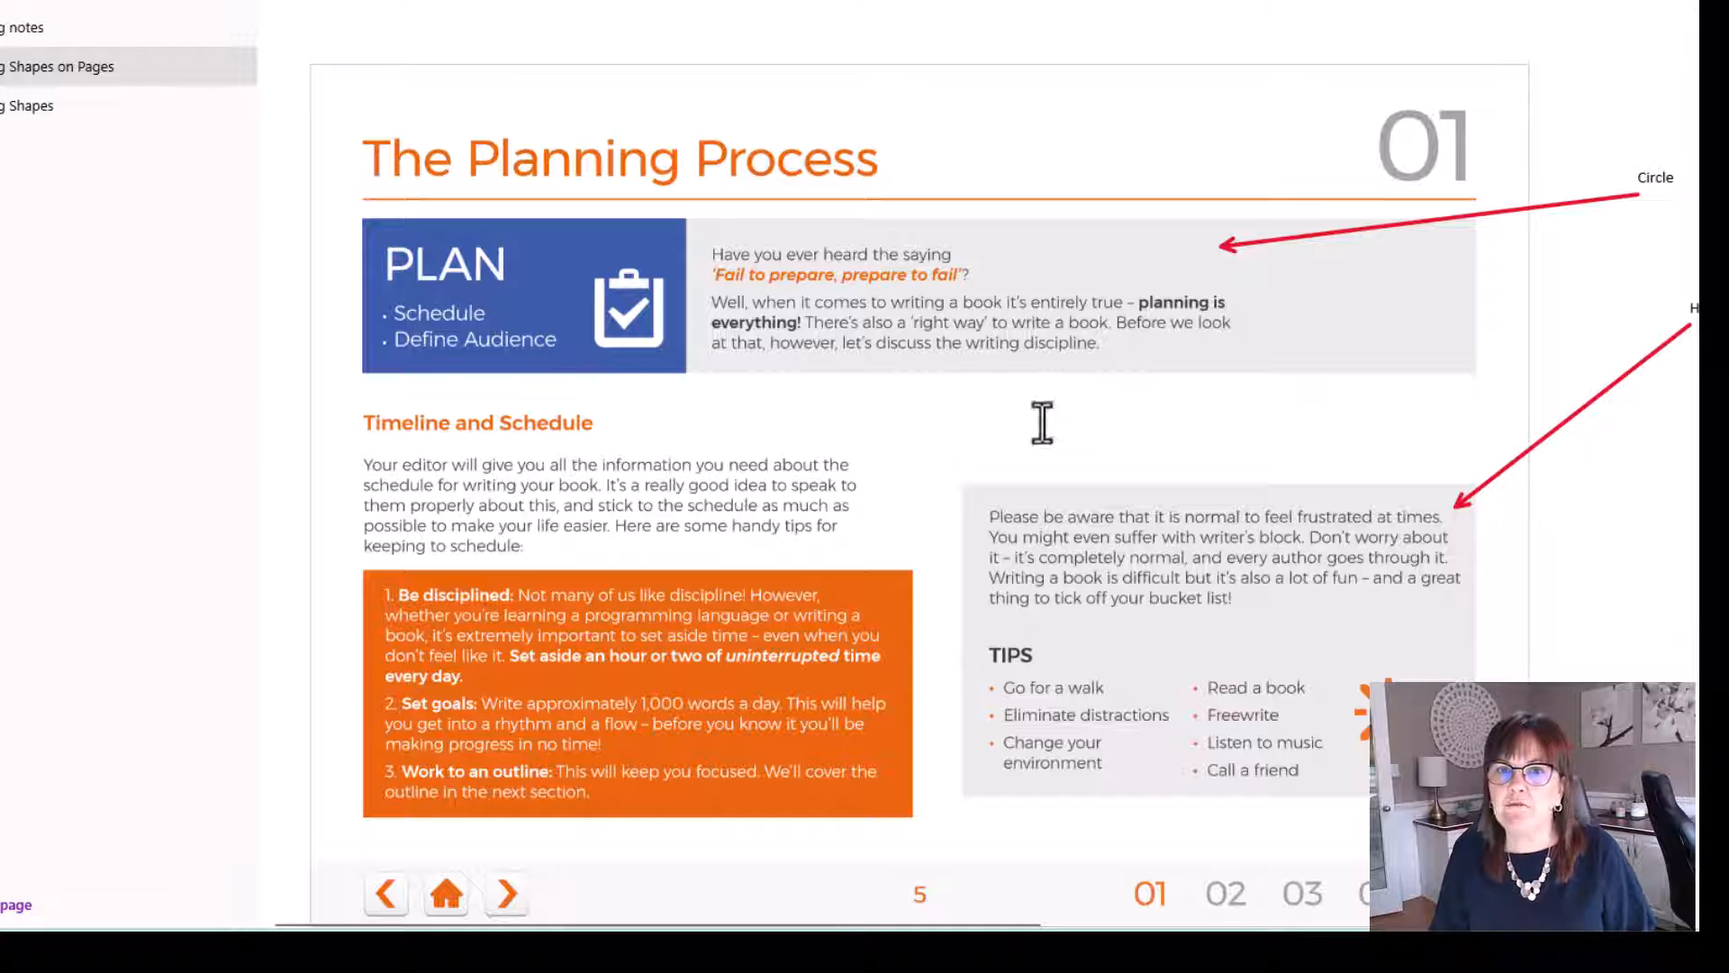
{"action": "mouse_move", "coordinate": [1261, 468]}
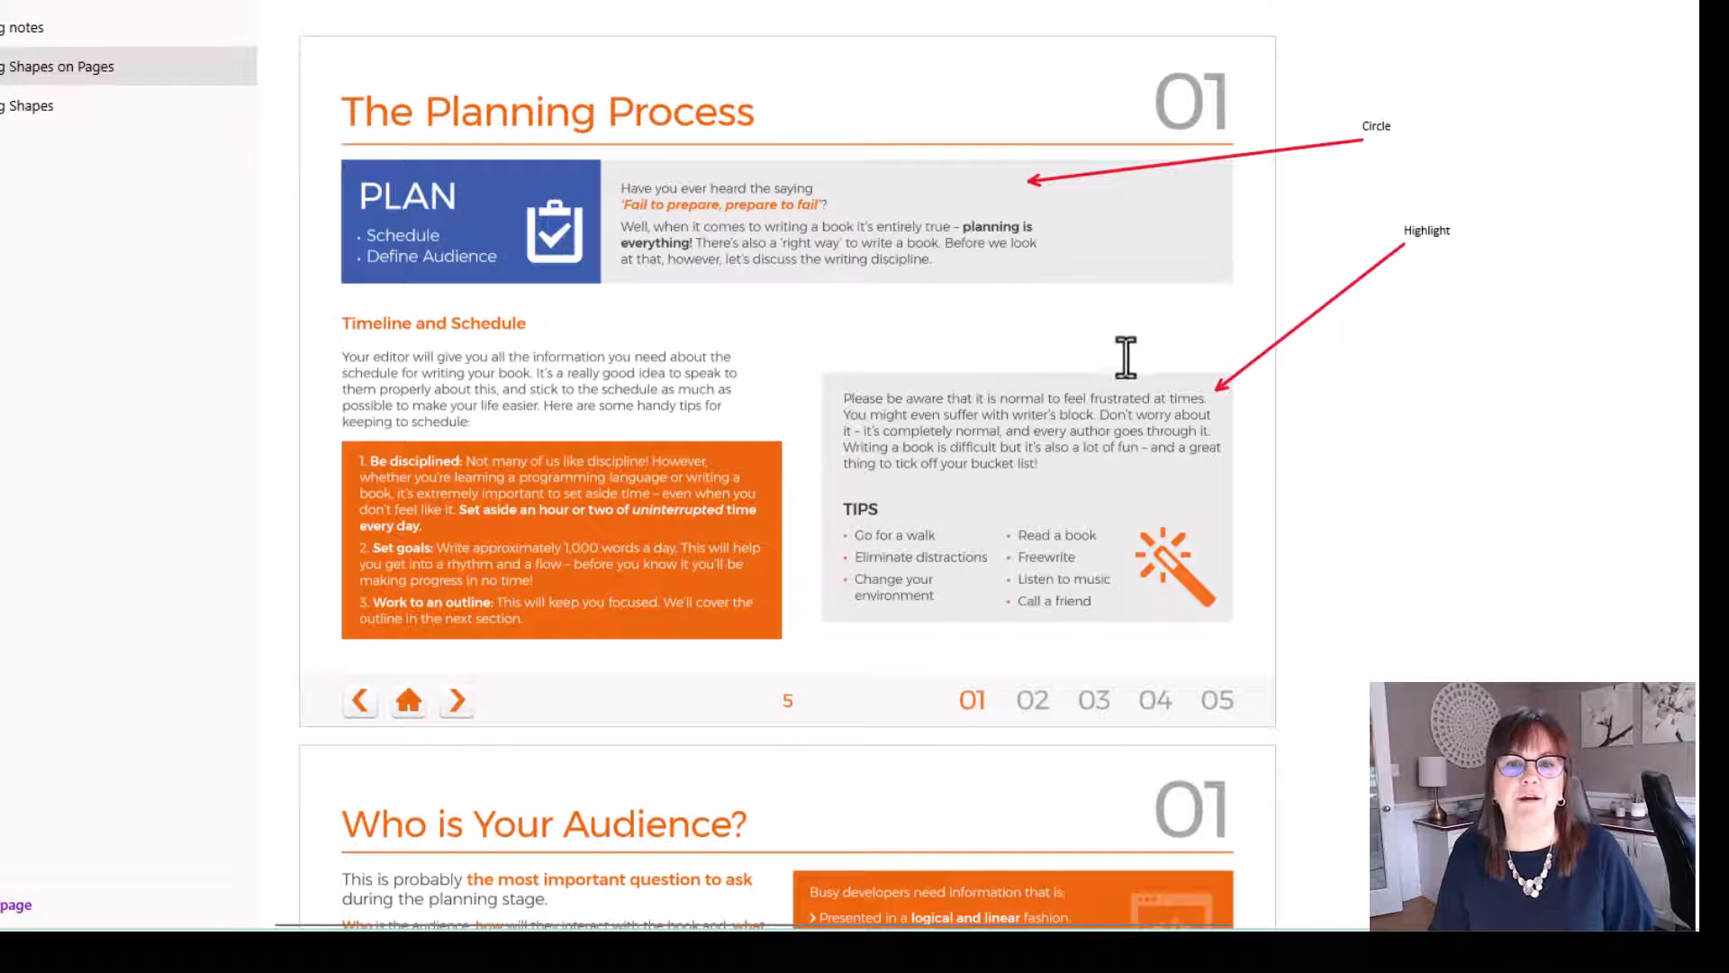
{"action": "mouse_move", "coordinate": [996, 292]}
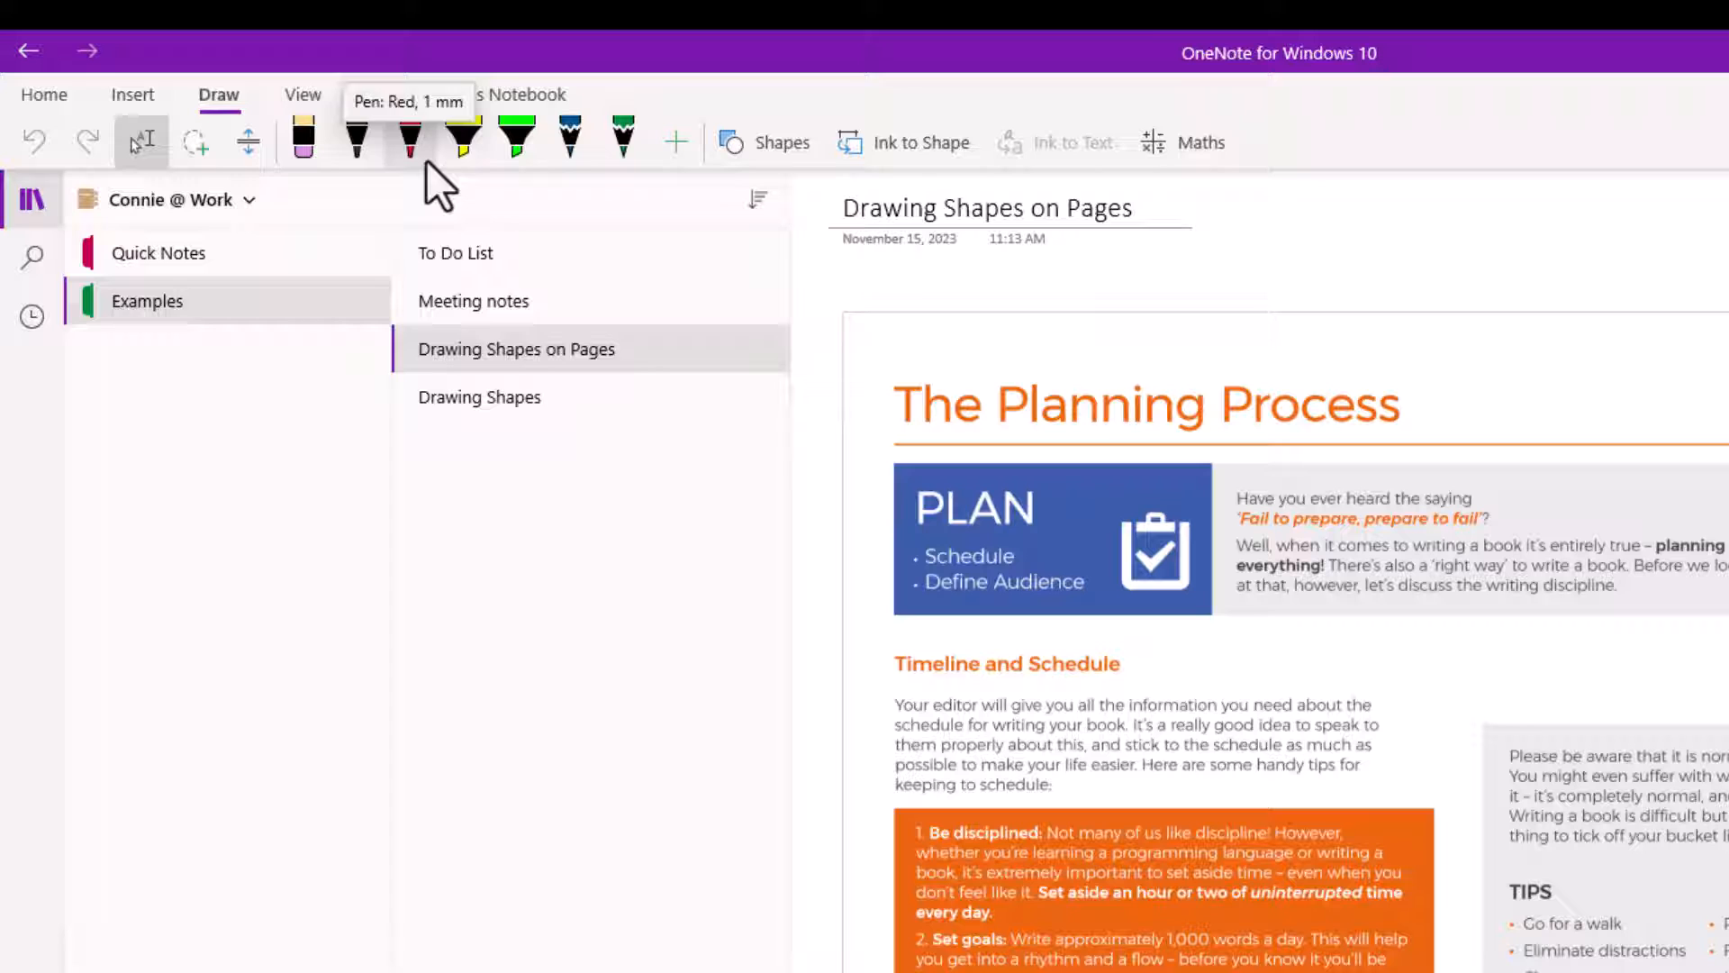
- Change the red pen's colour to Light Green
{"action": "left_click", "coordinate": [408, 140]}
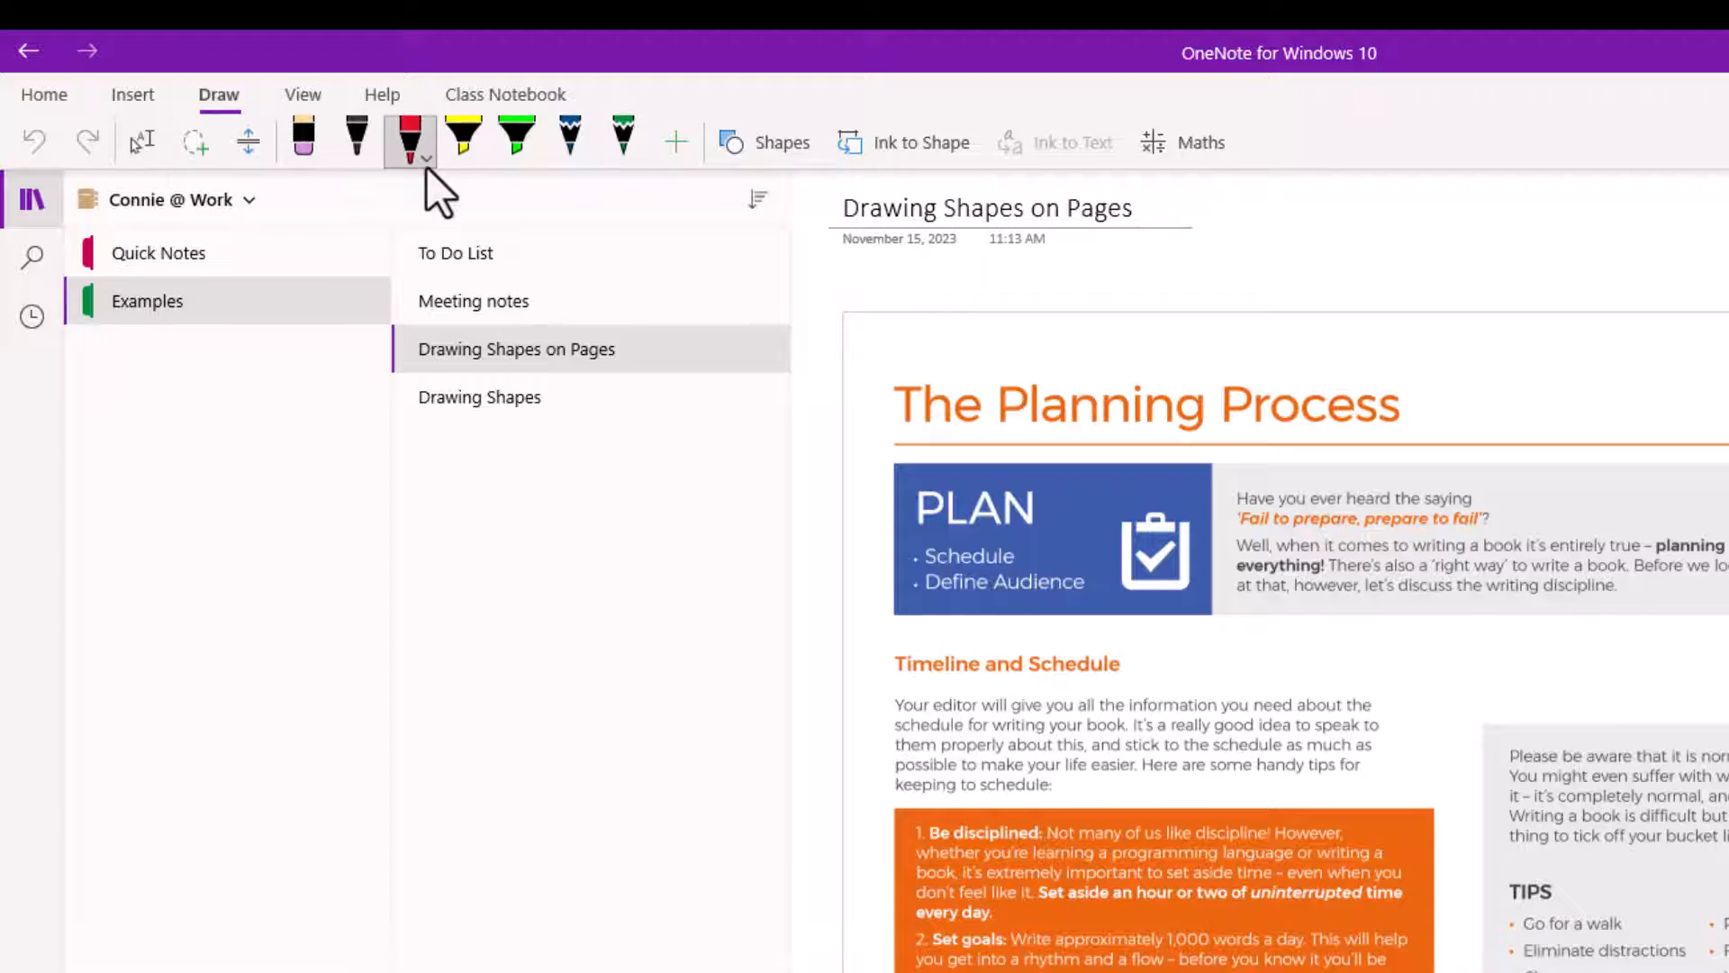
{"action": "left_click", "coordinate": [426, 160]}
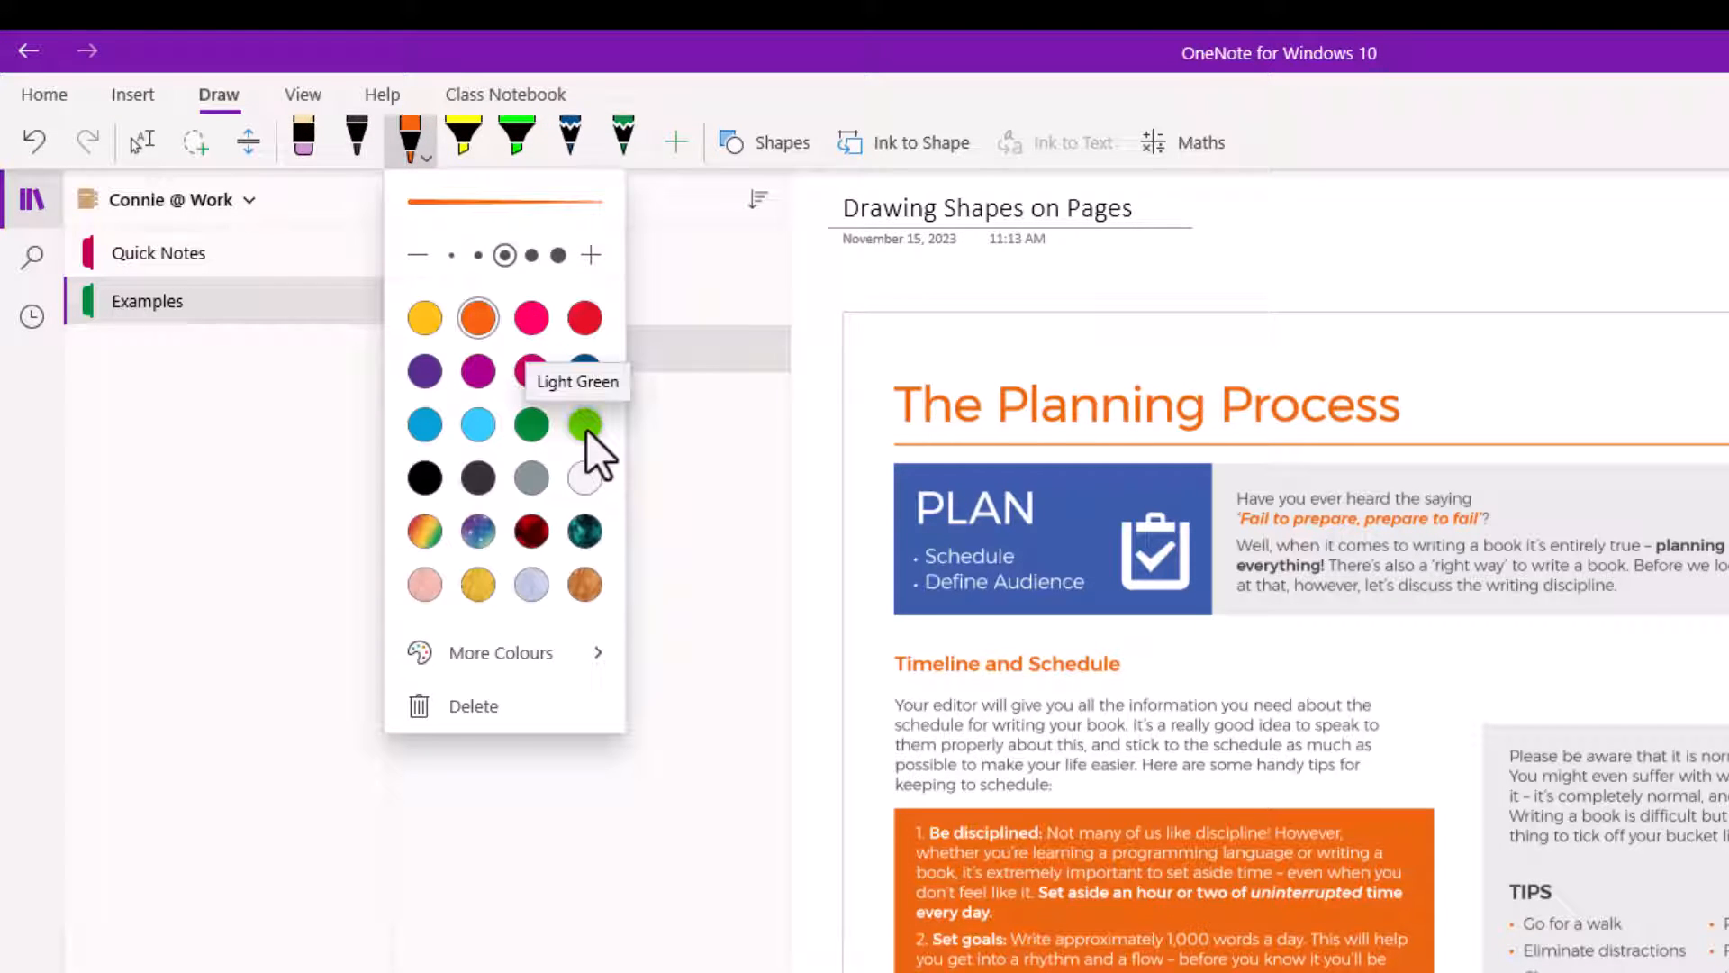
{"action": "left_click", "coordinate": [584, 425]}
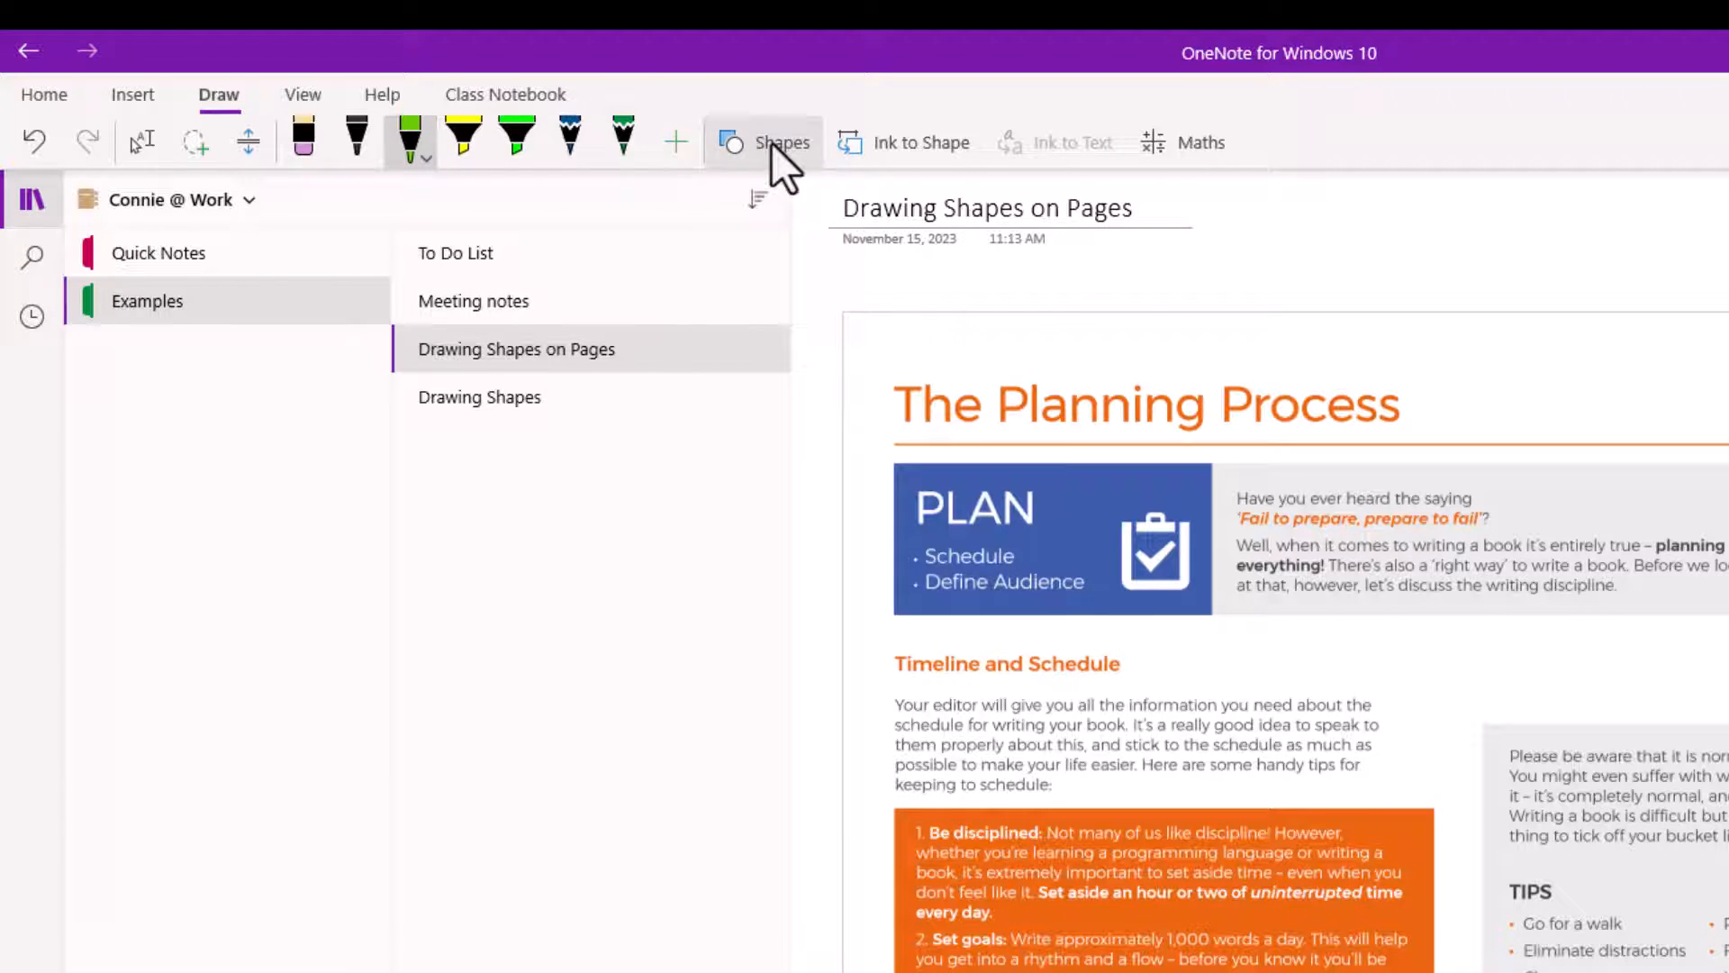
{"action": "left_click", "coordinate": [782, 143]}
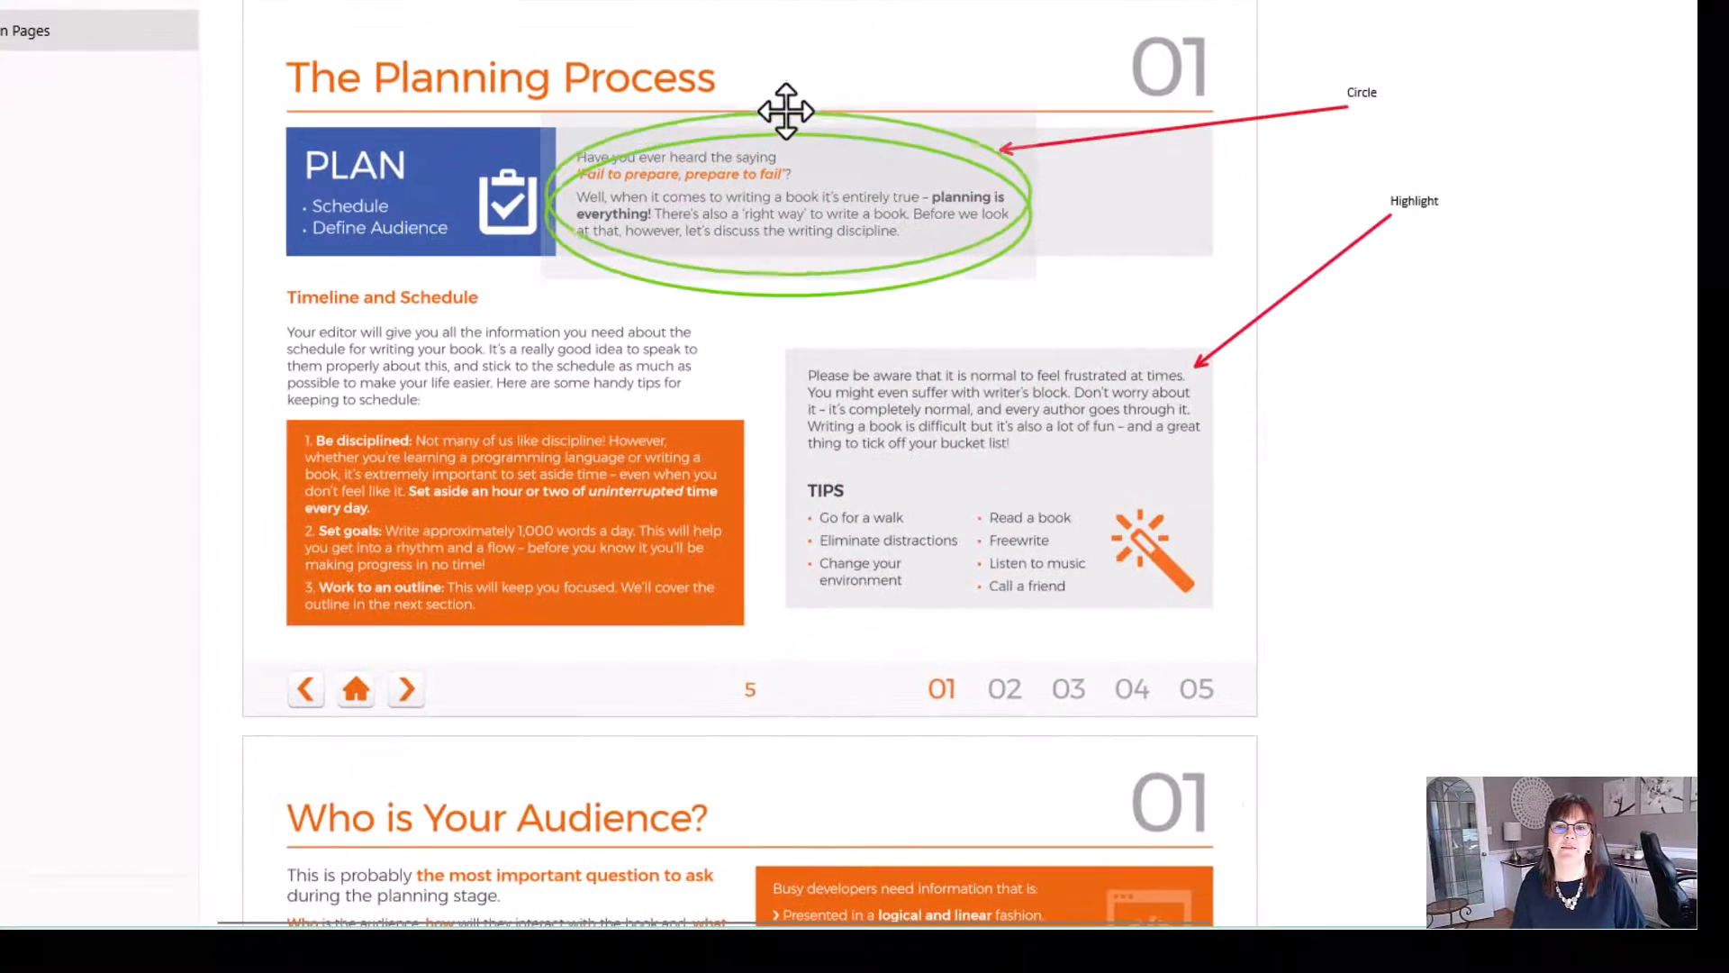
- Place the light green oval over the Fail to prepare quote paragraph
{"action": "left_click", "coordinate": [780, 207]}
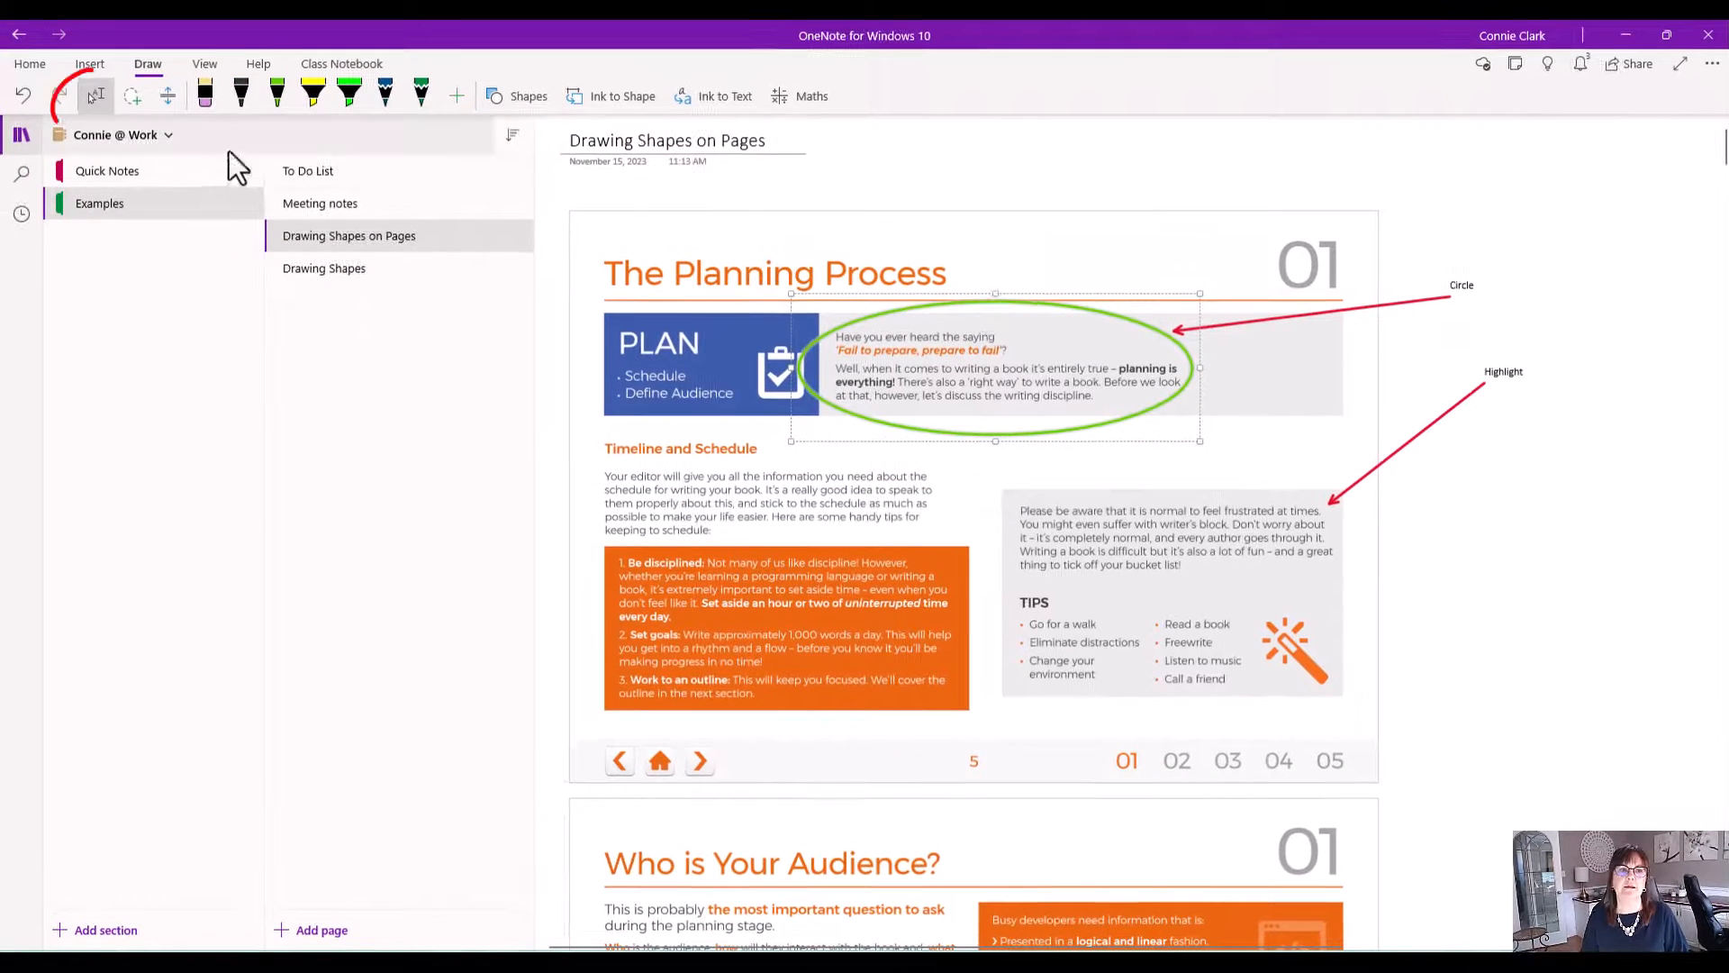
{"action": "mouse_move", "coordinate": [97, 97]}
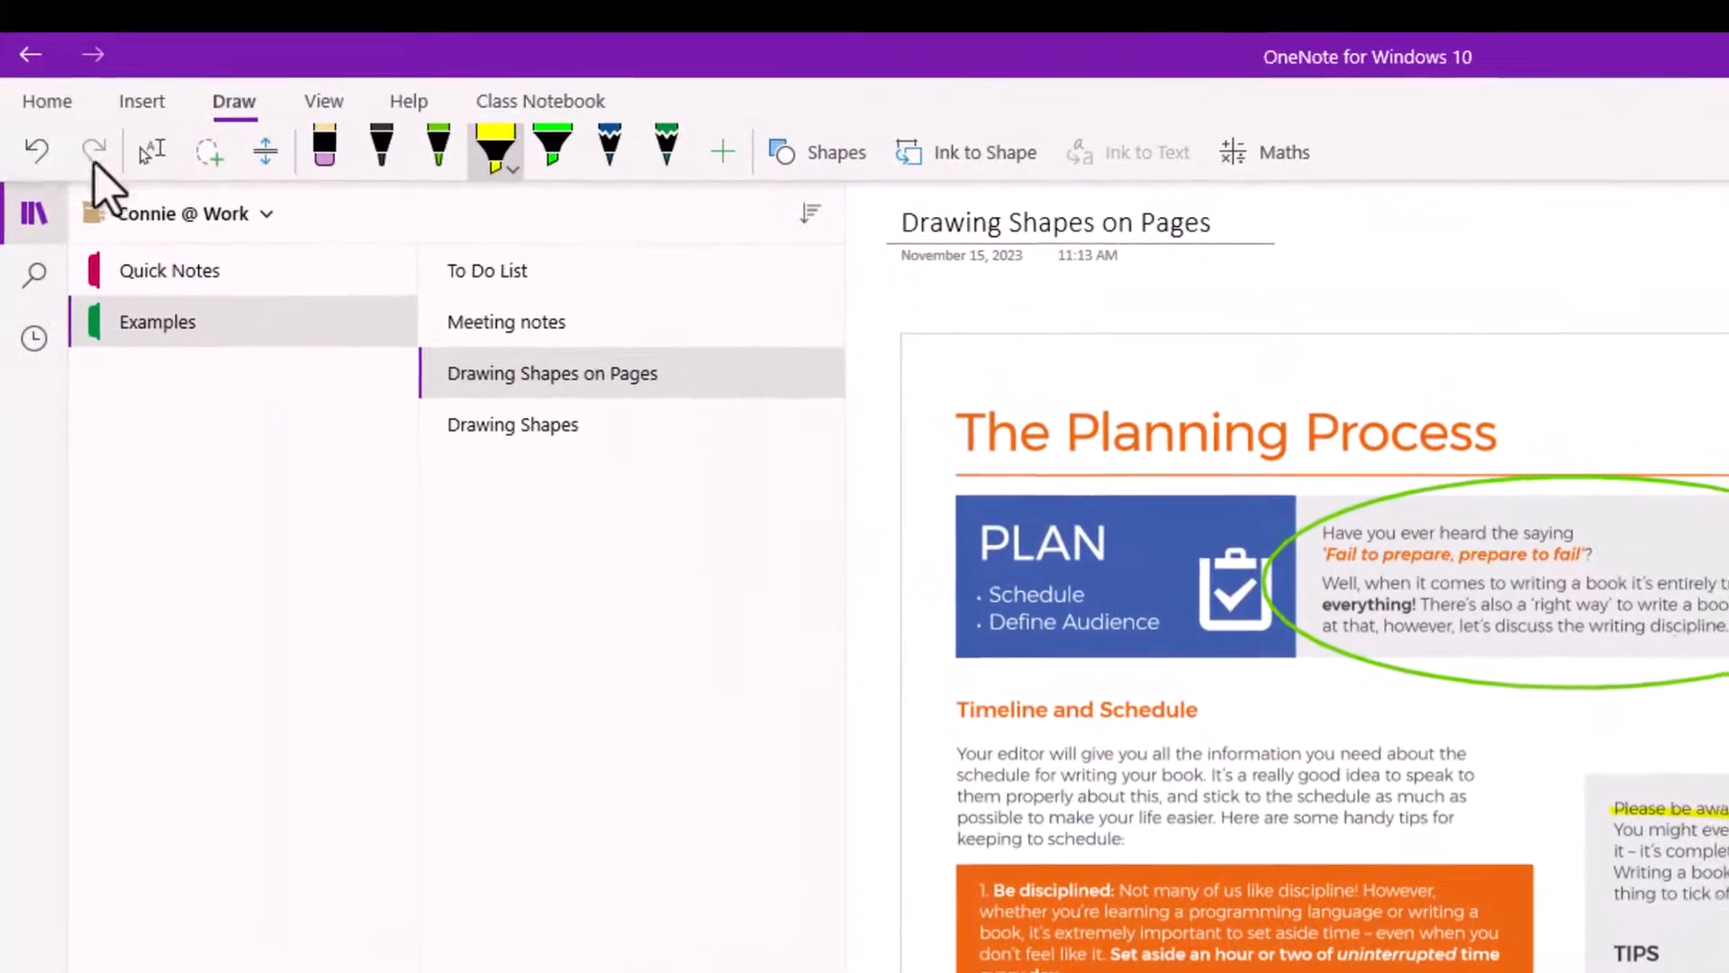
- Change the yellow highlighter's stroke thickness
{"action": "left_click", "coordinate": [511, 167]}
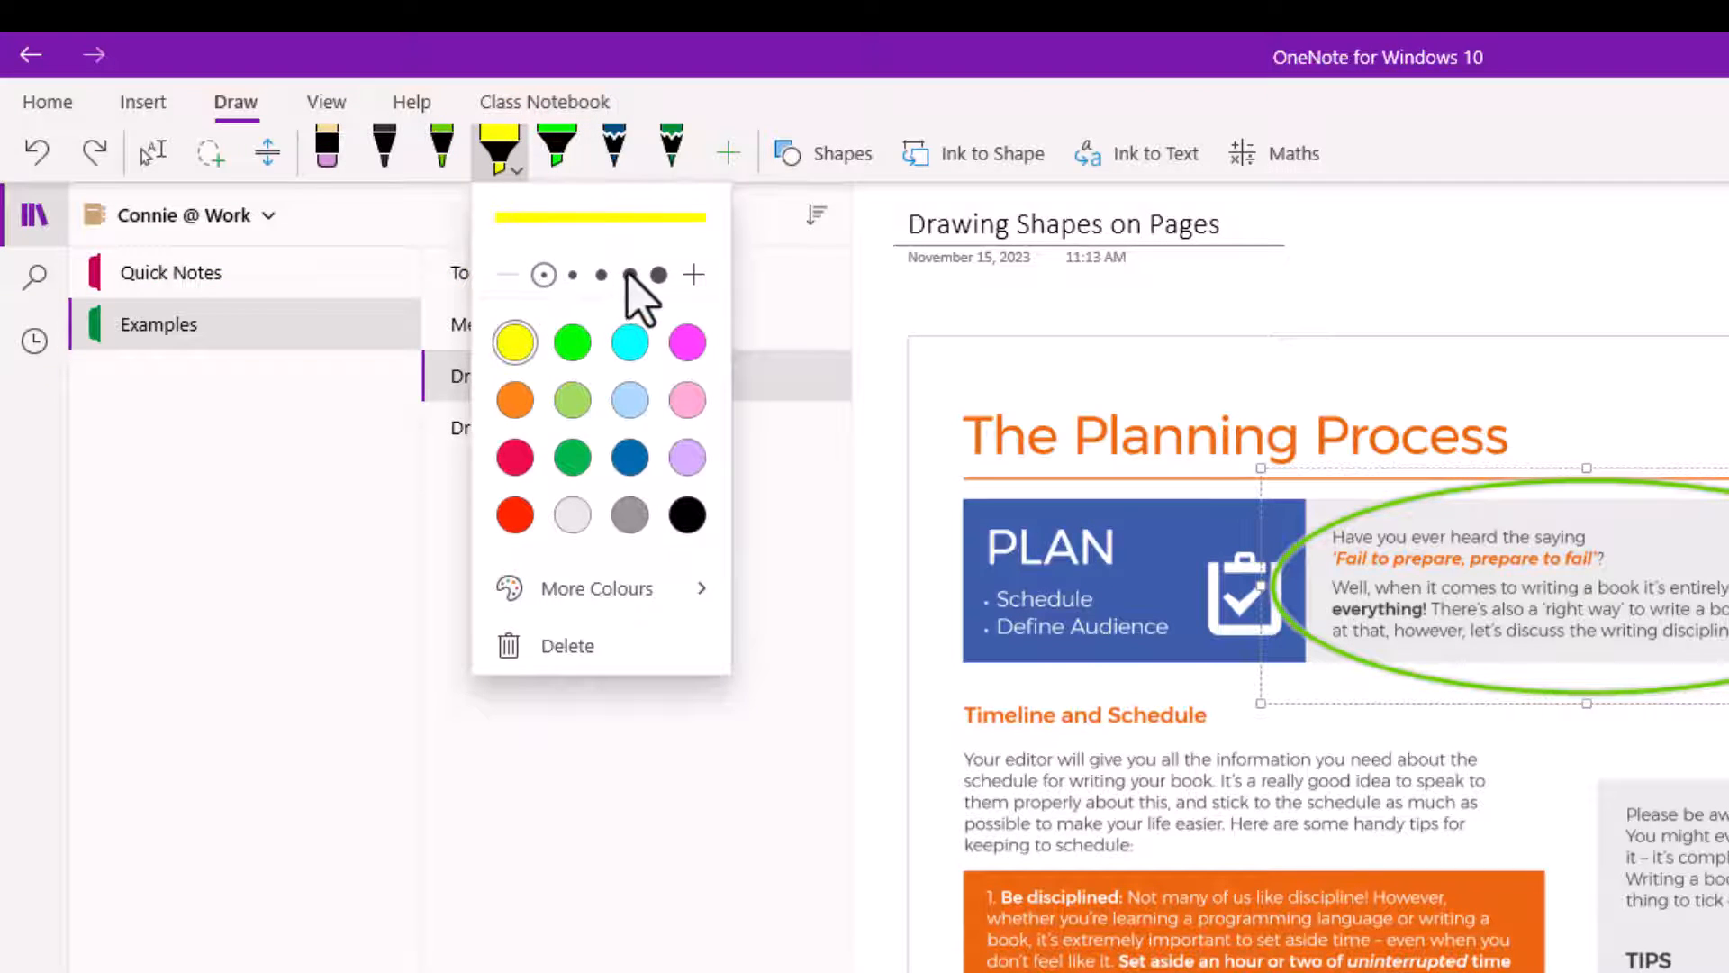
{"action": "left_click", "coordinate": [631, 274]}
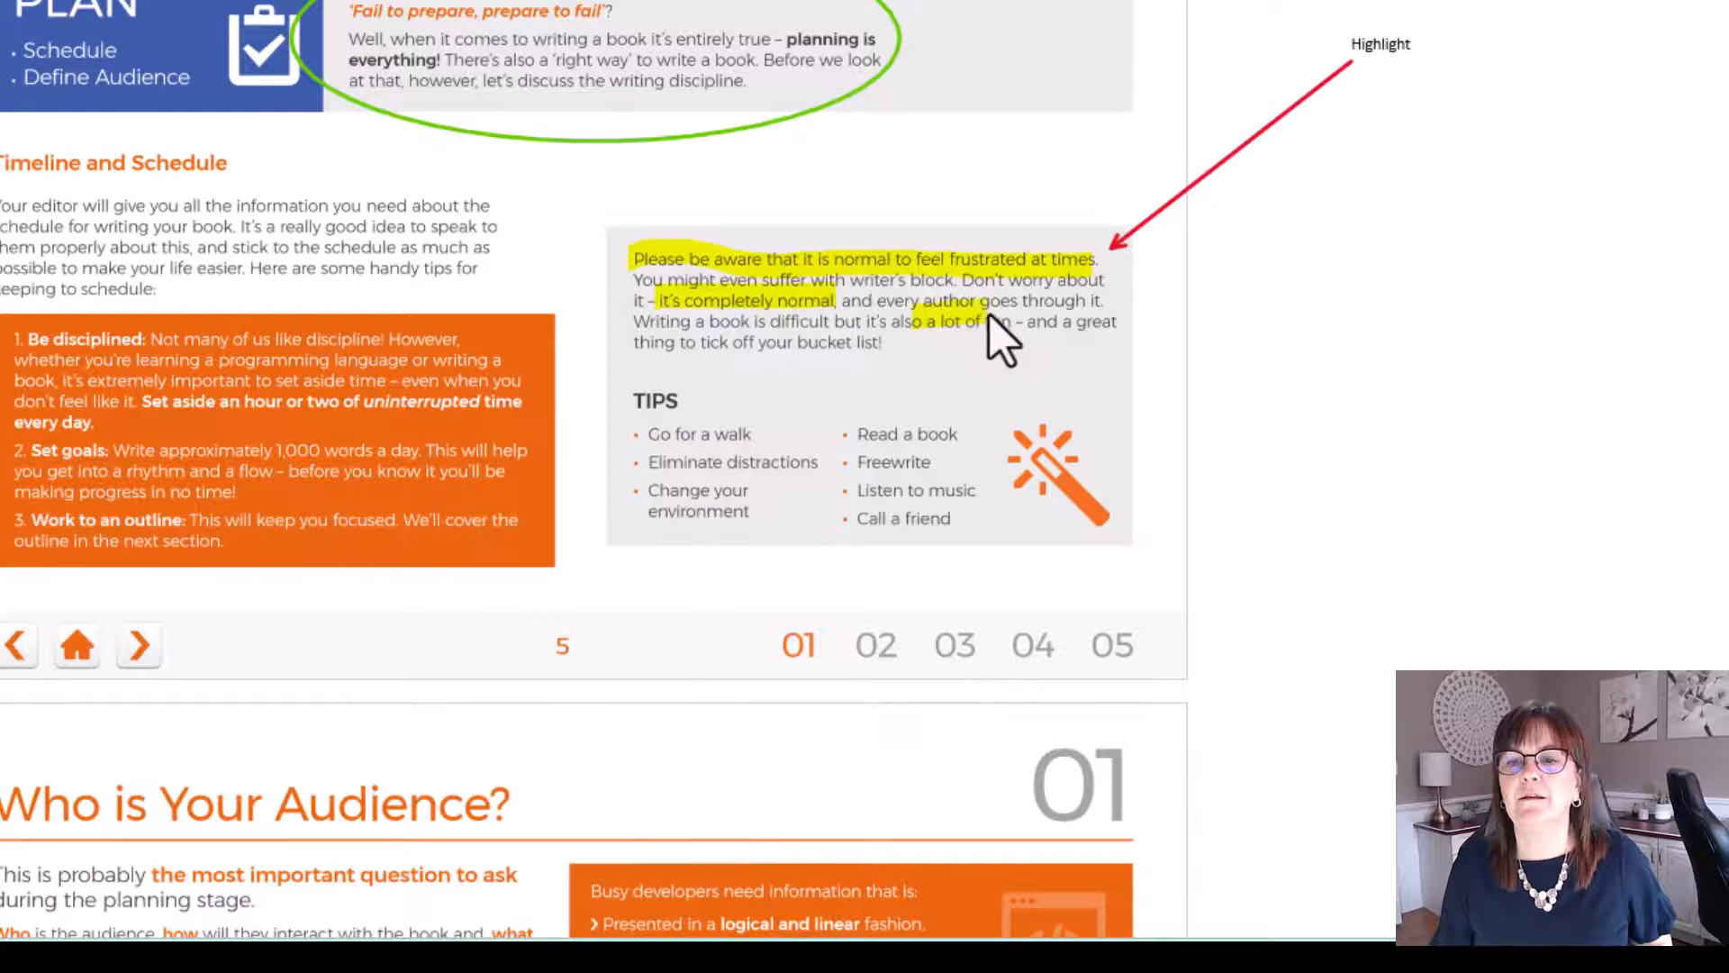
{"action": "mouse_move", "coordinate": [995, 320]}
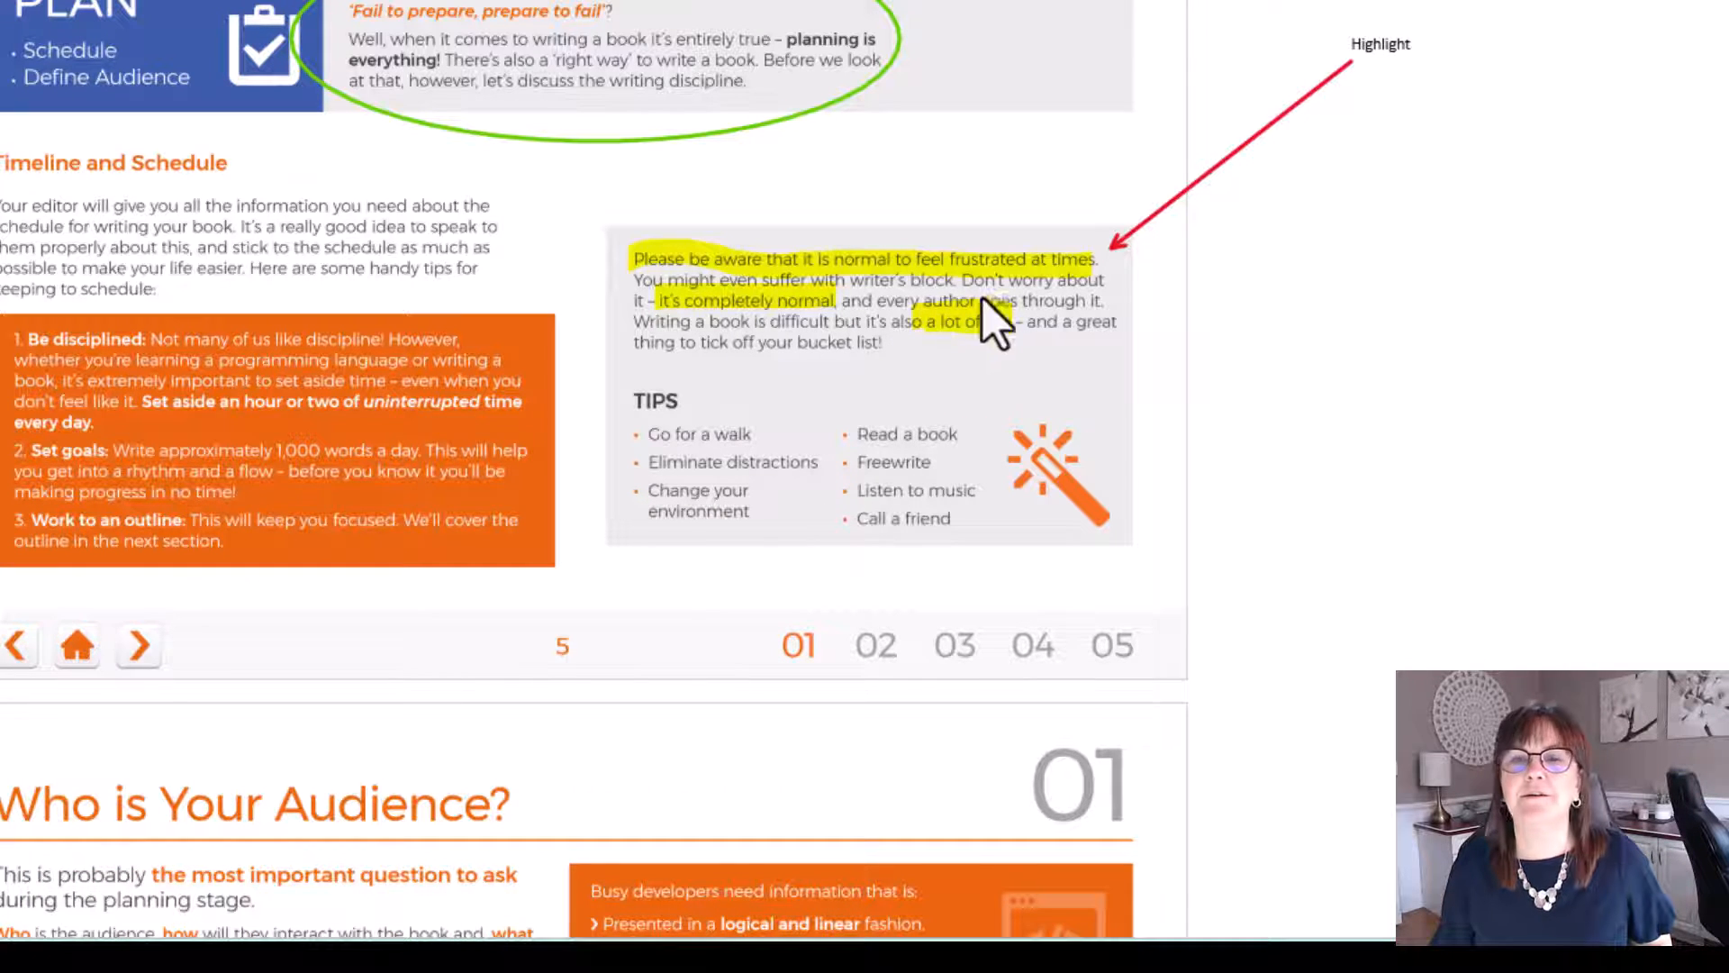